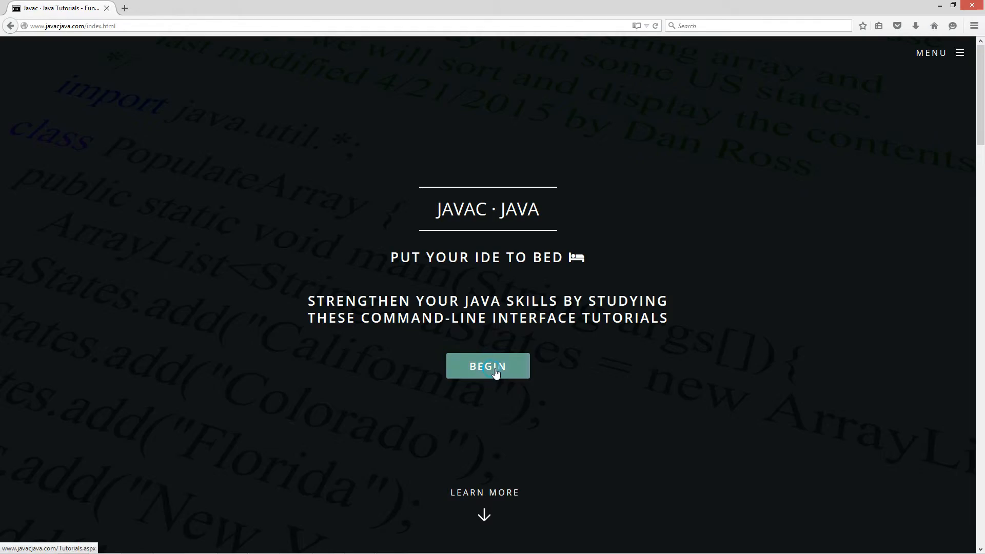
Browse the Java tutorials list and open the Lambda Block Body tutorial.
{"action": "left_click", "coordinate": [487, 366]}
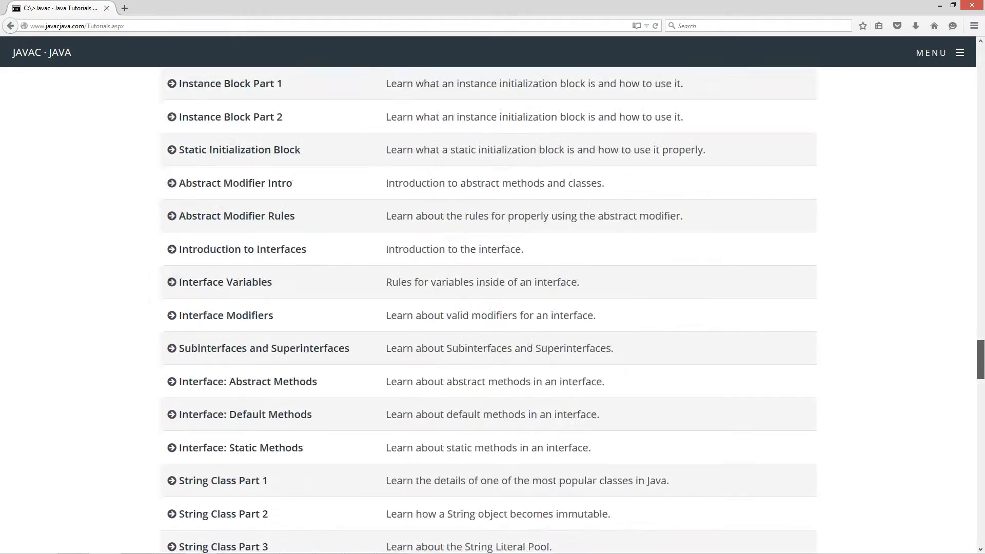
{"action": "scroll", "scroll_direction": "down", "scroll_amount": 3}
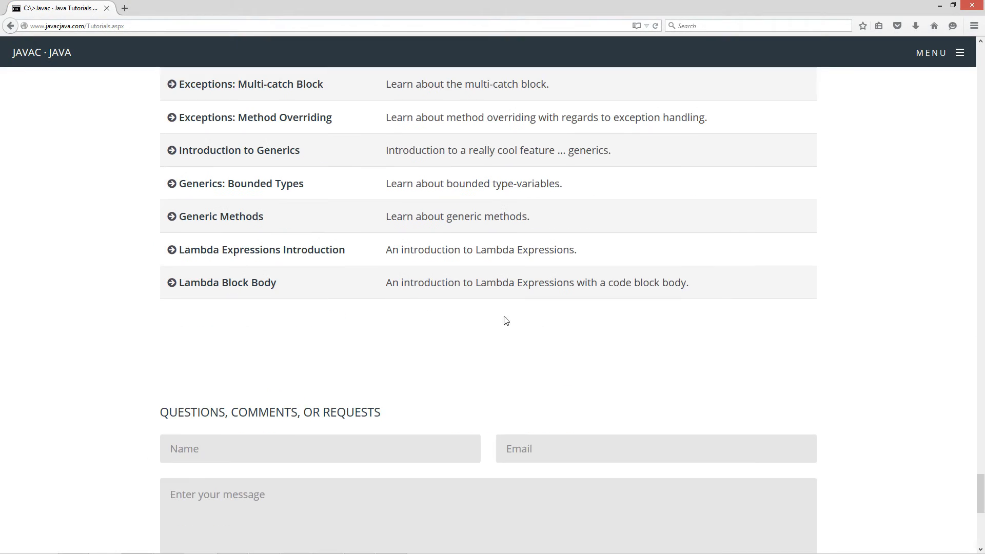
{"action": "left_click", "coordinate": [227, 282]}
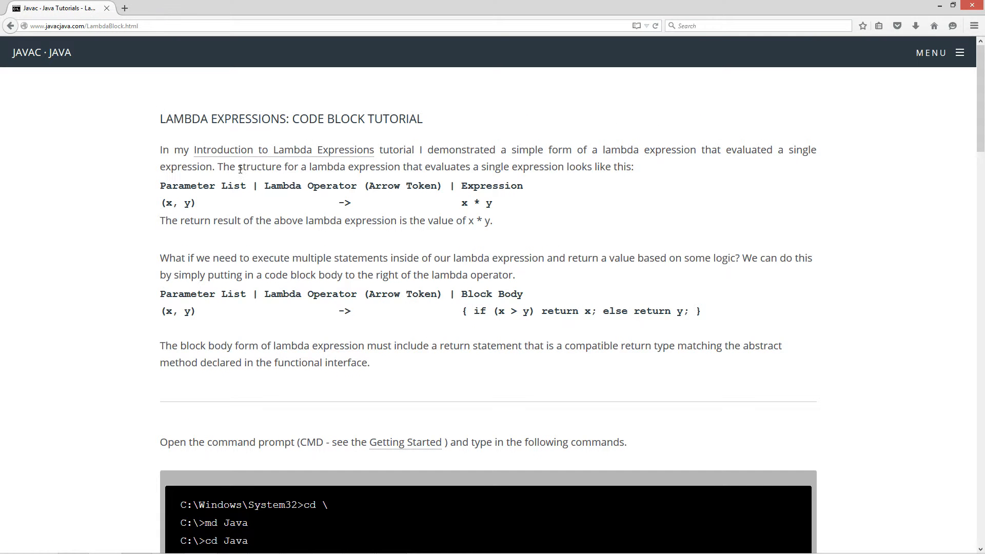
{"action": "mouse_move", "coordinate": [170, 161]}
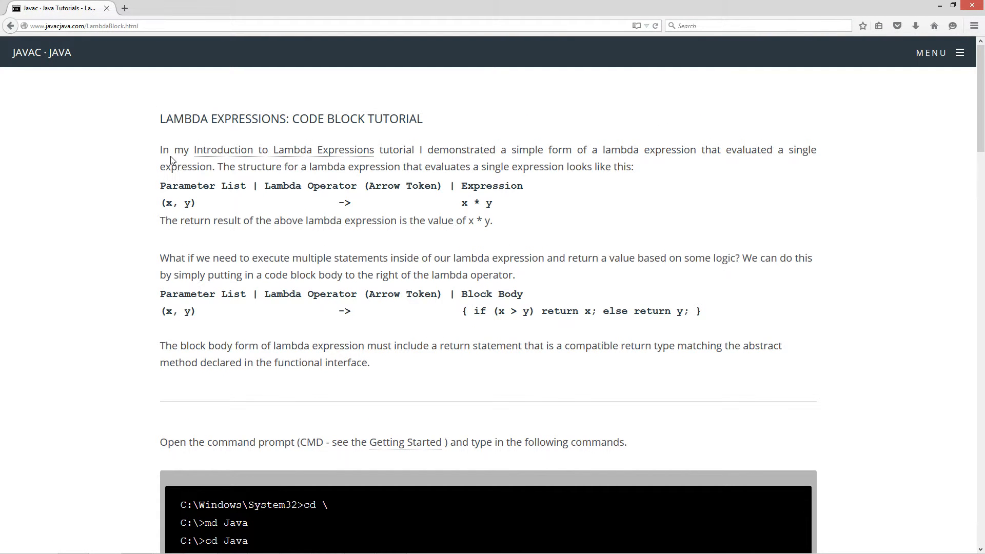
{"action": "mouse_move", "coordinate": [351, 160]}
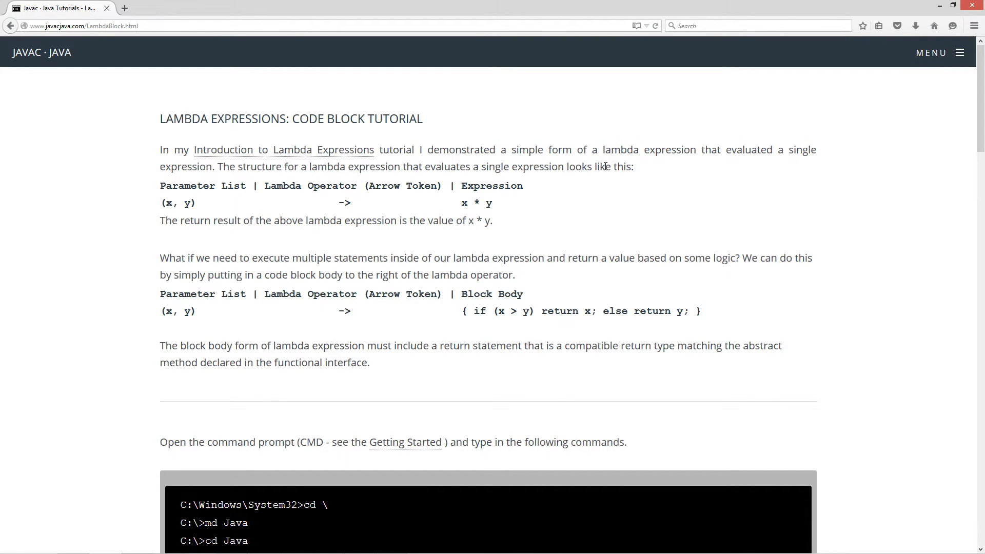
{"action": "mouse_move", "coordinate": [321, 161]}
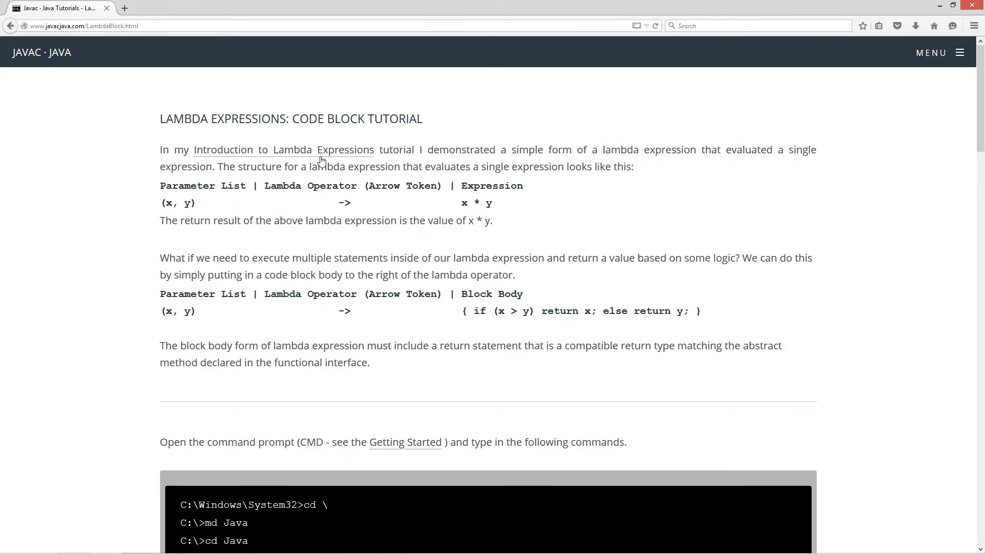
{"action": "mouse_move", "coordinate": [250, 171]}
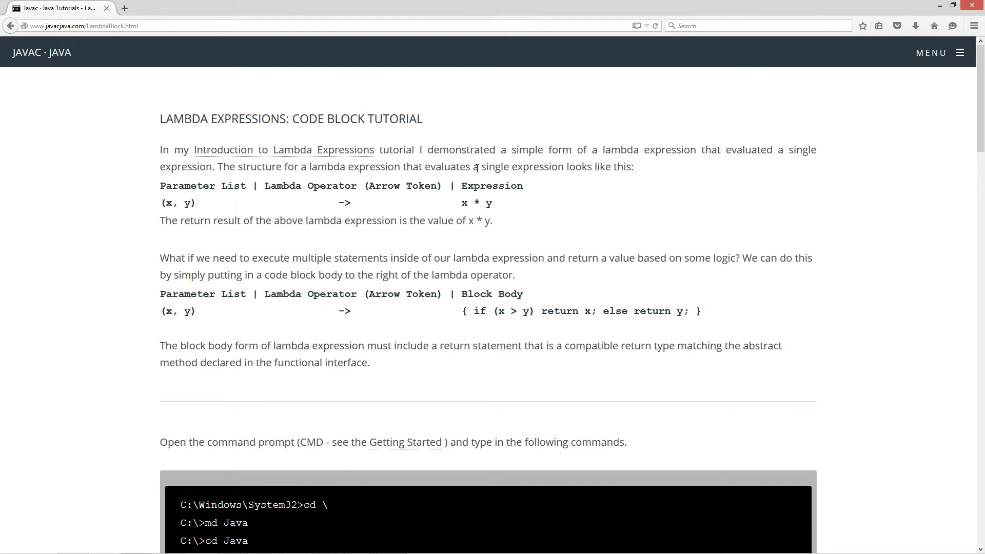
{"action": "mouse_move", "coordinate": [203, 216]}
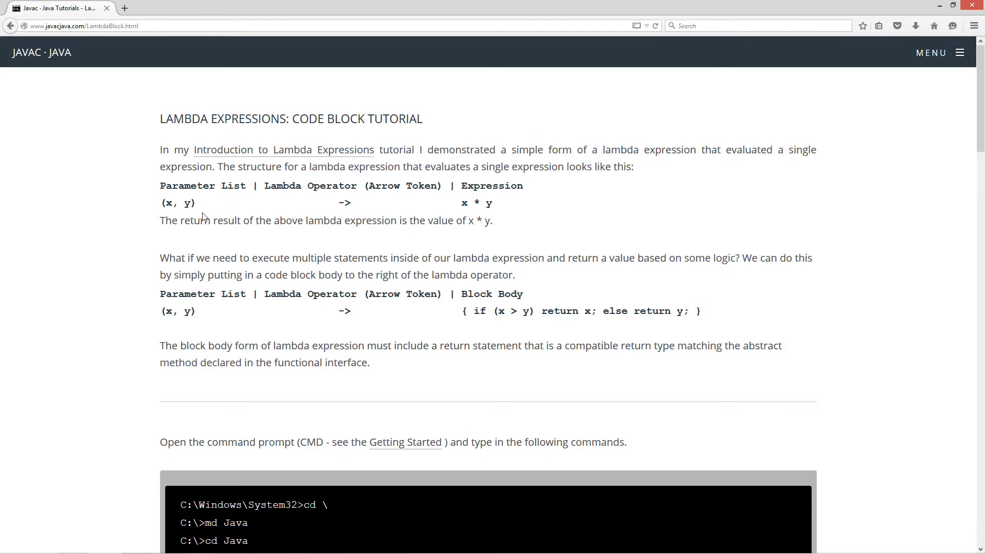
{"action": "double_click", "coordinate": [177, 202]}
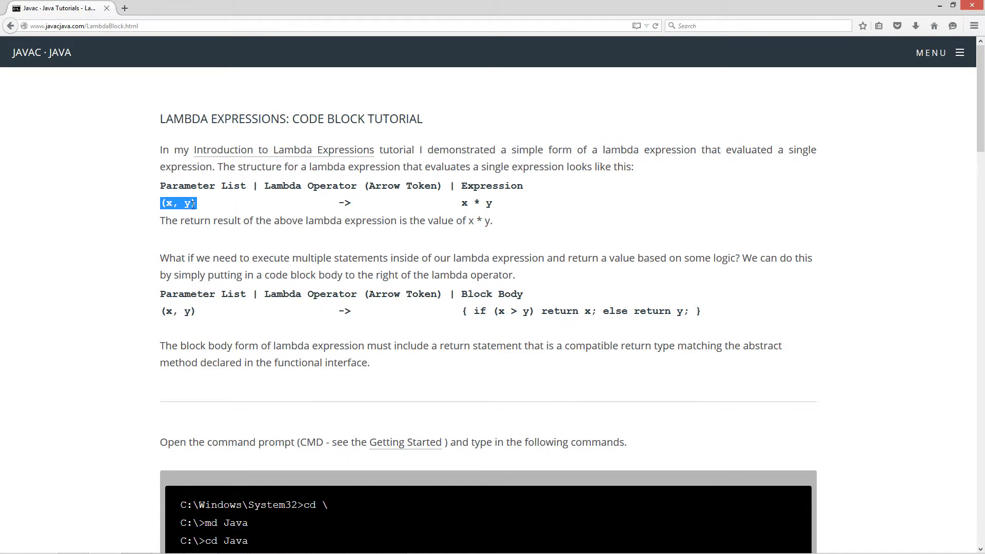
{"action": "double_click", "coordinate": [345, 202]}
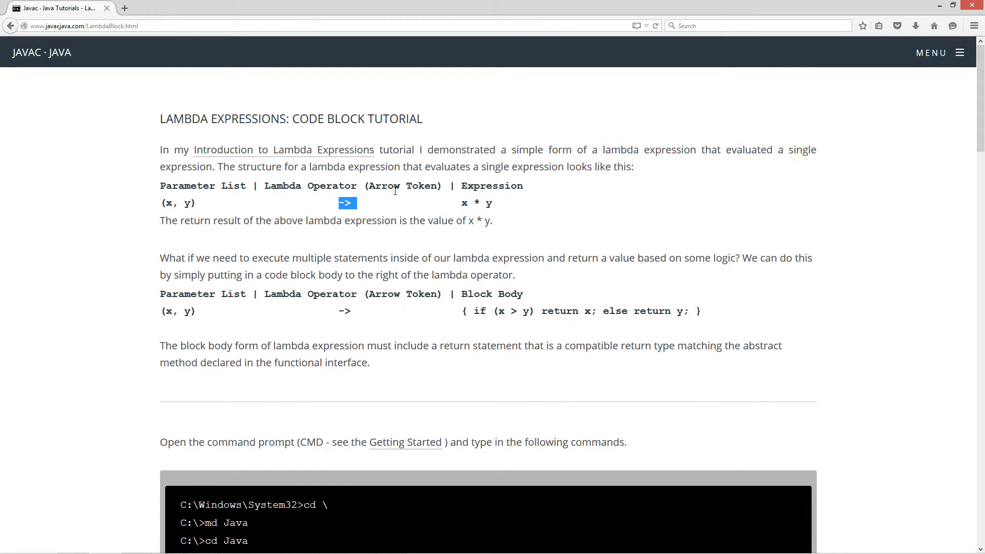
{"action": "mouse_move", "coordinate": [422, 183]}
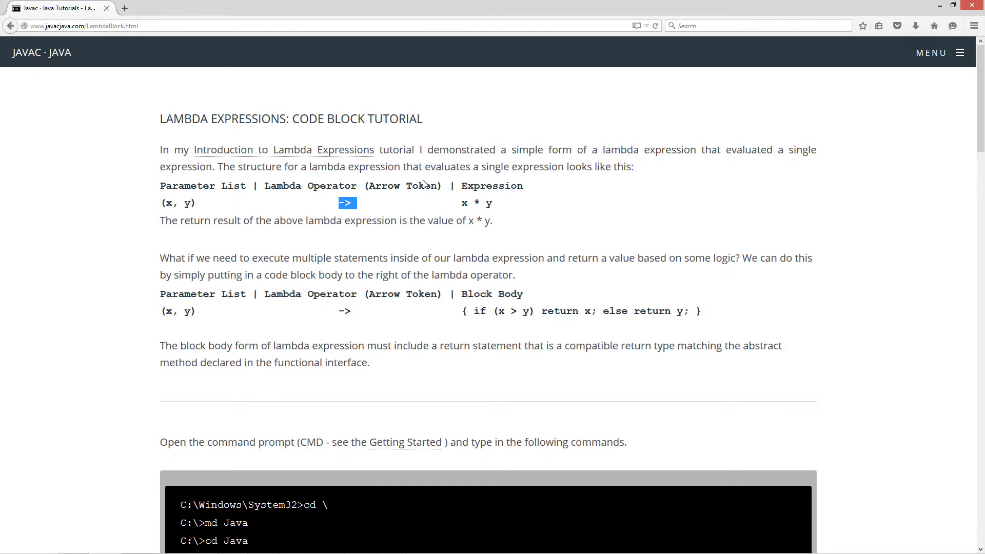
{"action": "mouse_move", "coordinate": [470, 186]}
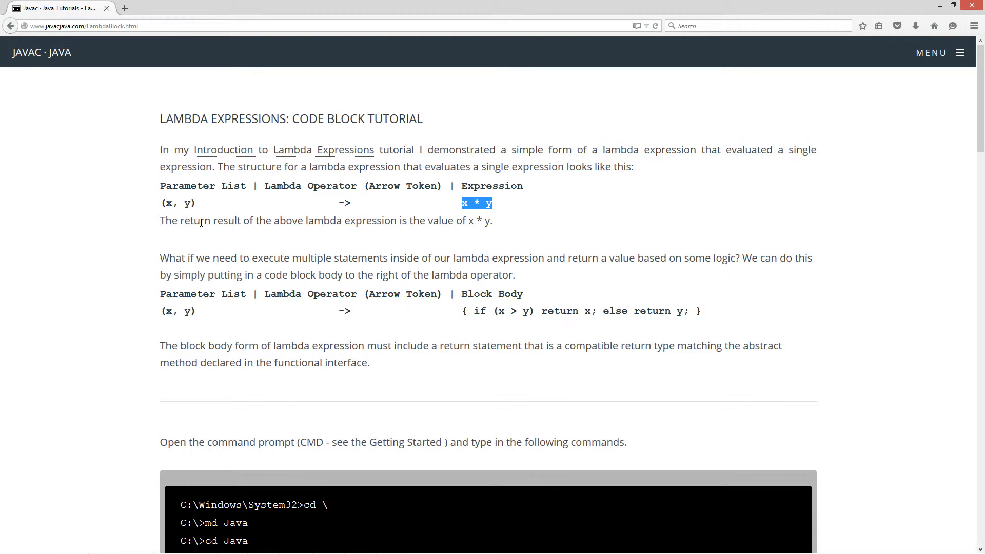
{"action": "left_click", "coordinate": [317, 220]}
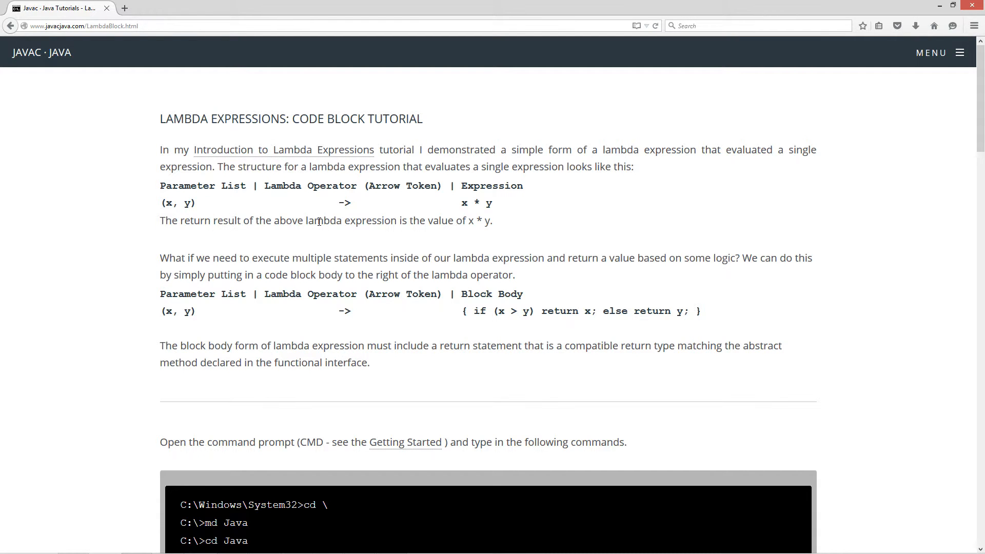
{"action": "mouse_move", "coordinate": [470, 216]}
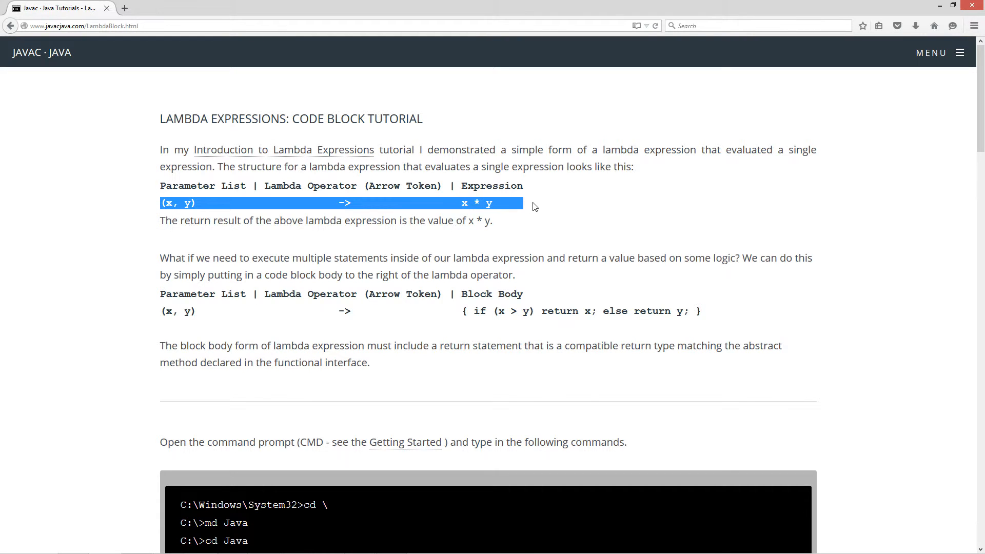
{"action": "mouse_move", "coordinate": [477, 201]}
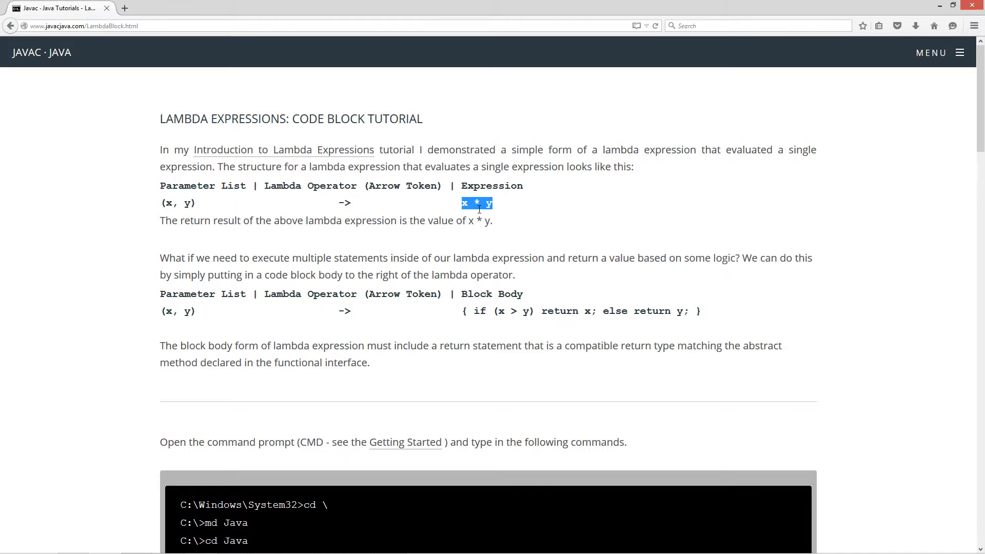
Walk through the block body lambda example, highlighting the Expression heading and the if clause.
{"action": "left_click", "coordinate": [272, 255]}
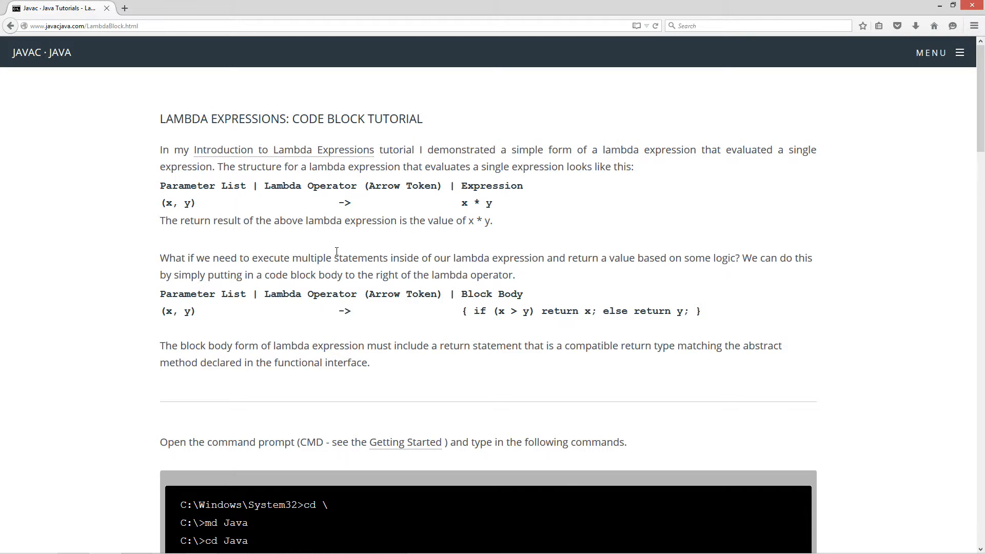
{"action": "mouse_move", "coordinate": [722, 258]}
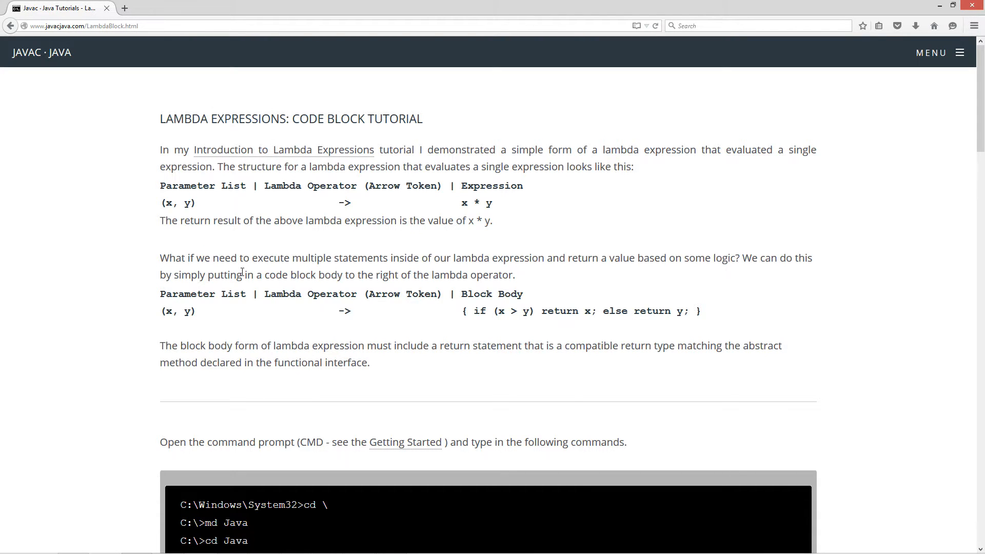
{"action": "mouse_move", "coordinate": [382, 275]}
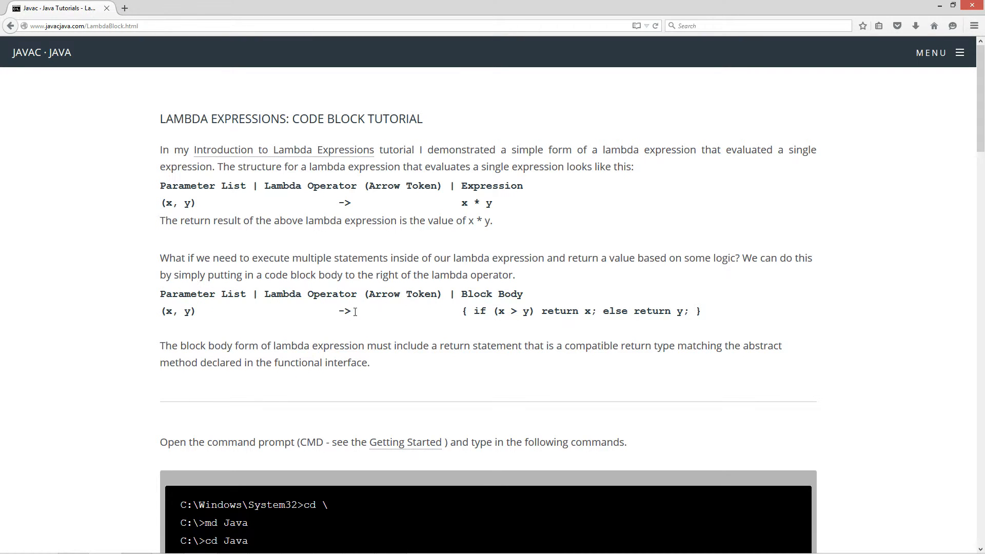
{"action": "double_click", "coordinate": [344, 311]}
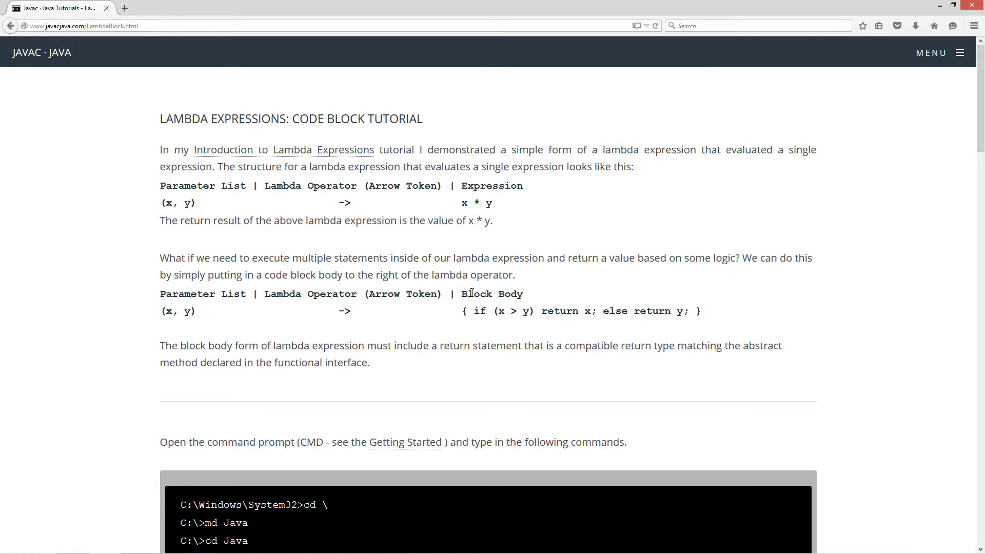
{"action": "double_click", "coordinate": [491, 186]}
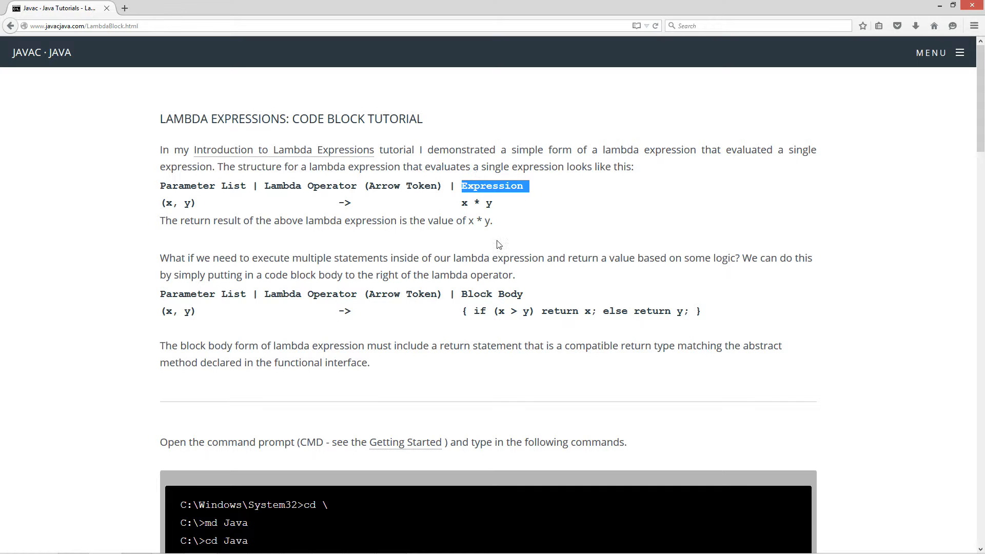
{"action": "mouse_move", "coordinate": [463, 310]}
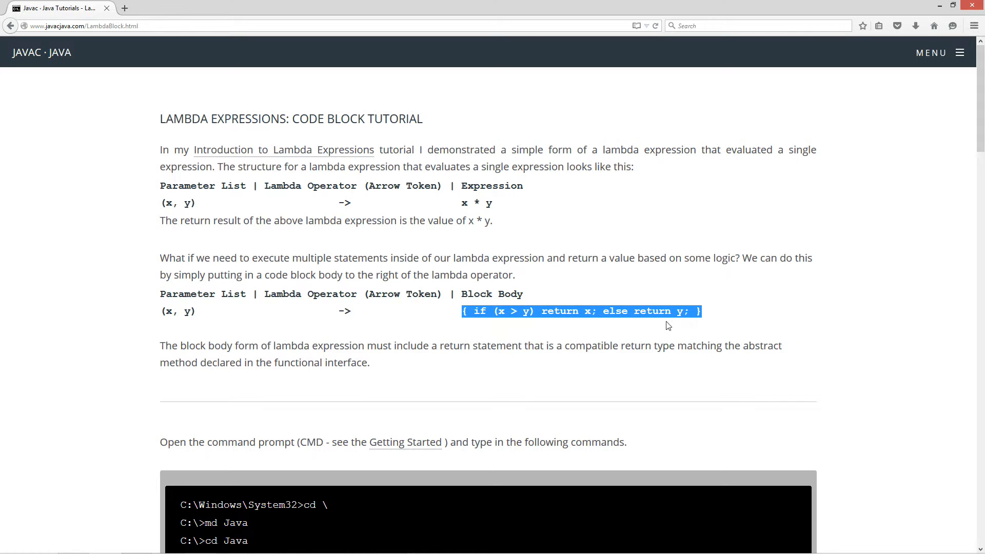
{"action": "mouse_move", "coordinate": [533, 340]}
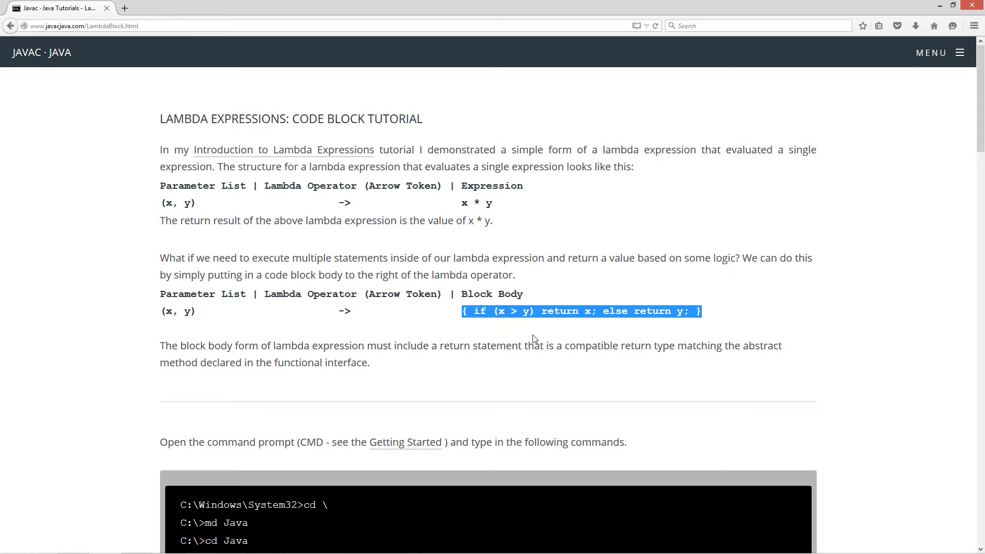
{"action": "left_click", "coordinate": [492, 323]}
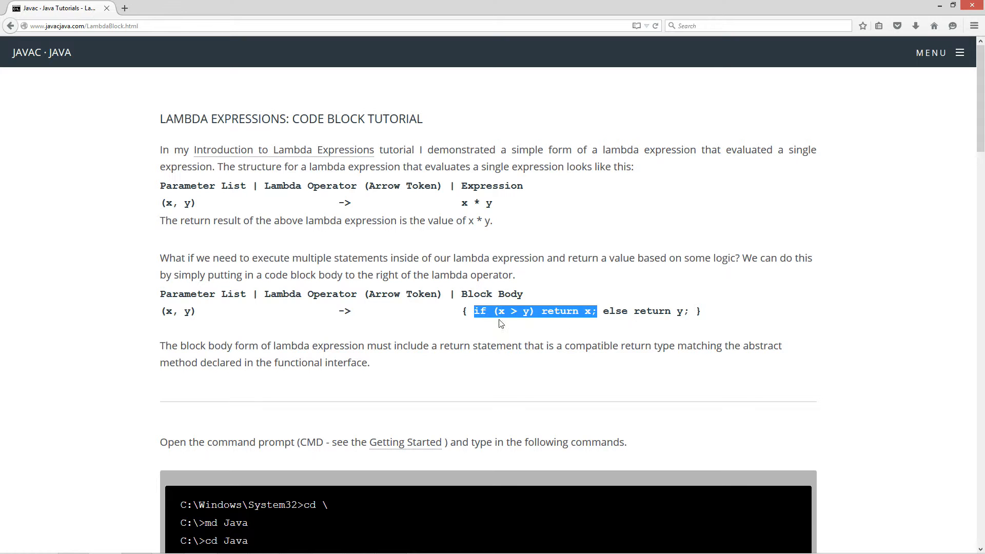
{"action": "left_click", "coordinate": [483, 311]}
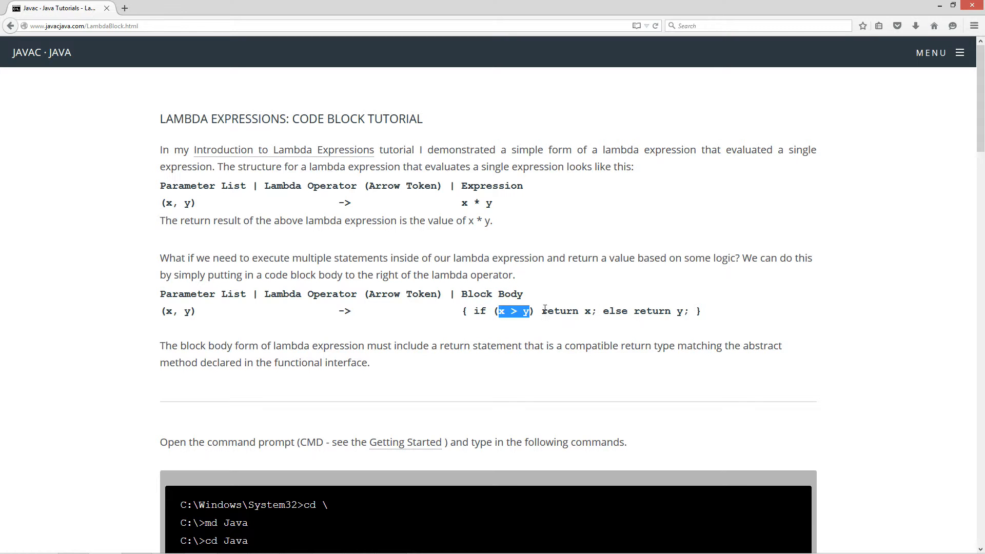
Review the condition x > y and return statement rule, emphasising the phrase 'functional interface'.
{"action": "left_click", "coordinate": [633, 310]}
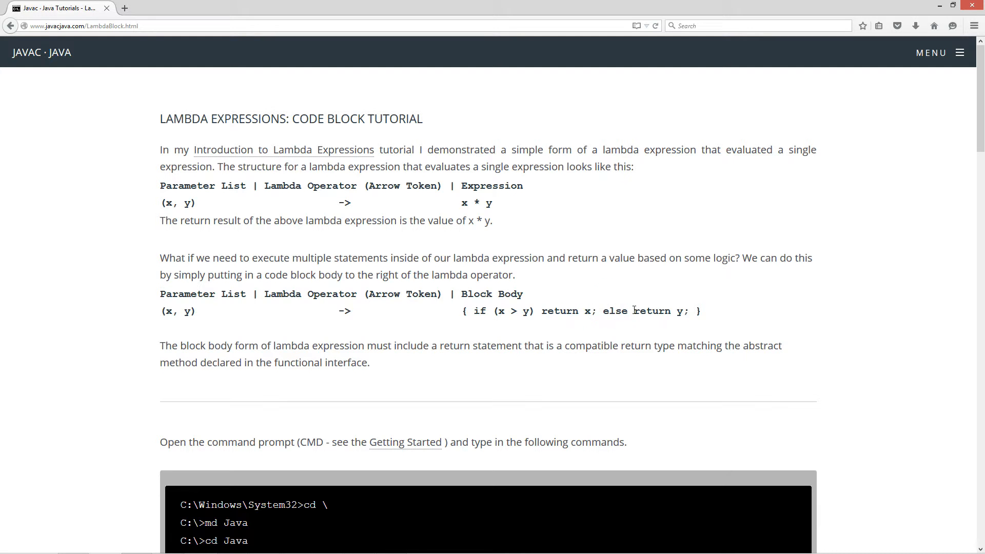
{"action": "double_click", "coordinate": [662, 310]}
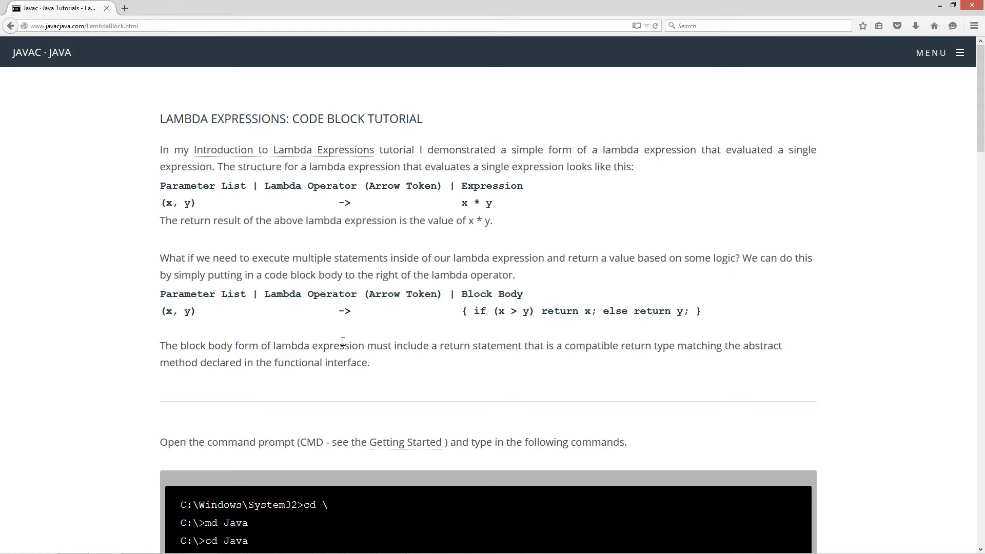
{"action": "mouse_move", "coordinate": [589, 351]}
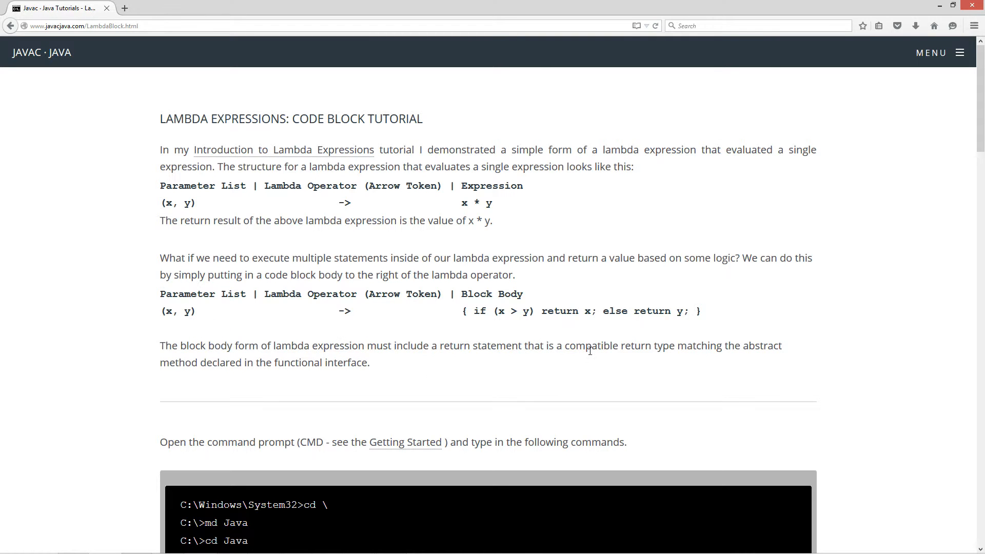
{"action": "mouse_move", "coordinate": [749, 346]}
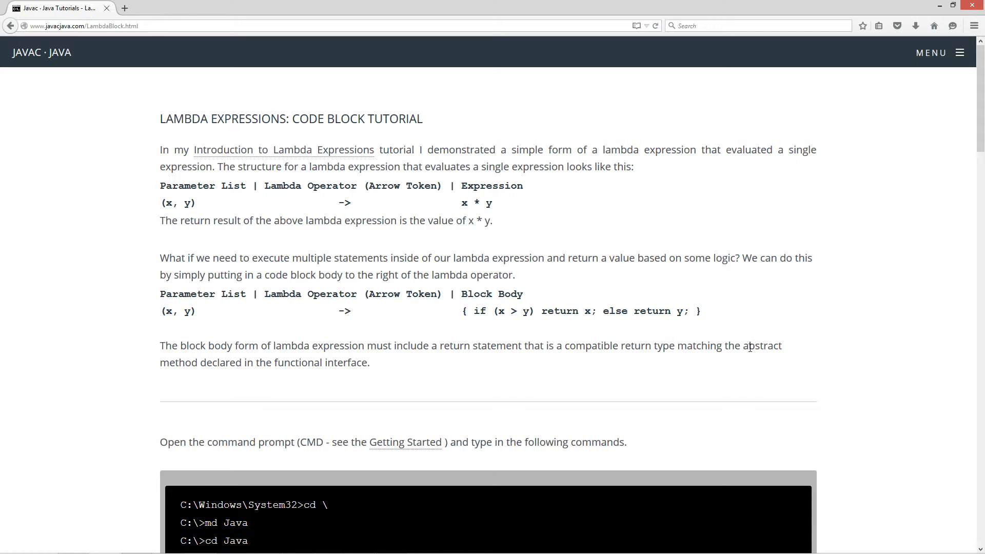
{"action": "mouse_move", "coordinate": [273, 366]}
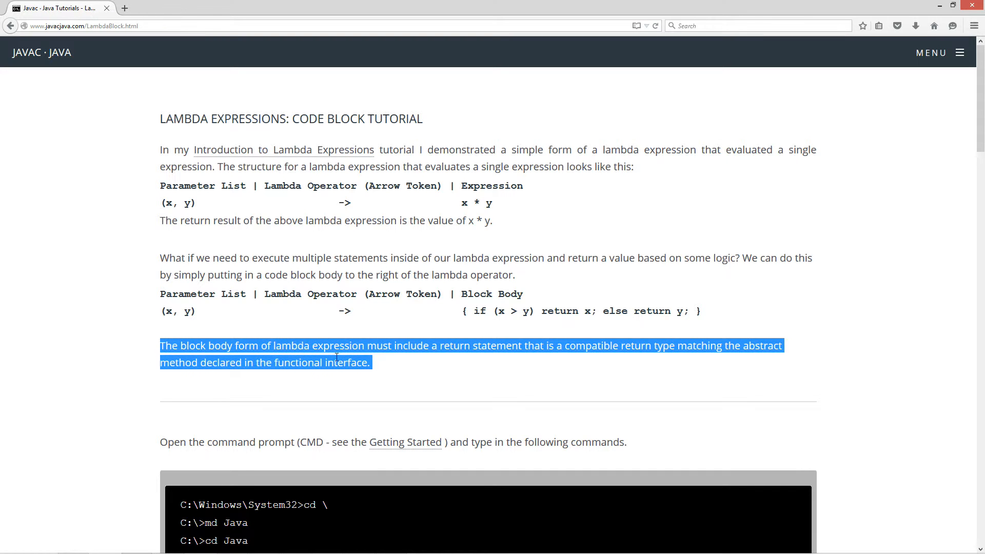
{"action": "left_click", "coordinate": [472, 363]}
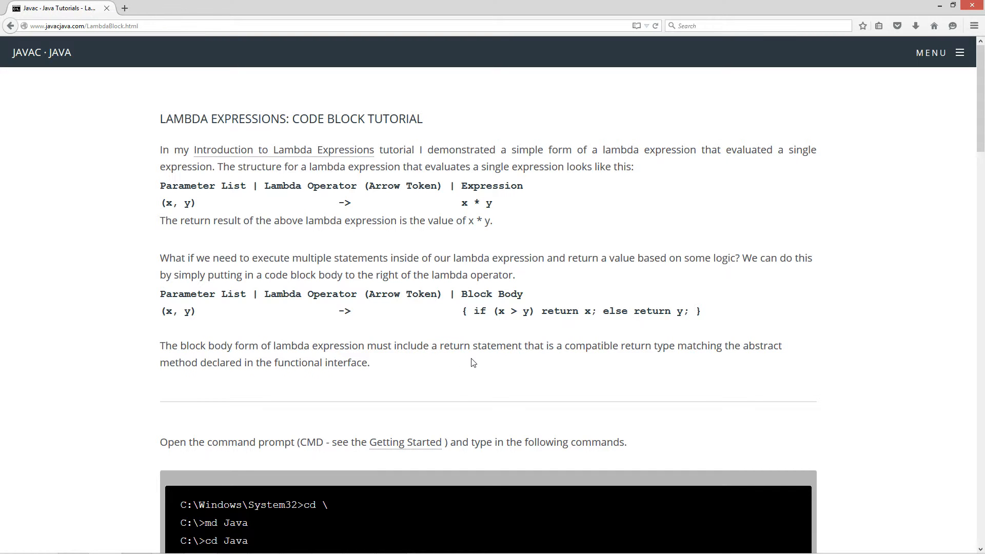
{"action": "mouse_move", "coordinate": [324, 151]}
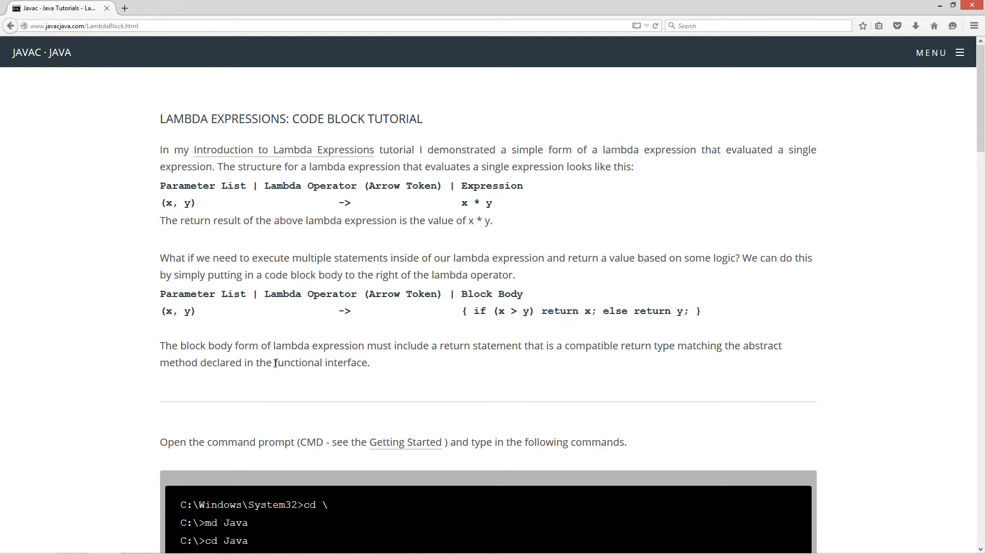
{"action": "double_click", "coordinate": [321, 362]}
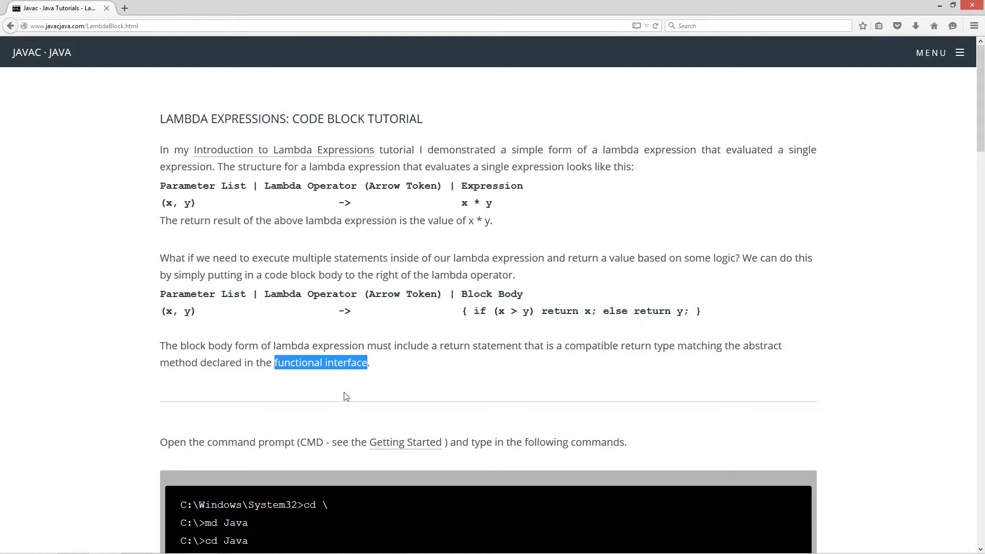
{"action": "mouse_move", "coordinate": [421, 373]}
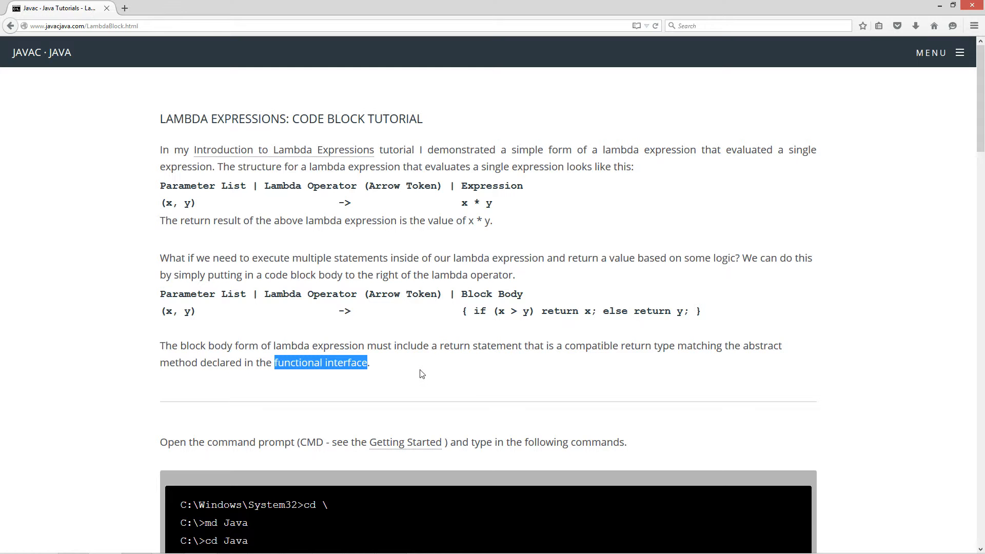
Copy the complete LambdaBlock program code from the tutorial's code box.
{"action": "scroll", "scroll_direction": "down", "scroll_amount": 3}
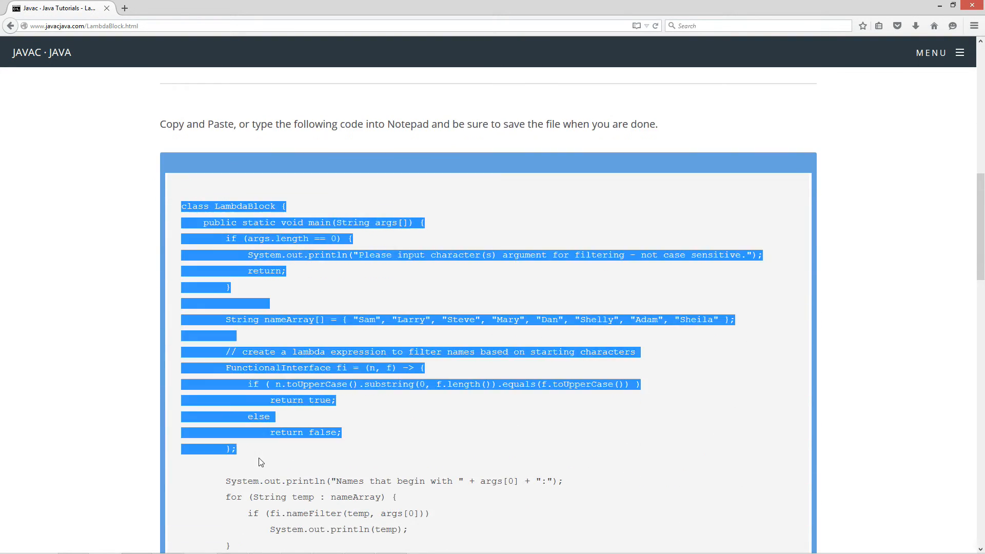
{"action": "scroll", "scroll_direction": "down", "scroll_amount": 3}
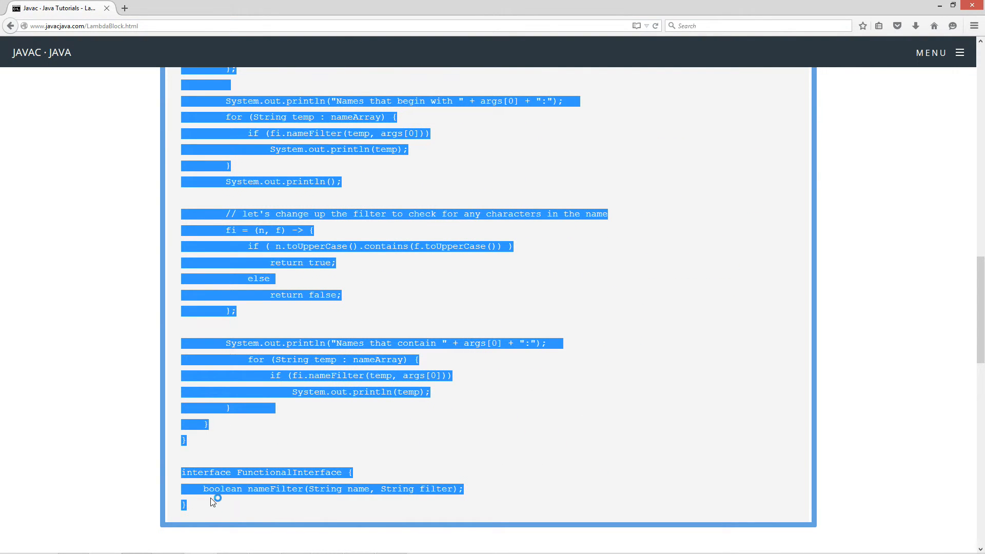
{"action": "right_click", "coordinate": [215, 501]}
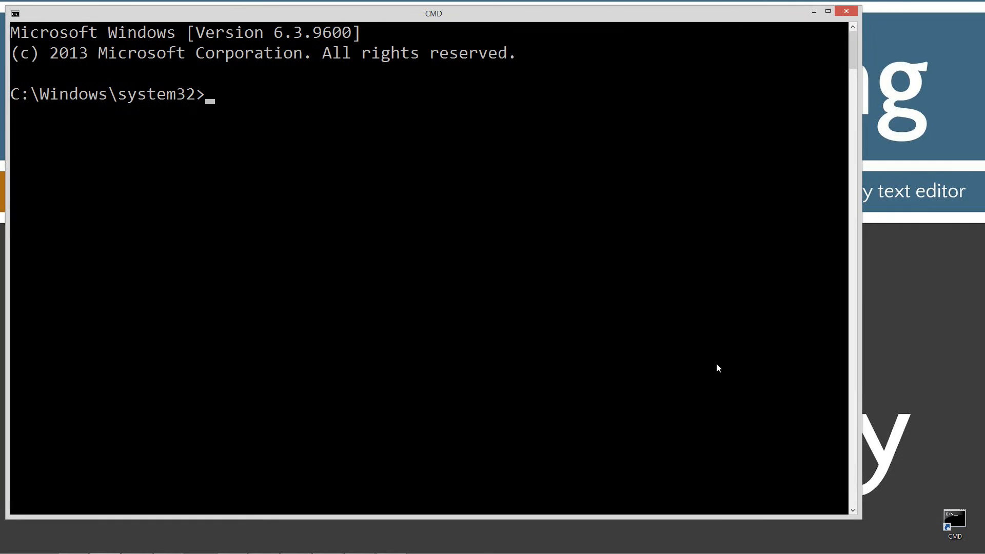
Run javac to confirm the compiler lists its options, then clear the console with cls.
{"action": "type", "text": "javac"}
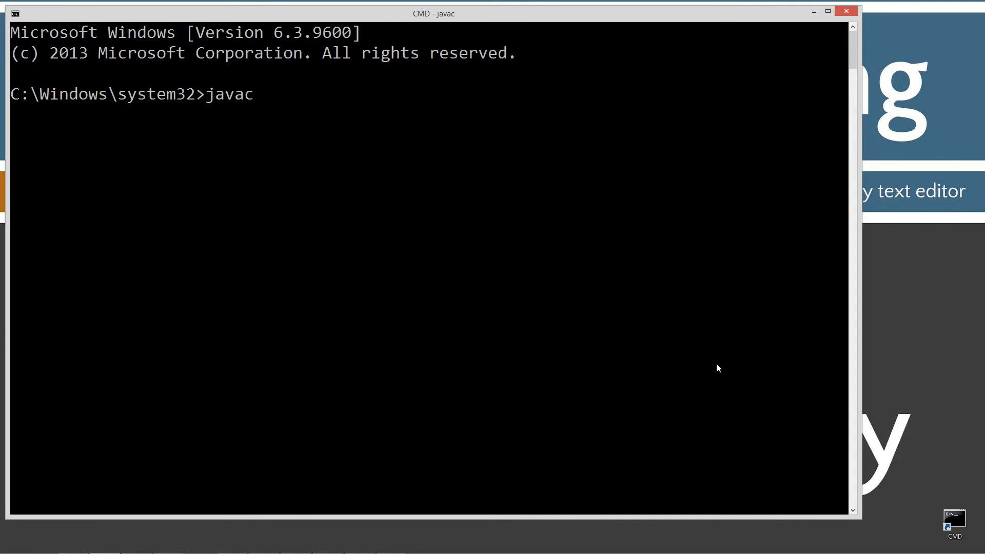
{"action": "key", "text": "Return"}
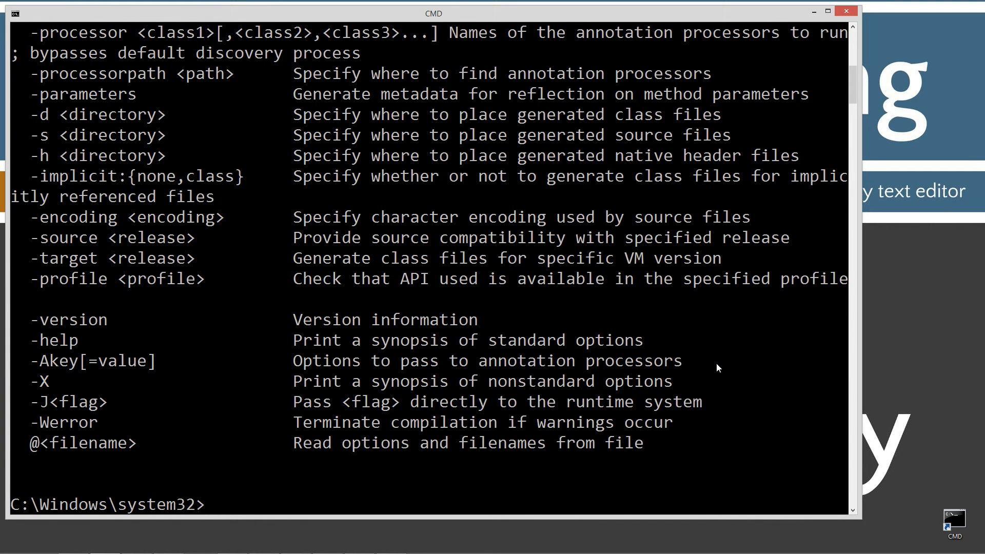
{"action": "type", "text": "cls"}
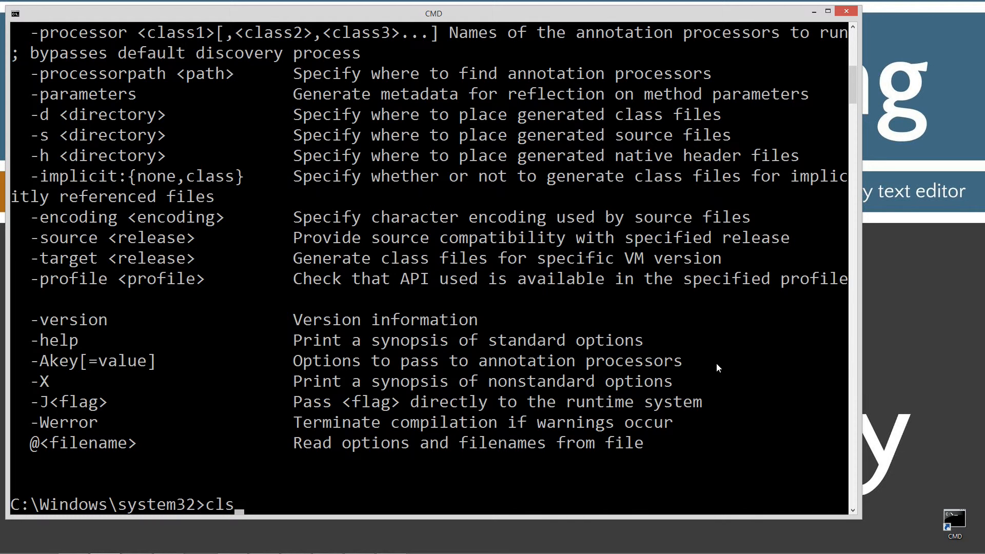
{"action": "key", "text": "Return"}
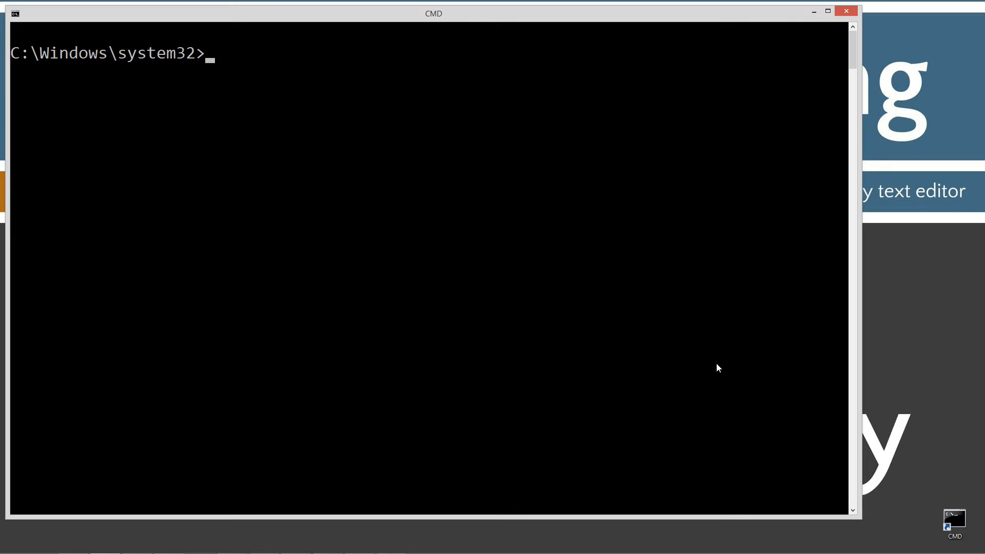
Create and enter the C:\Java\LambdaBlock folder from the drive root.
{"action": "type", "text": "cd \\"}
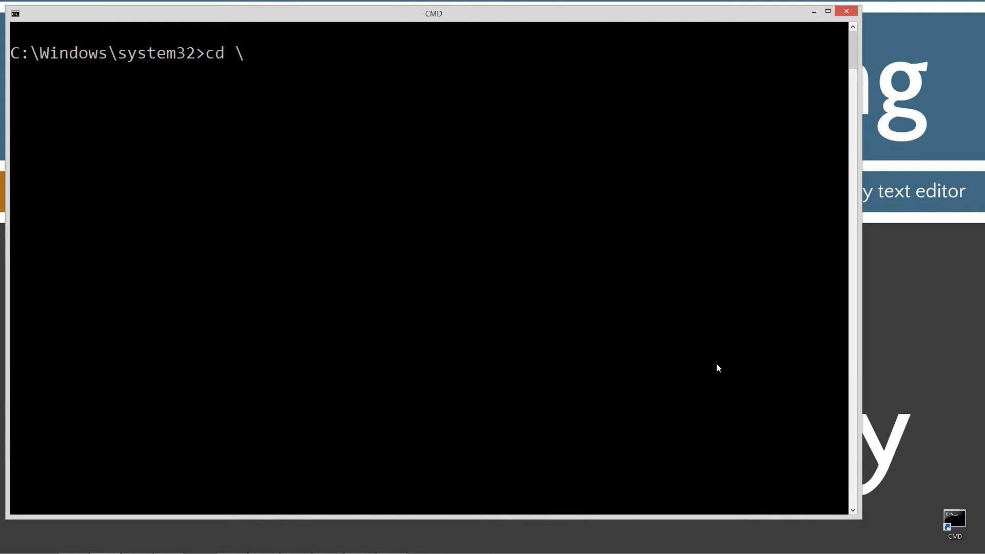
{"action": "type", "text": "m"}
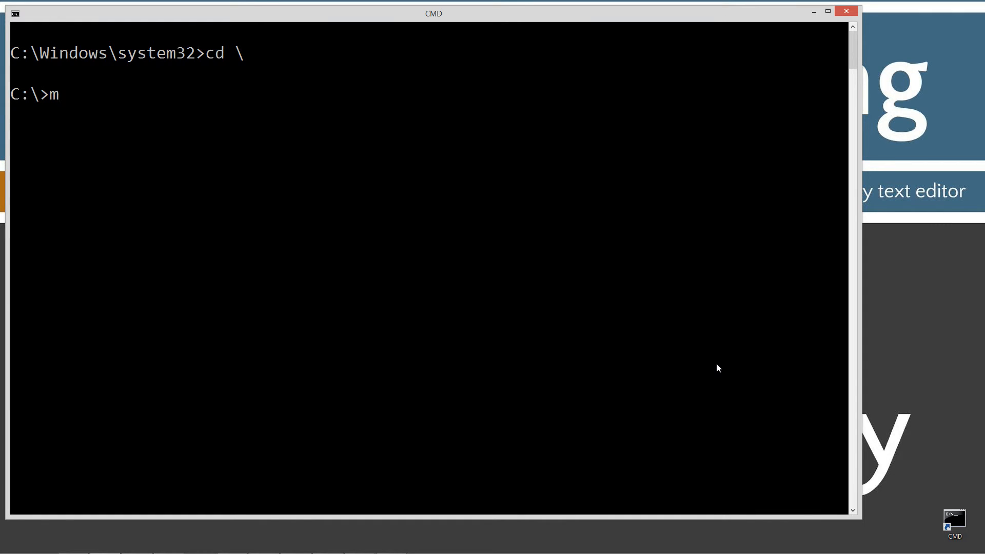
{"action": "type", "text": "d Java"}
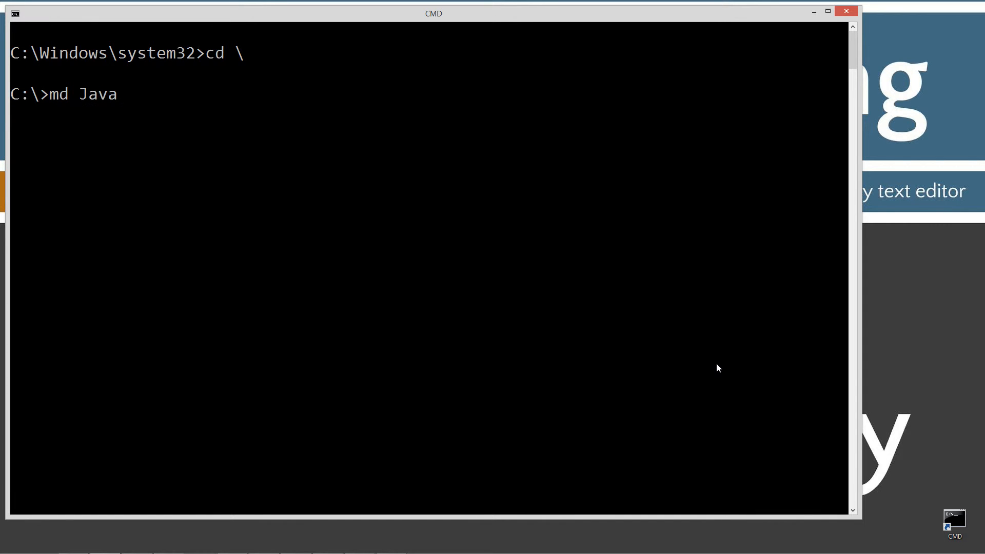
{"action": "key", "text": "Return"}
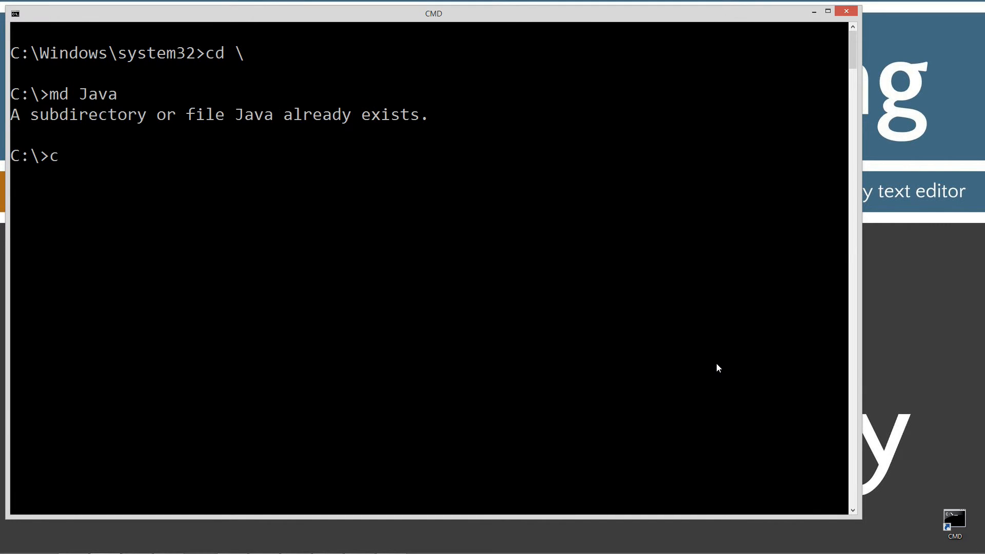
{"action": "type", "text": "d Java"}
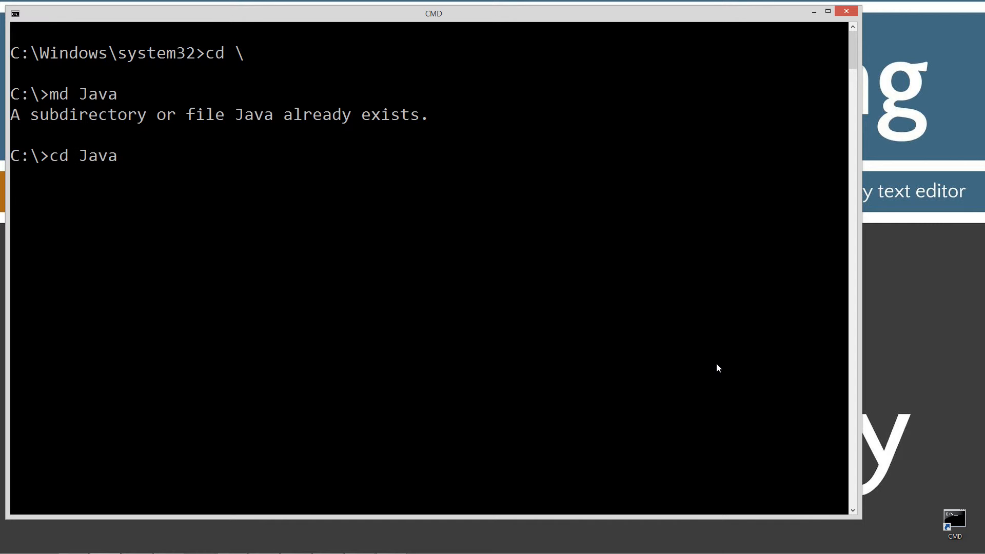
{"action": "type", "text": "md"}
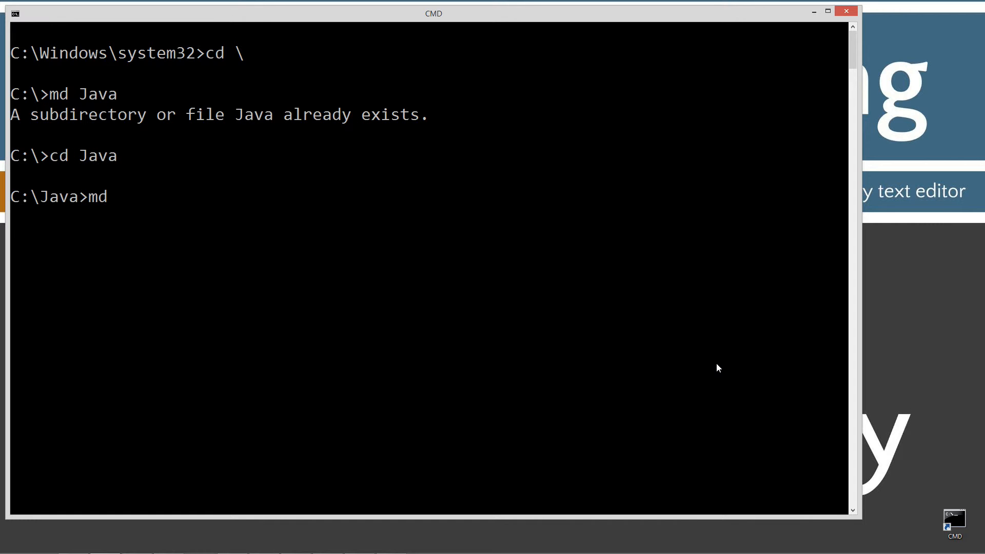
{"action": "type", "text": "L"}
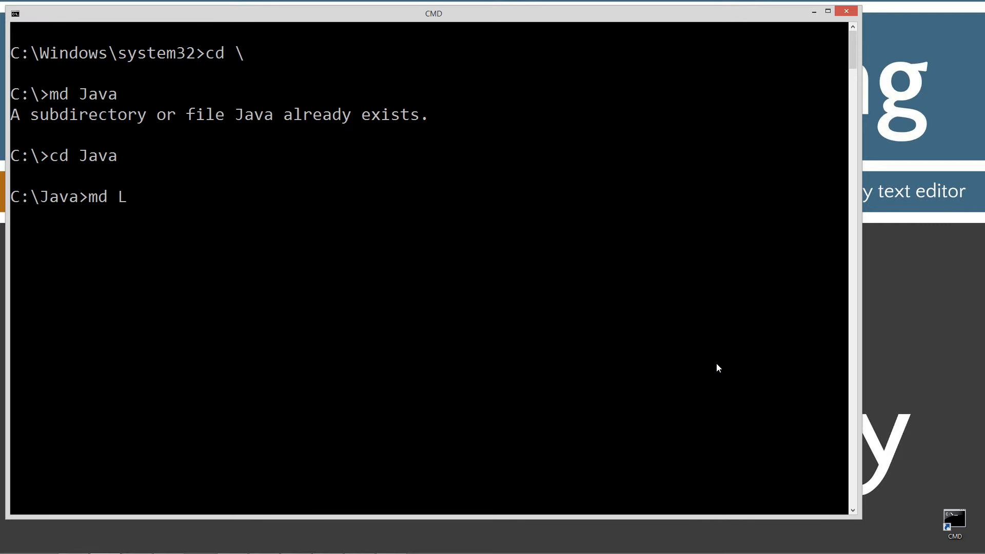
{"action": "type", "text": "ambdaBlock"}
{"action": "type", "text": "not"}
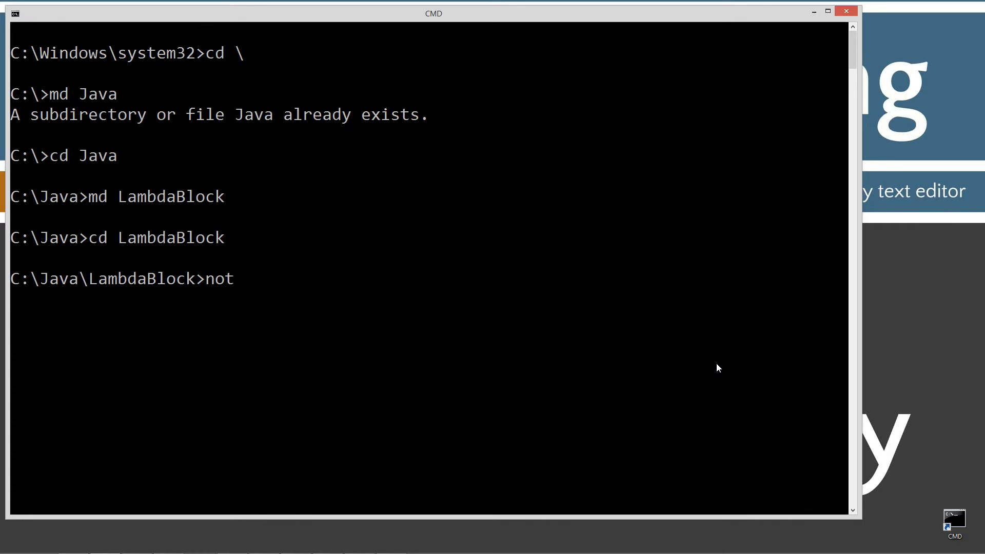
Launch Notepad on LambdaBlock.java as a new file from the LambdaBlock folder.
{"action": "type", "text": "epad Lambd"}
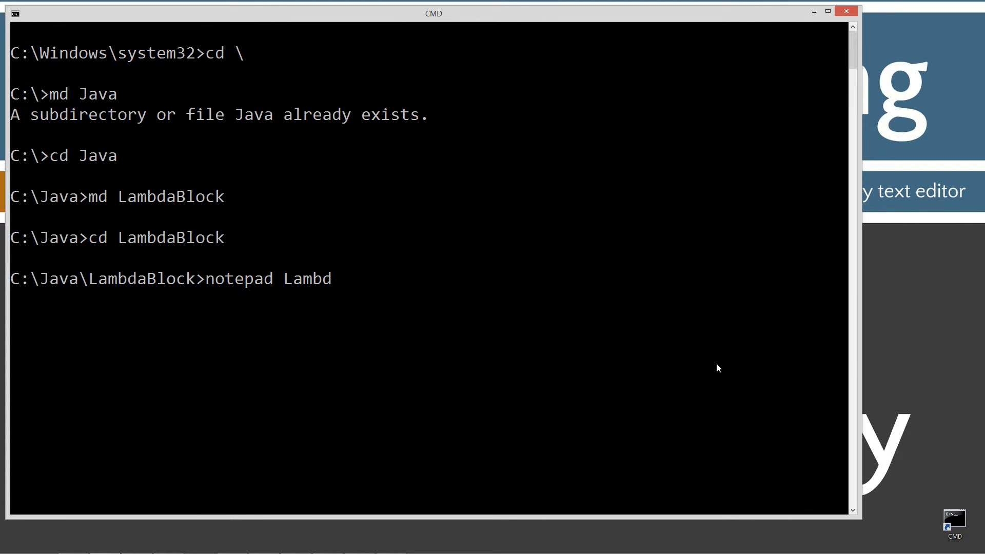
{"action": "type", "text": "aB"}
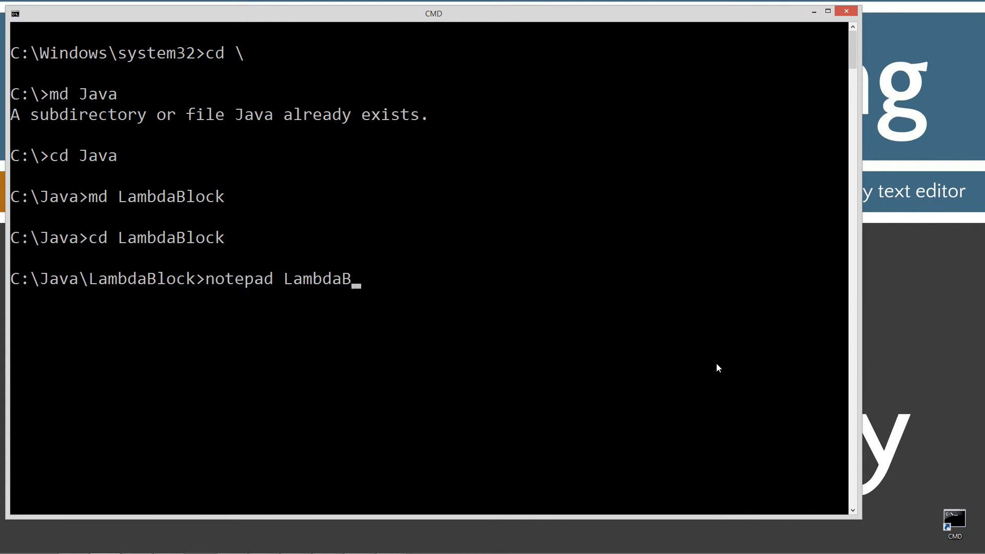
{"action": "type", "text": "lock.java"}
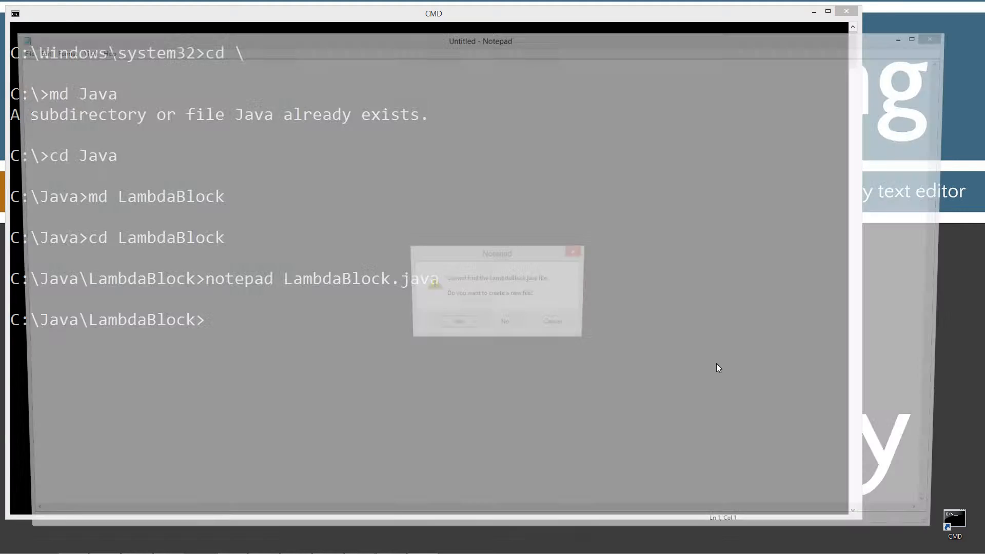
Confirm creating LambdaBlock.java and review the FunctionalInterface declaration.
{"action": "left_click", "coordinate": [458, 321]}
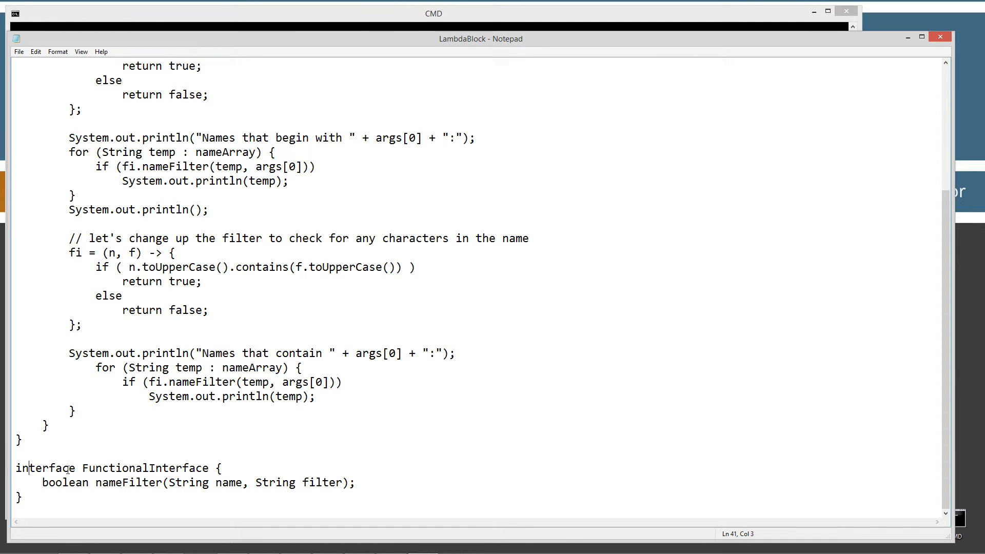
{"action": "double_click", "coordinate": [144, 467]}
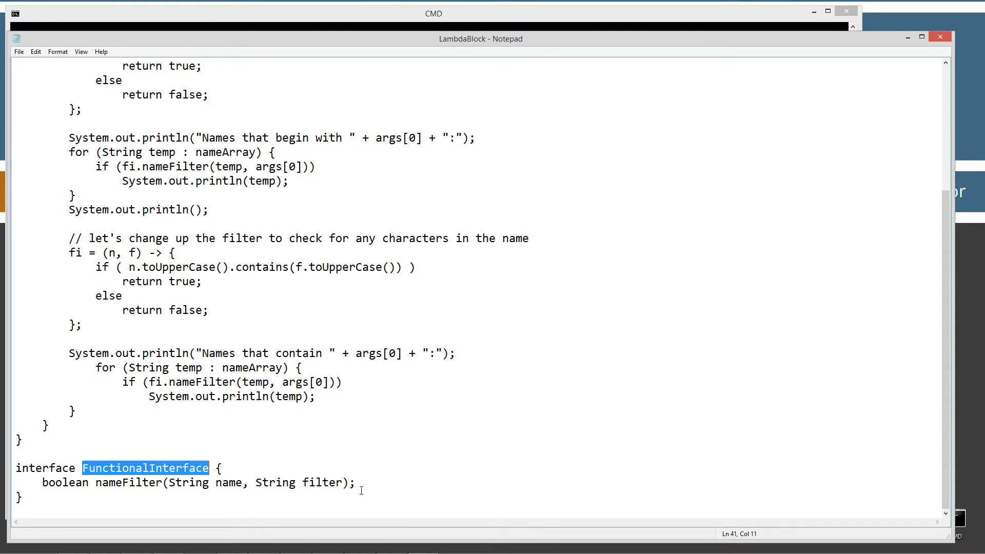
{"action": "left_click", "coordinate": [40, 482]}
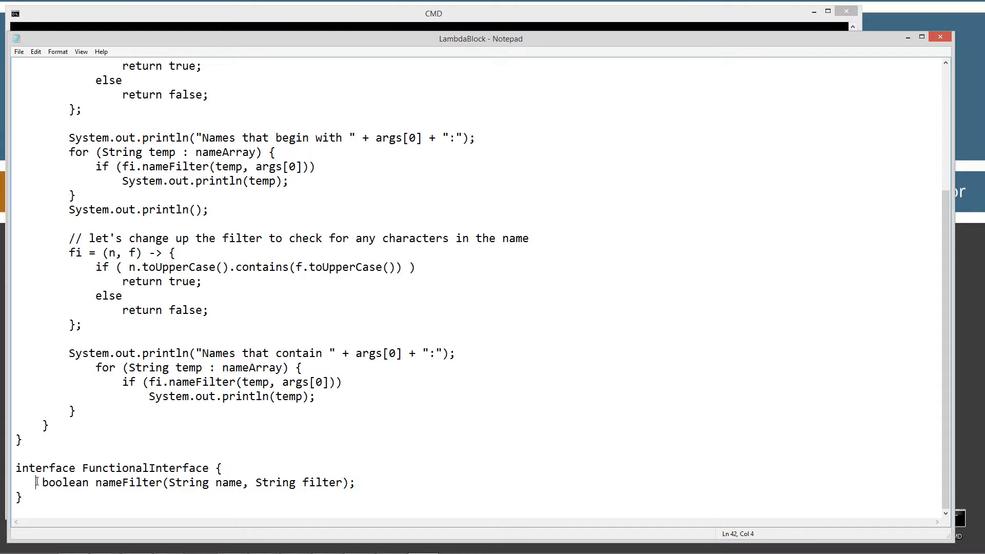
{"action": "double_click", "coordinate": [45, 468]}
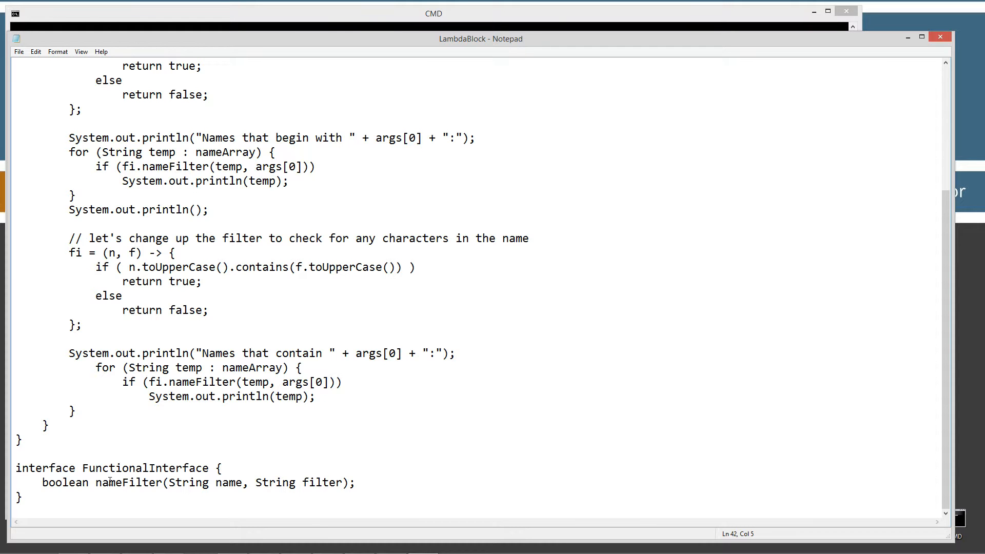
{"action": "mouse_move", "coordinate": [322, 493]}
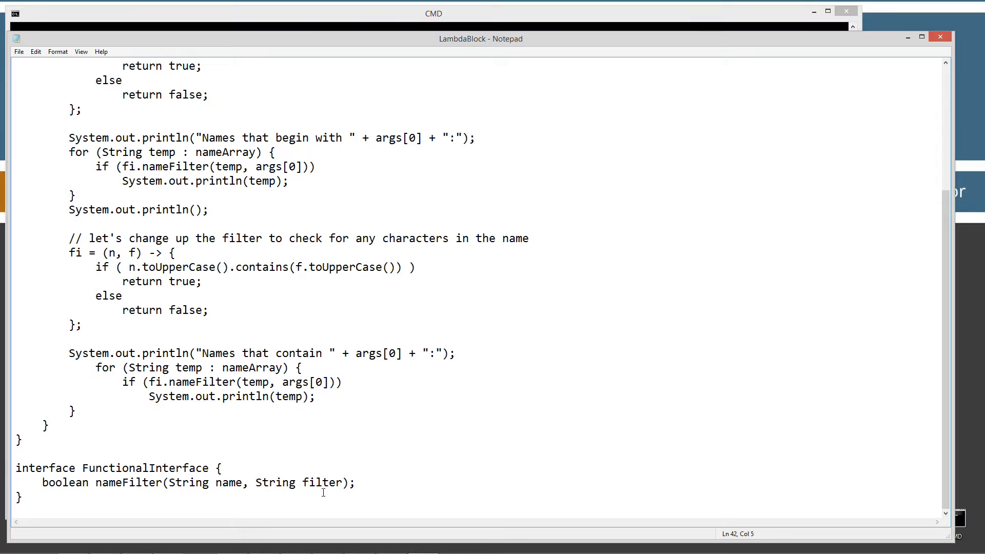
Examine the nameFilter method's boolean return type and parameters, then return to the program start.
{"action": "double_click", "coordinate": [64, 482]}
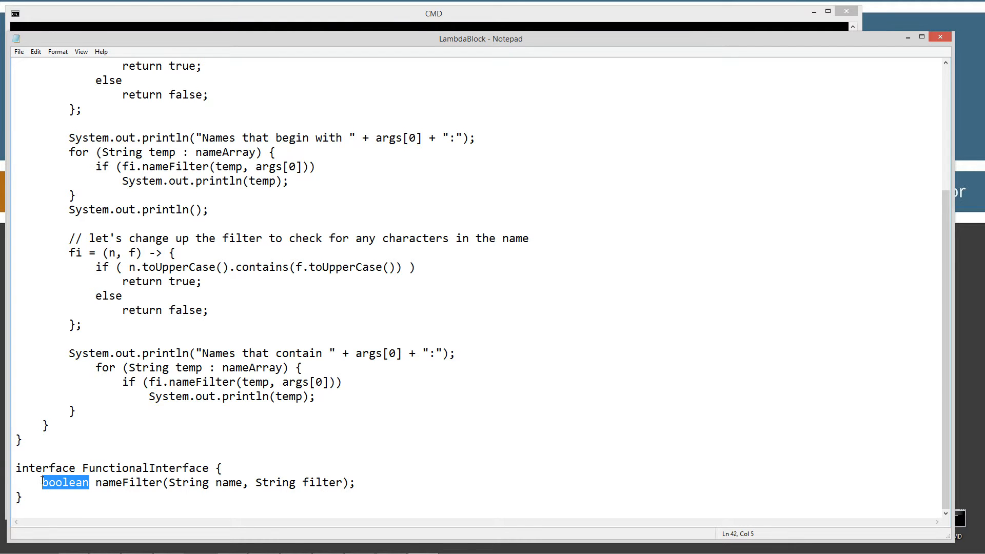
{"action": "double_click", "coordinate": [128, 482]}
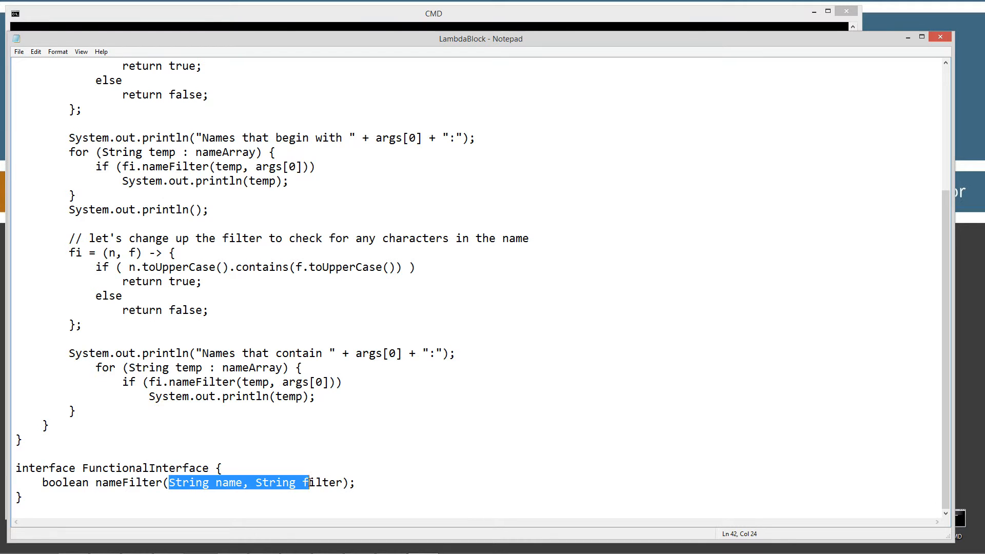
{"action": "left_click", "coordinate": [311, 482]}
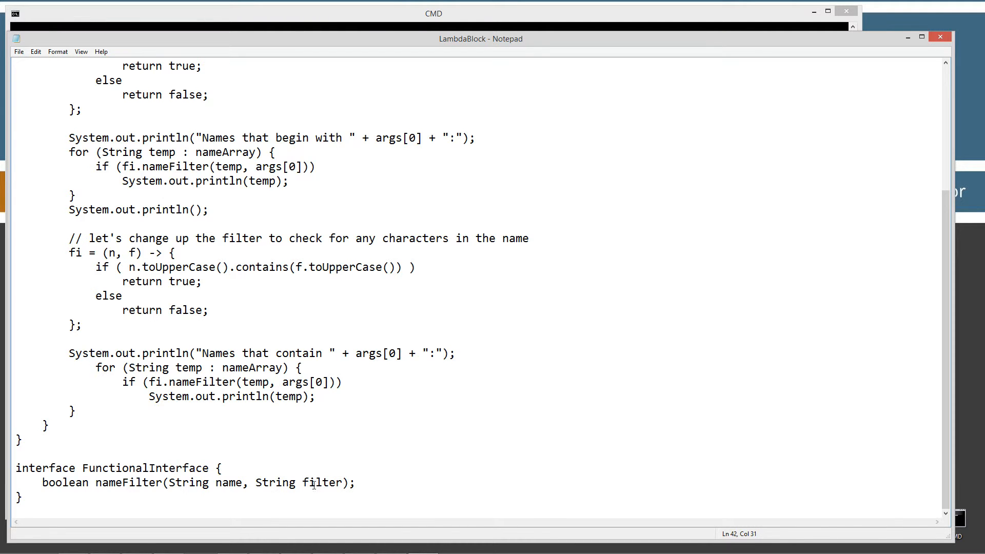
{"action": "scroll", "scroll_direction": "up", "scroll_amount": 3}
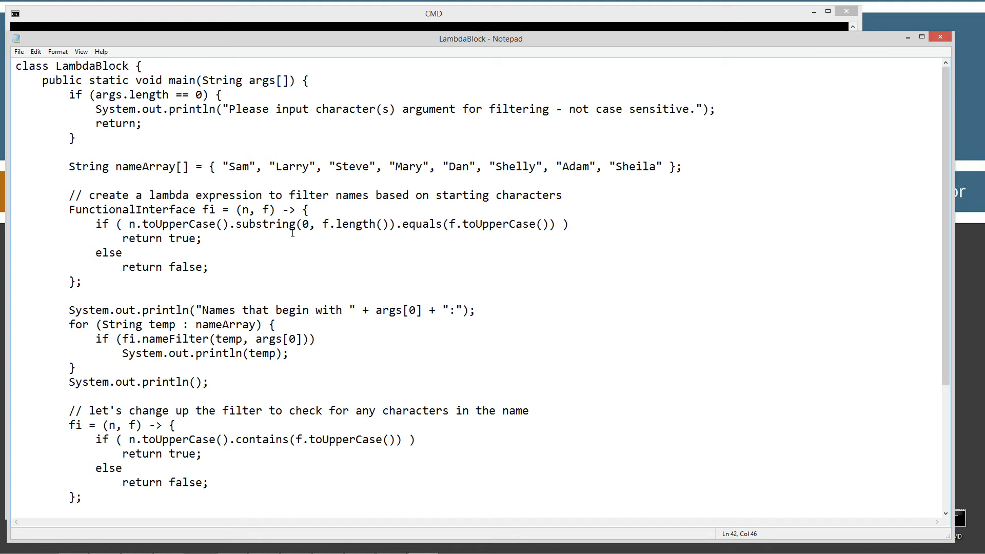
{"action": "left_click", "coordinate": [18, 52]}
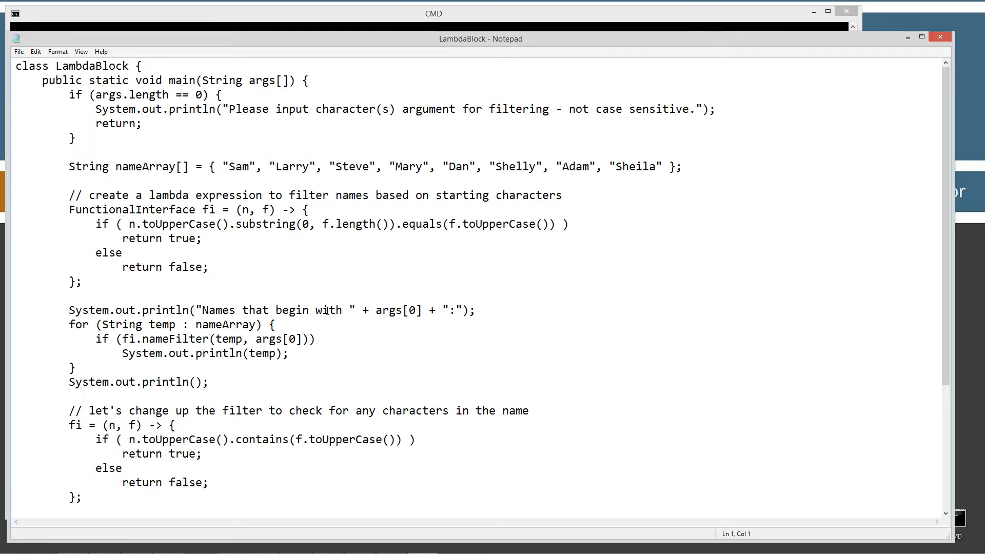
{"action": "mouse_move", "coordinate": [333, 318]}
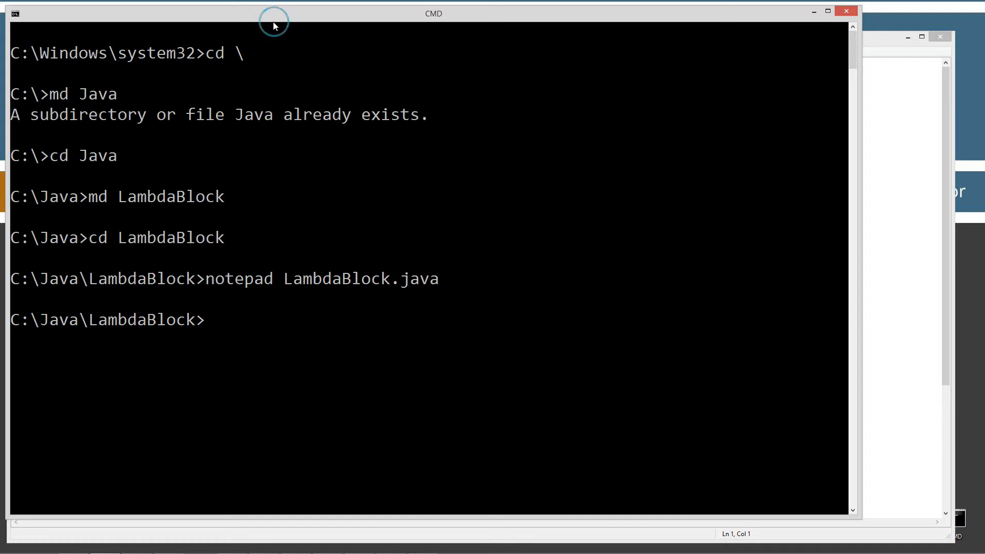
Clear the console, compile LambdaBlock.java and run it with no arguments.
{"action": "type", "text": "cls"}
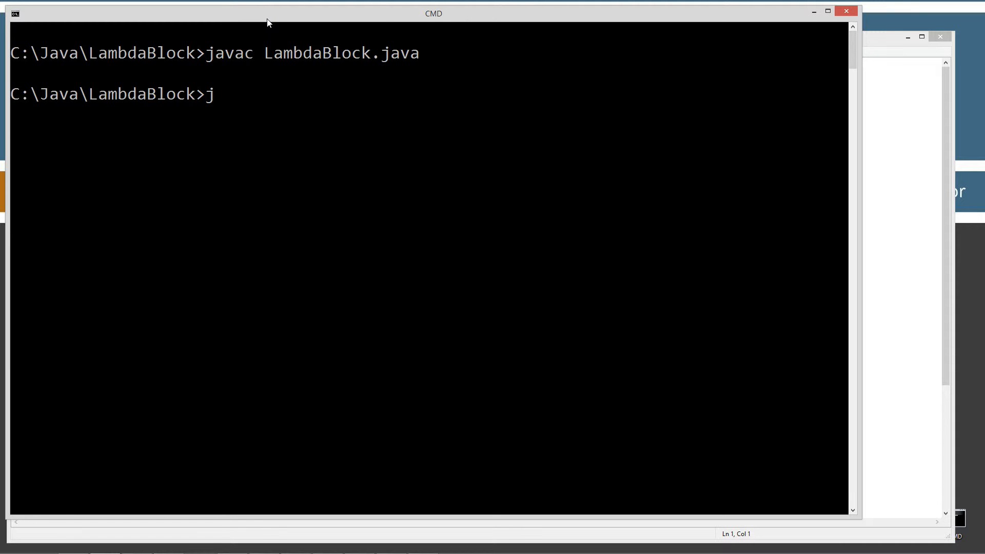
{"action": "type", "text": "ava LambdaBlock.c"}
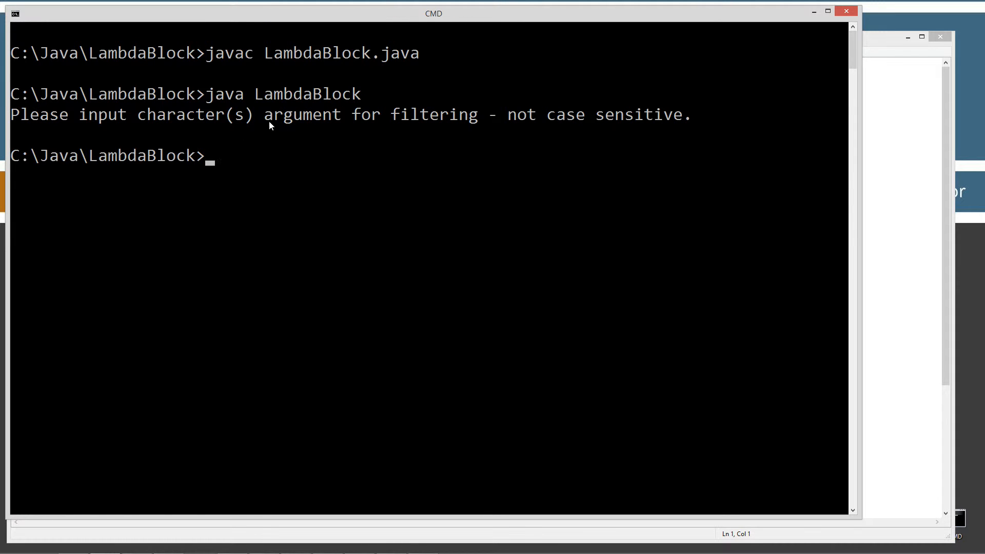
{"action": "mouse_move", "coordinate": [286, 125]}
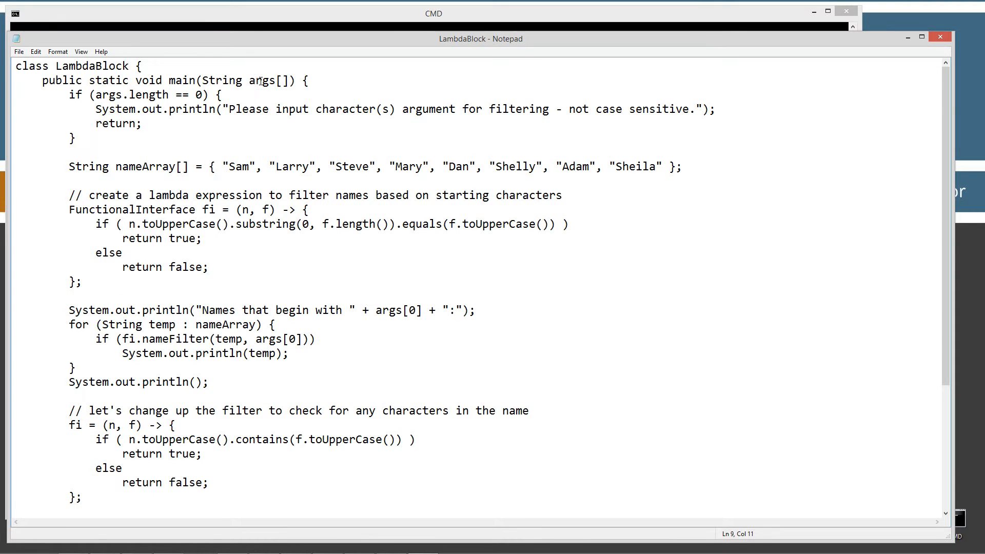
Review args in main, the args.length empty-argument check and the nameArray declaration.
{"action": "double_click", "coordinate": [267, 80]}
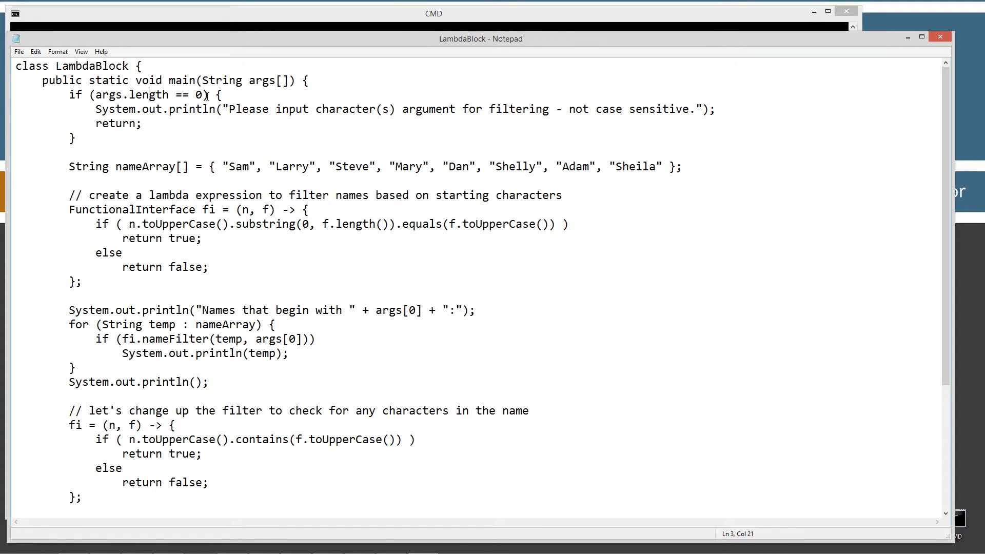
{"action": "double_click", "coordinate": [117, 124]}
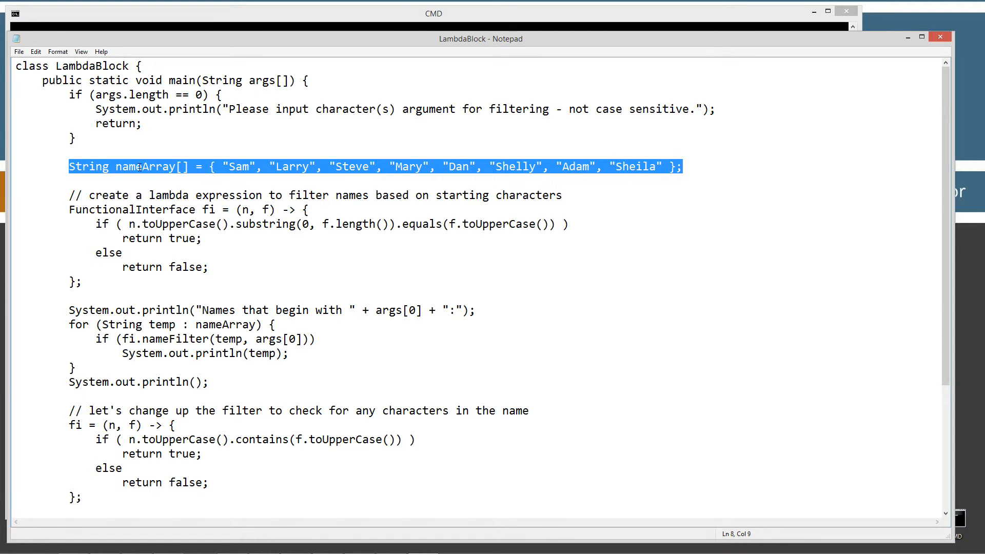
{"action": "left_click", "coordinate": [306, 167]}
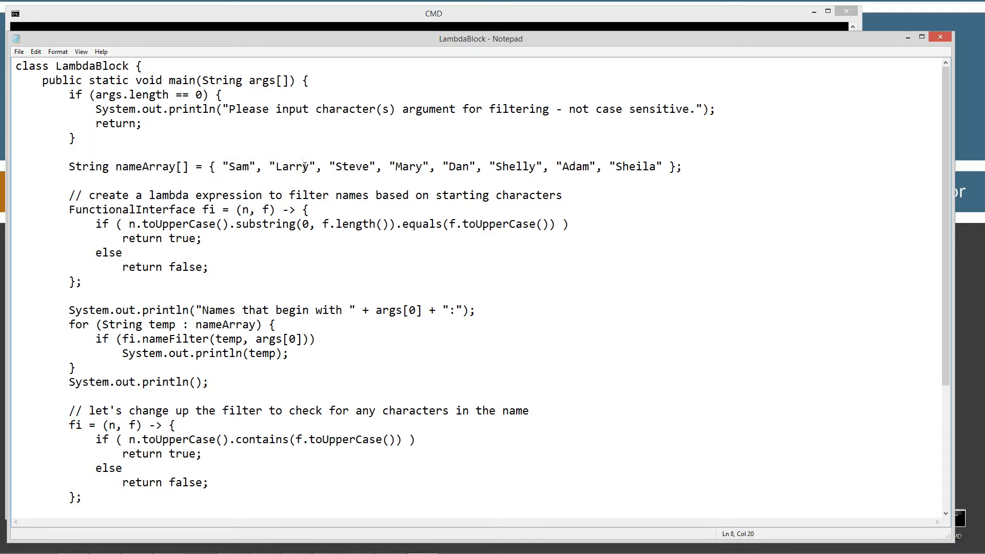
{"action": "mouse_move", "coordinate": [647, 166]}
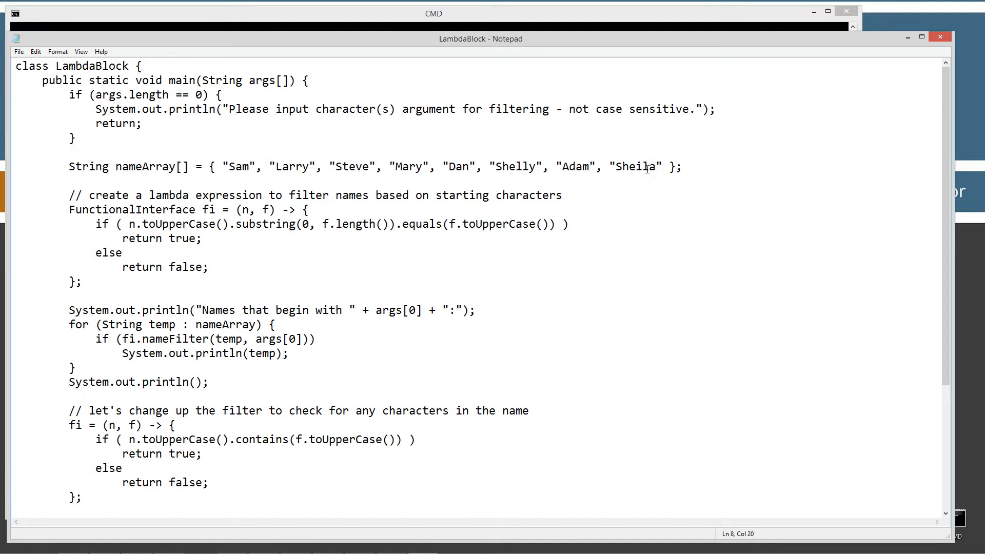
{"action": "mouse_move", "coordinate": [259, 192]}
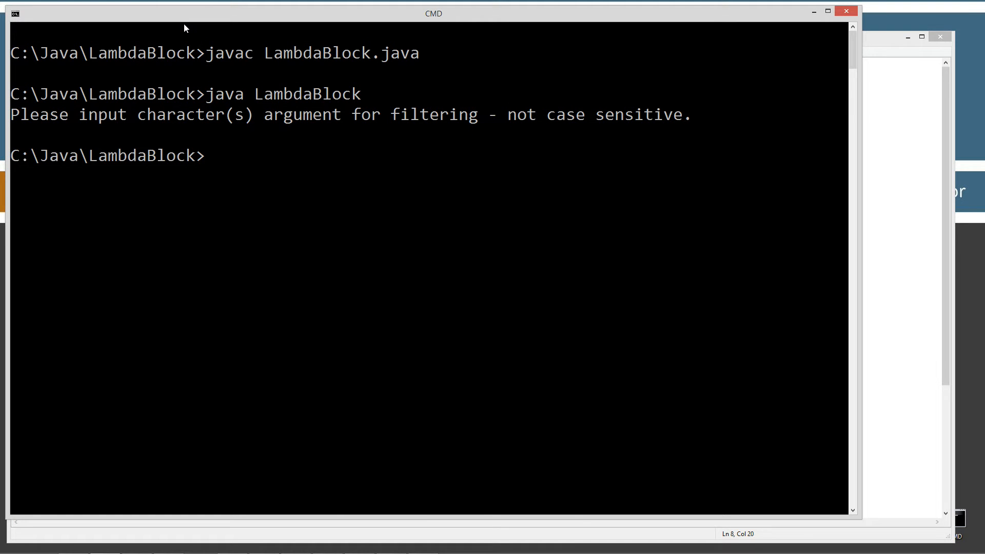
Run java LambdaBlock with the s filter, then with the a filter.
{"action": "type", "text": "java LambdaBlock"}
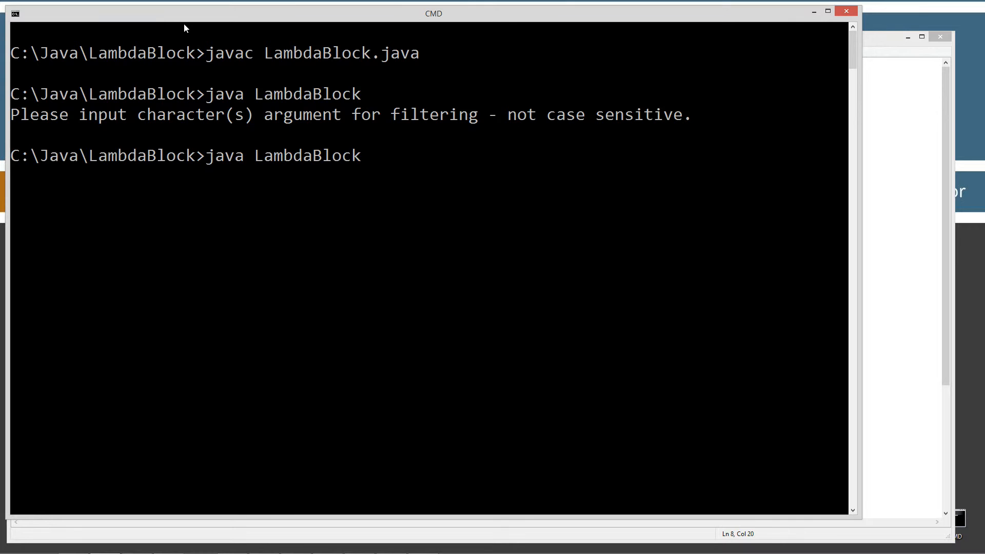
{"action": "type", "text": "s"}
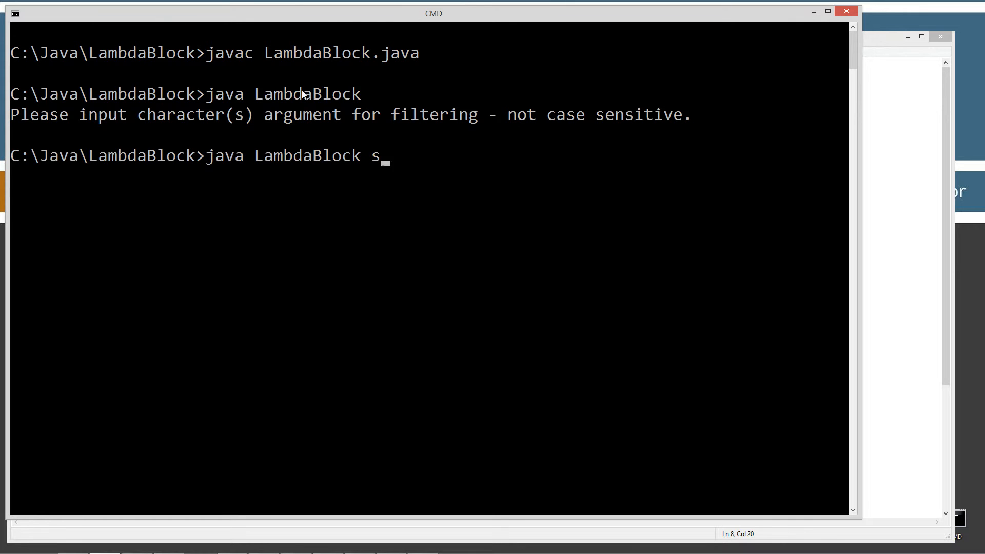
{"action": "key", "text": "Return"}
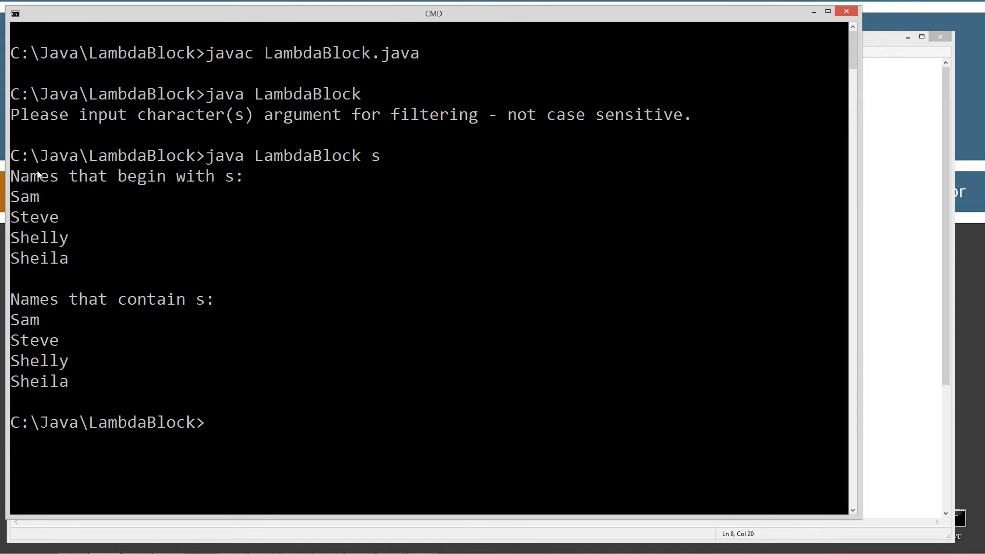
{"action": "mouse_move", "coordinate": [33, 223]}
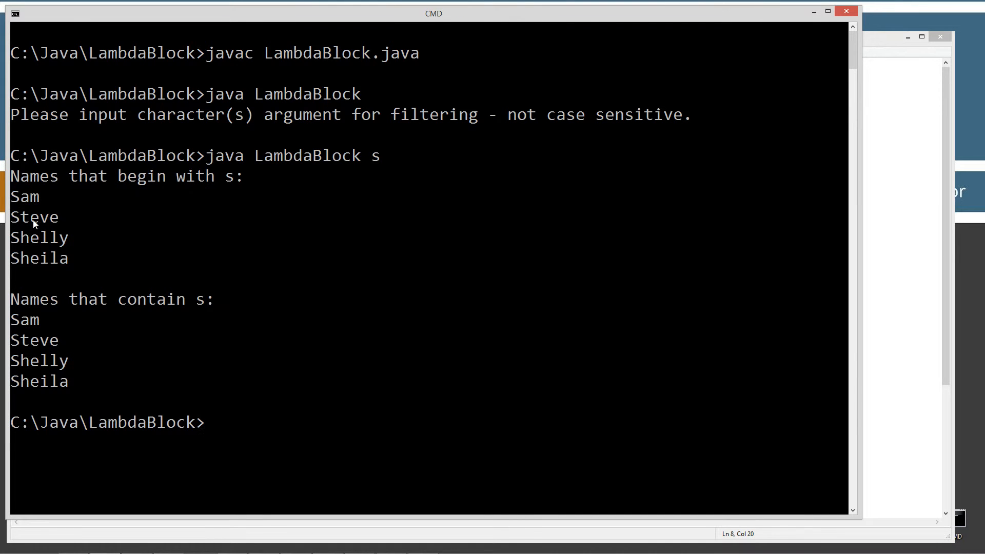
{"action": "mouse_move", "coordinate": [86, 339]}
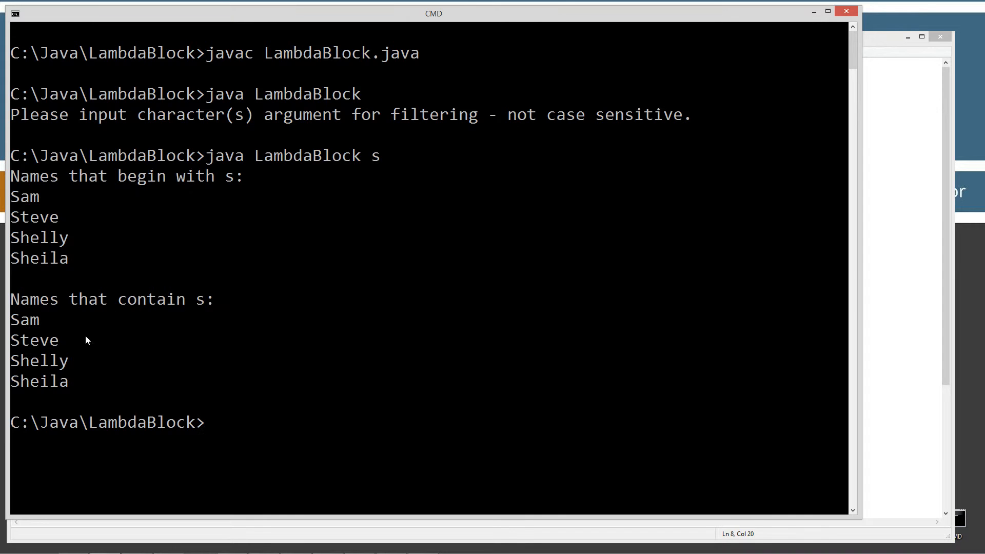
{"action": "mouse_move", "coordinate": [100, 386]}
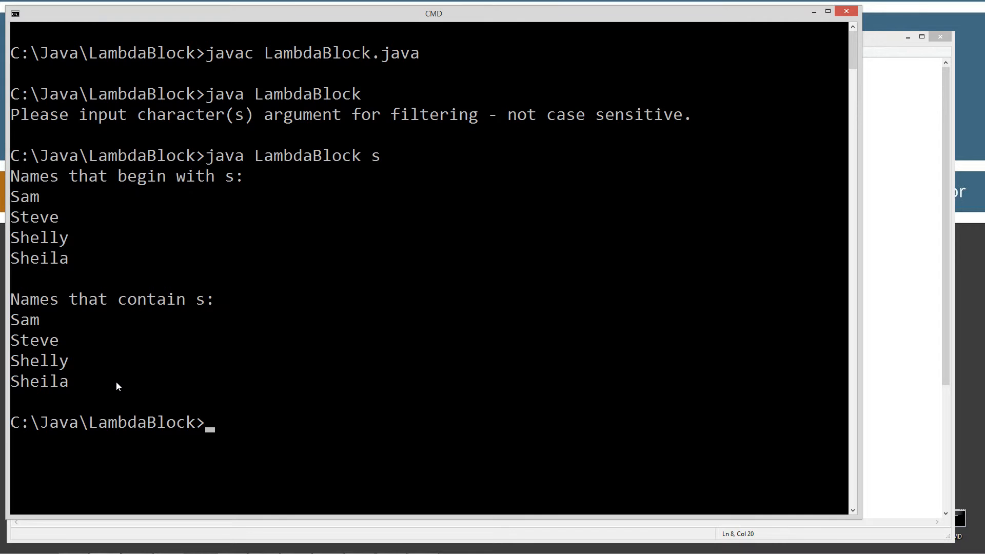
{"action": "type", "text": "java LambdaBlock s"}
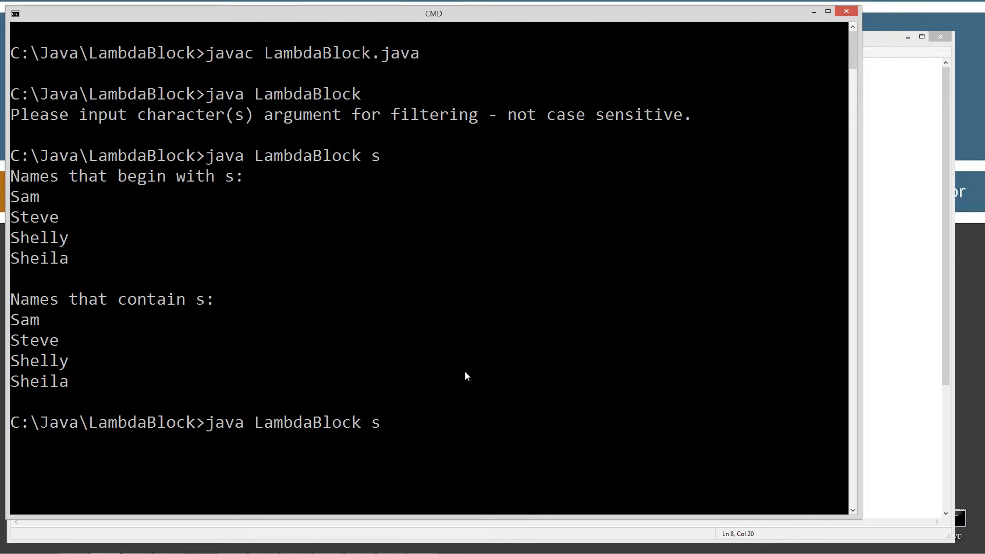
{"action": "type", "text": "a"}
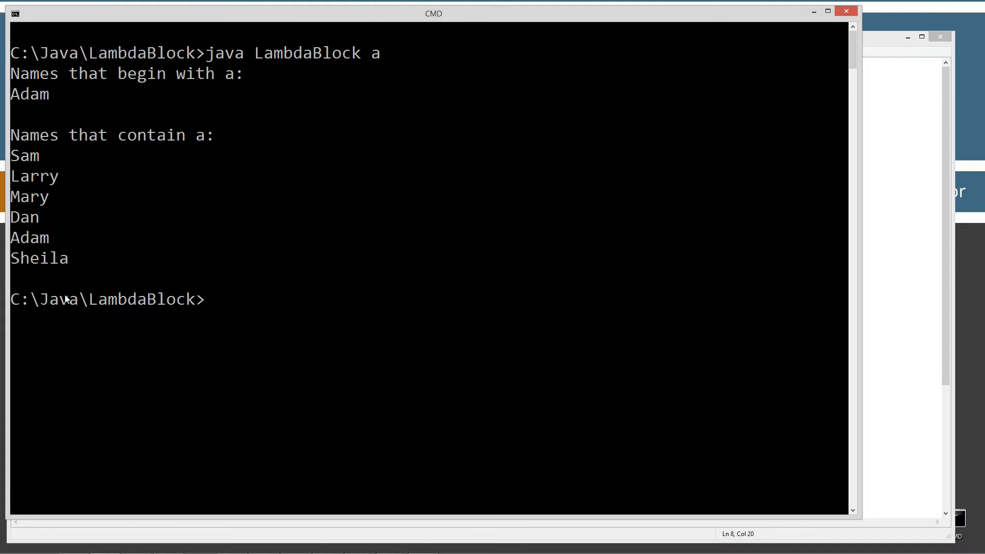
{"action": "mouse_move", "coordinate": [68, 140]}
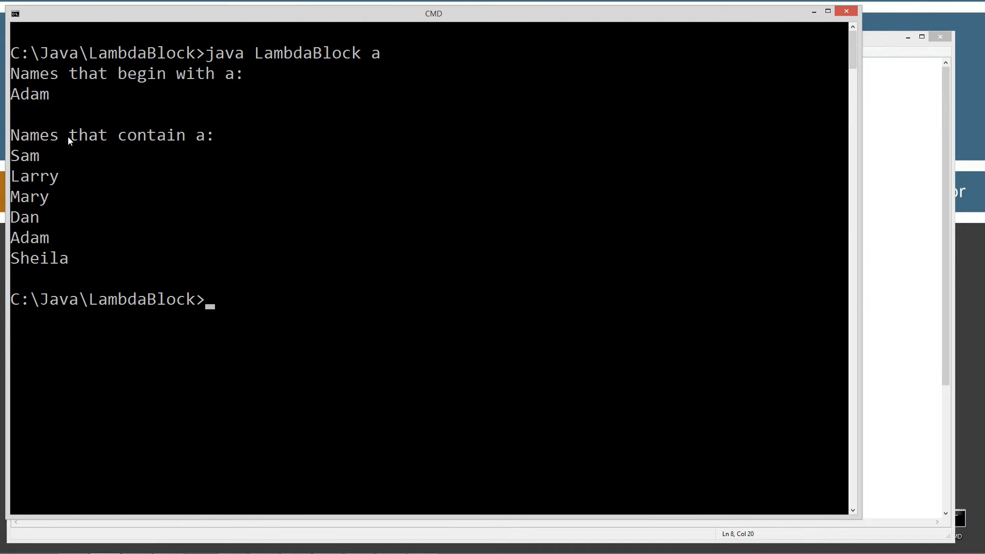
{"action": "mouse_move", "coordinate": [36, 182]}
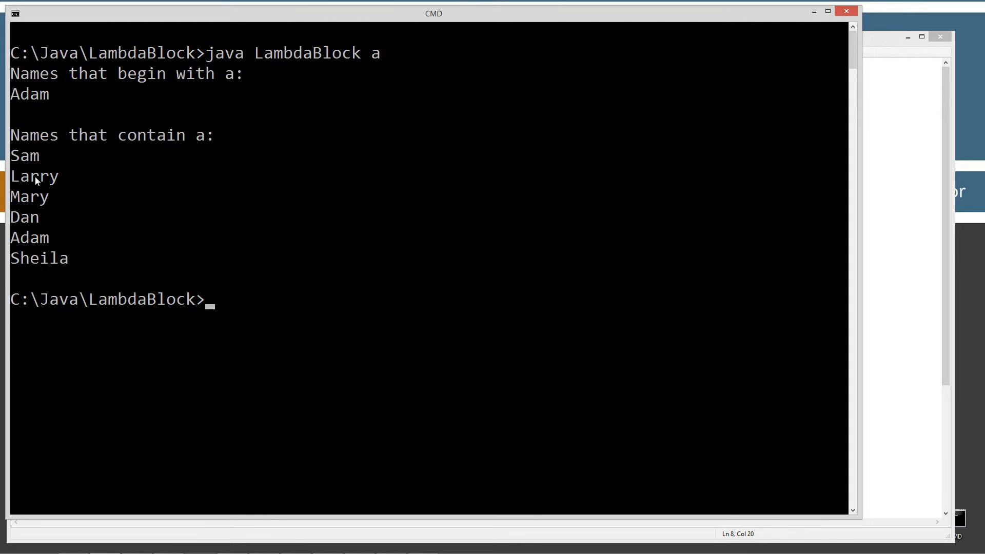
{"action": "mouse_move", "coordinate": [393, 245]}
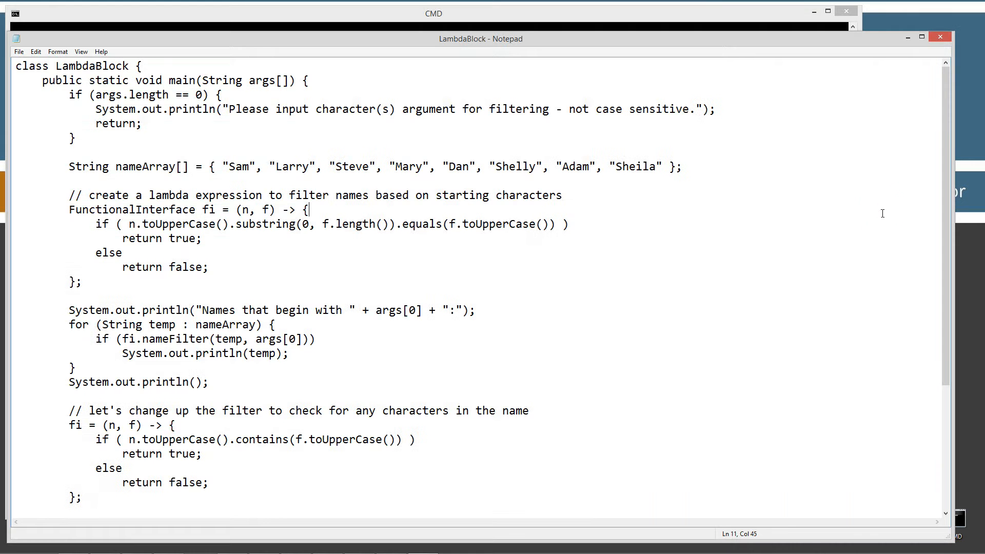
{"action": "mouse_move", "coordinate": [125, 183]}
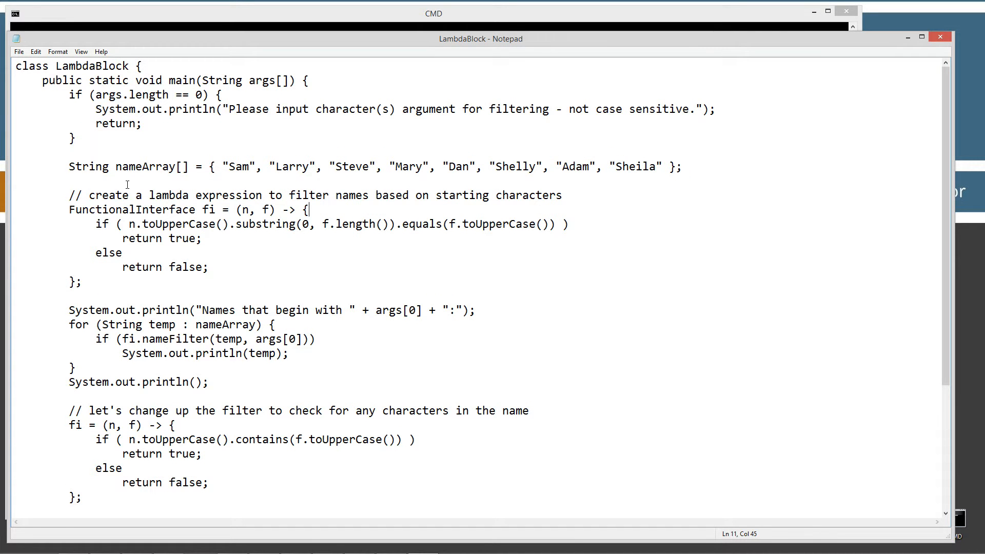
{"action": "mouse_move", "coordinate": [209, 193]}
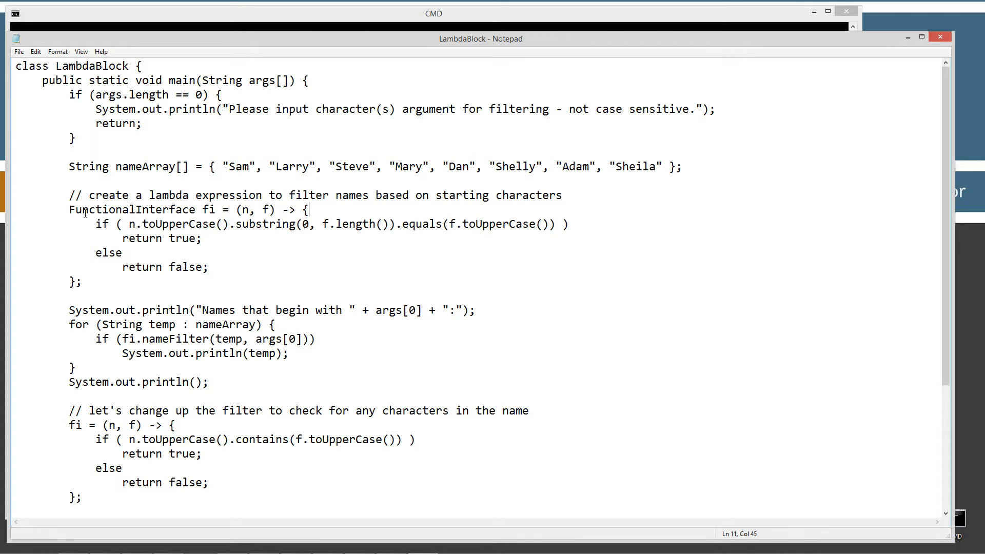
{"action": "double_click", "coordinate": [133, 209]}
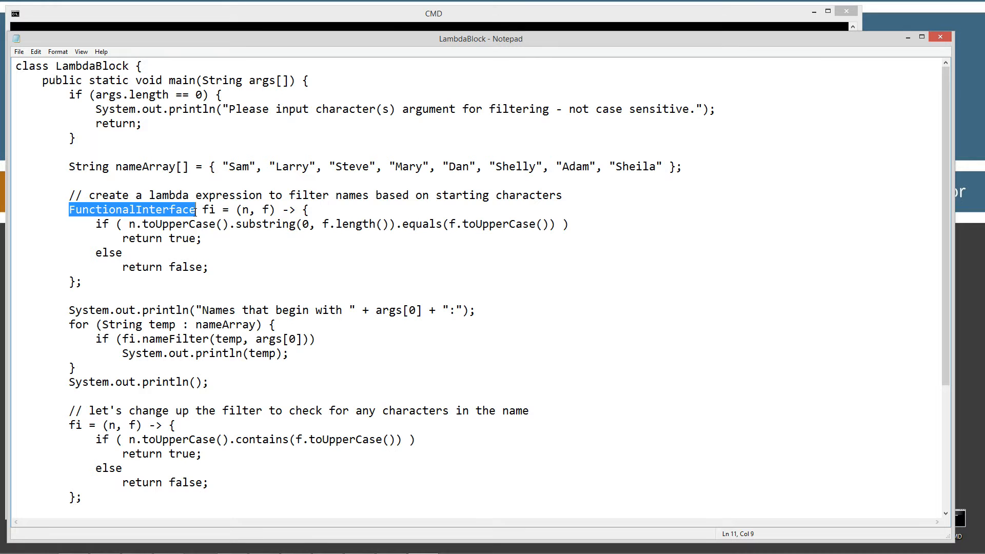
{"action": "double_click", "coordinate": [208, 210]}
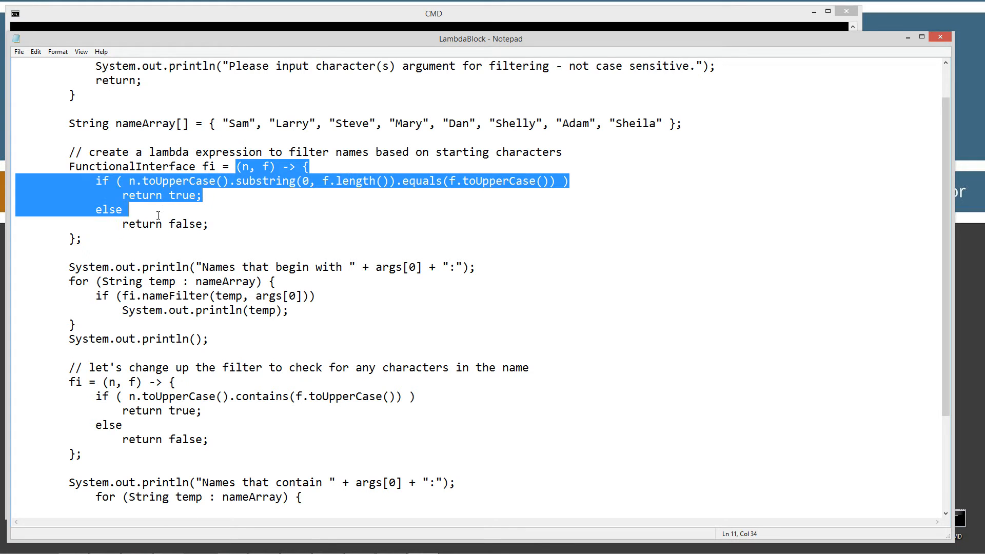
{"action": "left_click", "coordinate": [266, 166]}
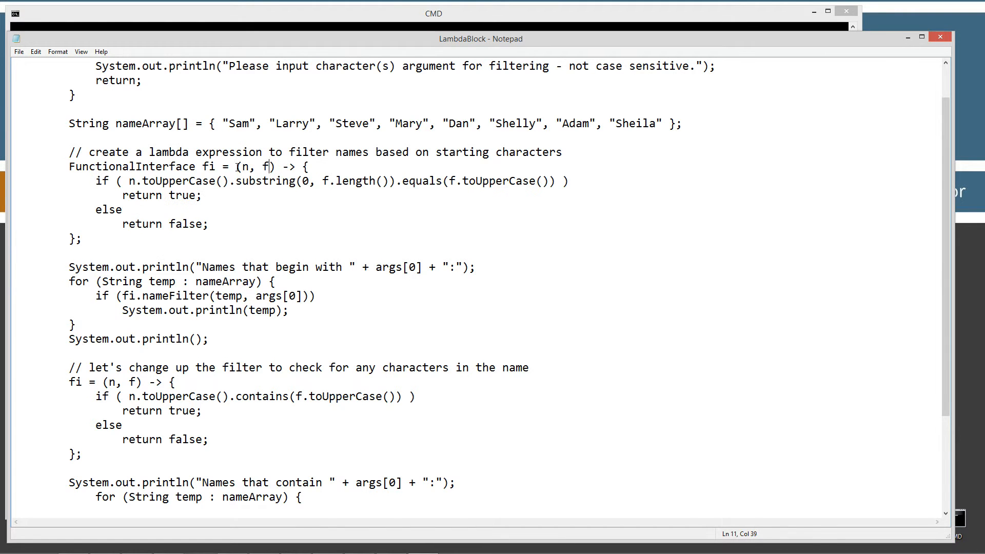
{"action": "left_click_drag", "start_coordinate": [275, 167], "coordinate": [236, 166]}
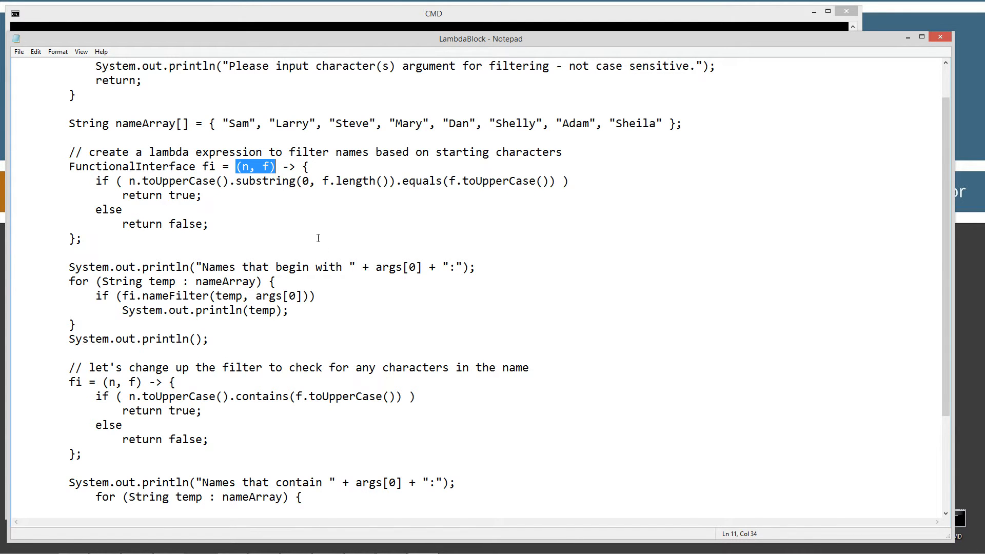
{"action": "mouse_move", "coordinate": [326, 259]}
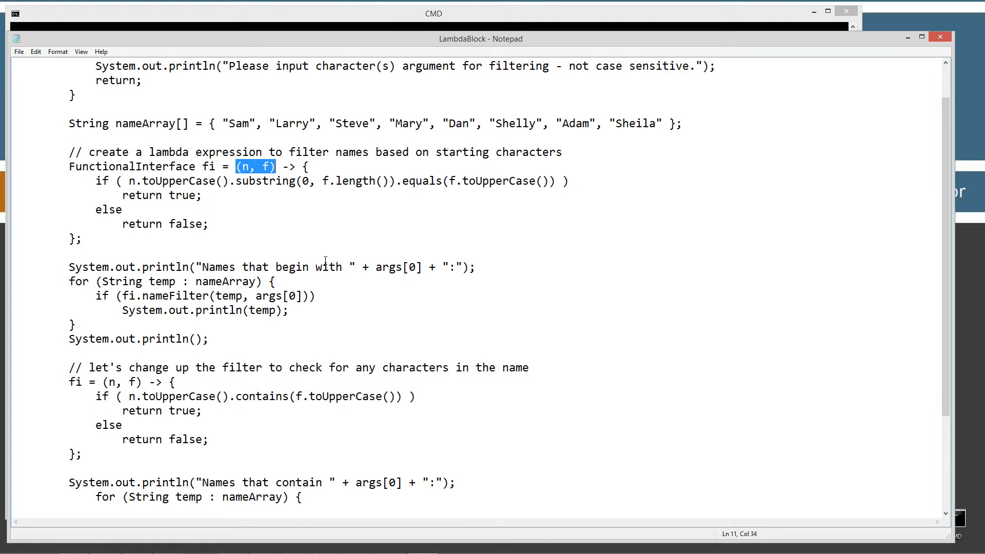
{"action": "scroll", "scroll_direction": "up", "scroll_amount": 3}
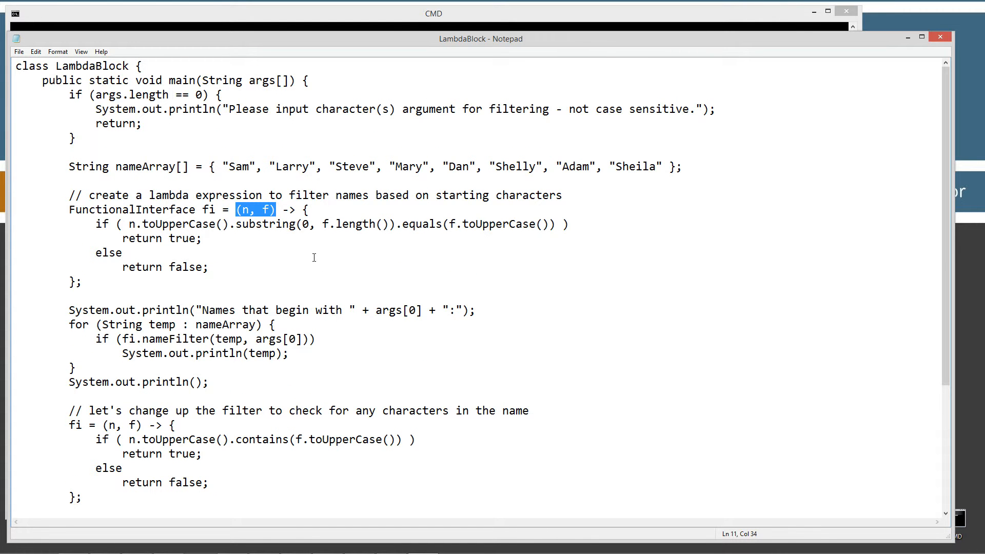
{"action": "mouse_move", "coordinate": [281, 207]}
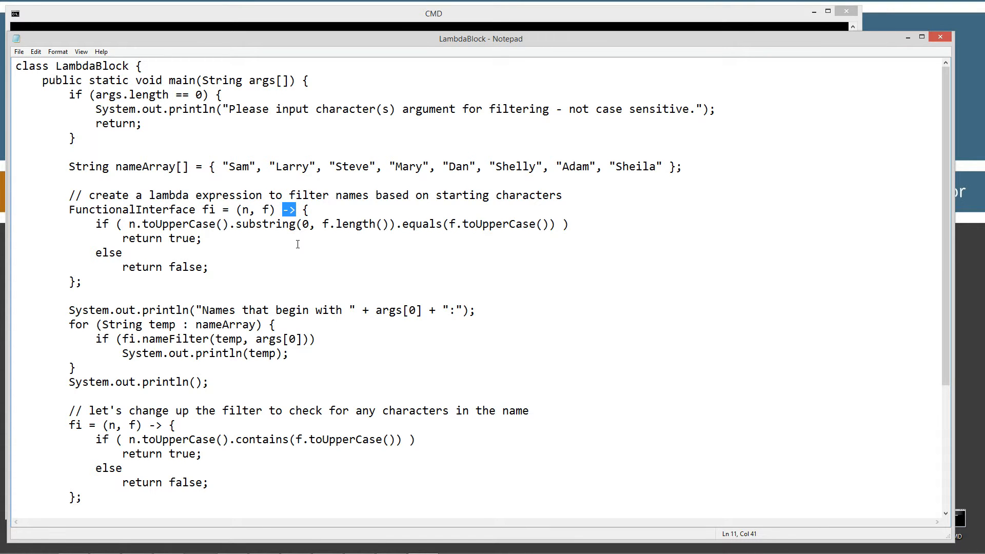
{"action": "mouse_move", "coordinate": [305, 209]}
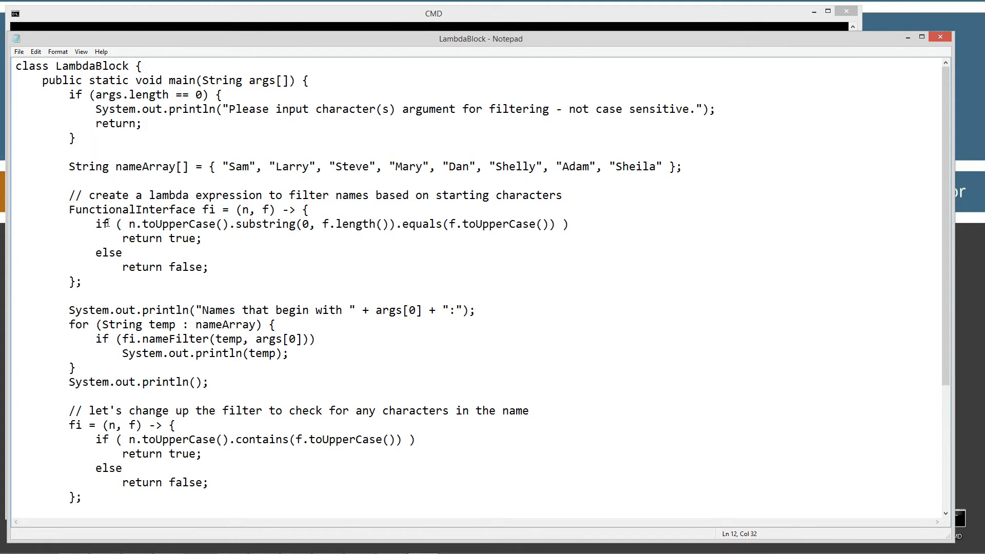
{"action": "mouse_move", "coordinate": [245, 209]}
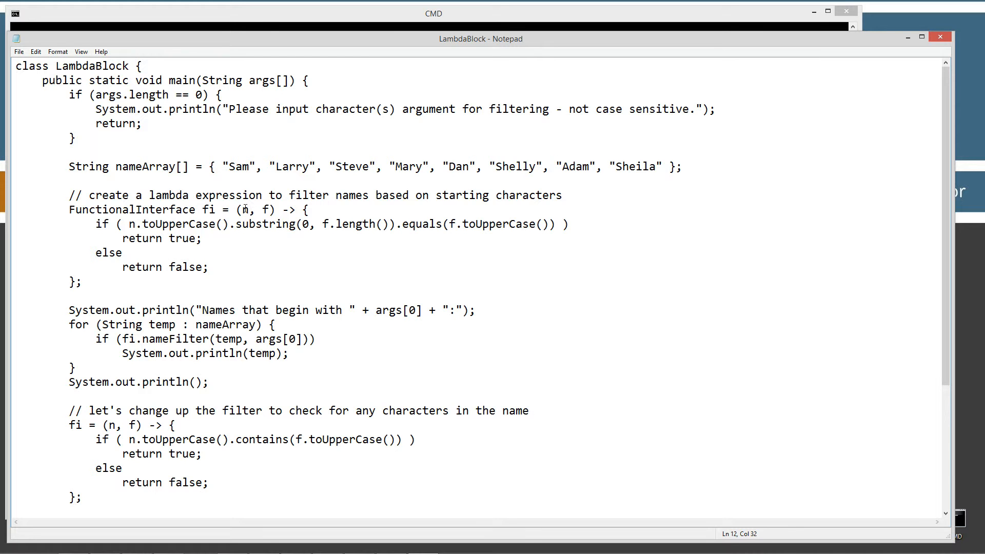
{"action": "double_click", "coordinate": [244, 209]}
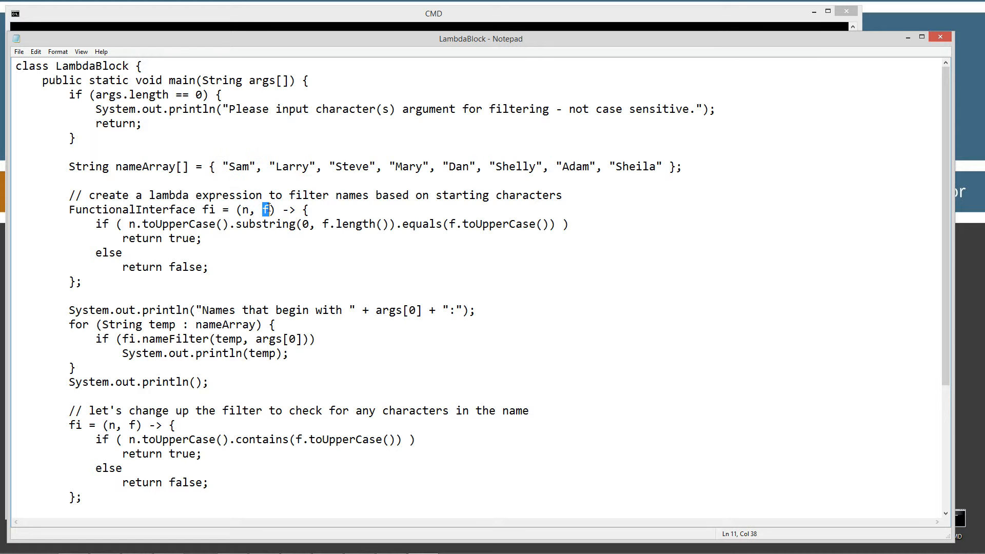
{"action": "mouse_move", "coordinate": [281, 234]}
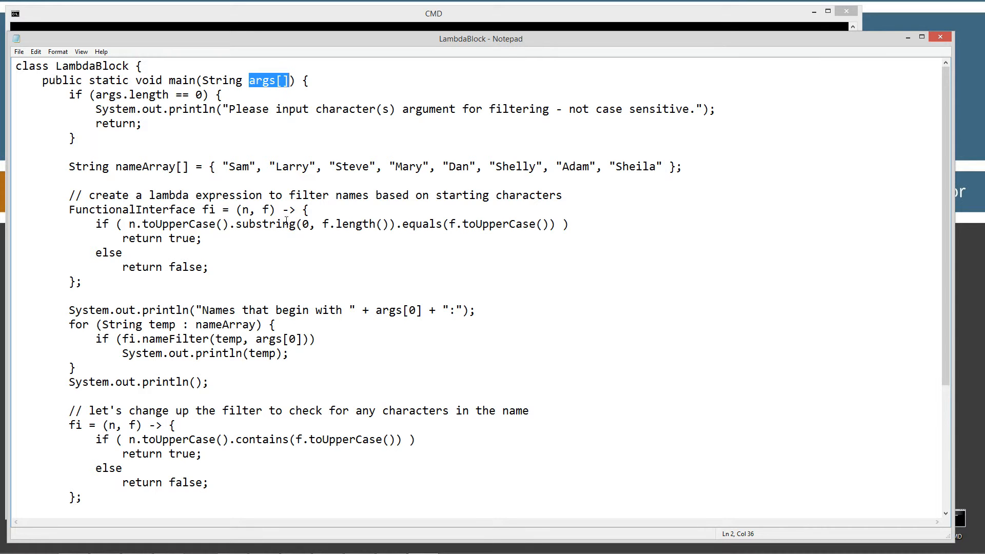
{"action": "left_click", "coordinate": [133, 224]}
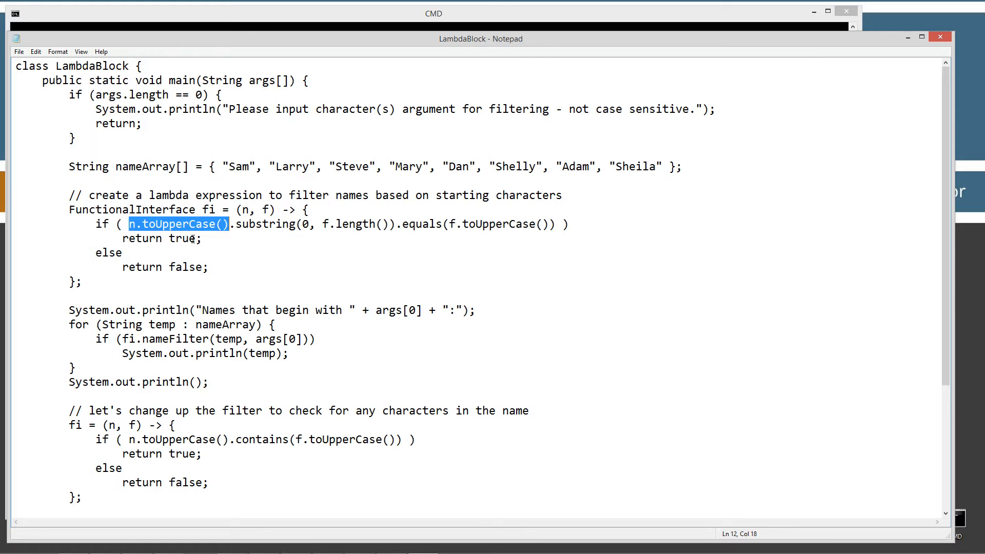
{"action": "double_click", "coordinate": [497, 225]}
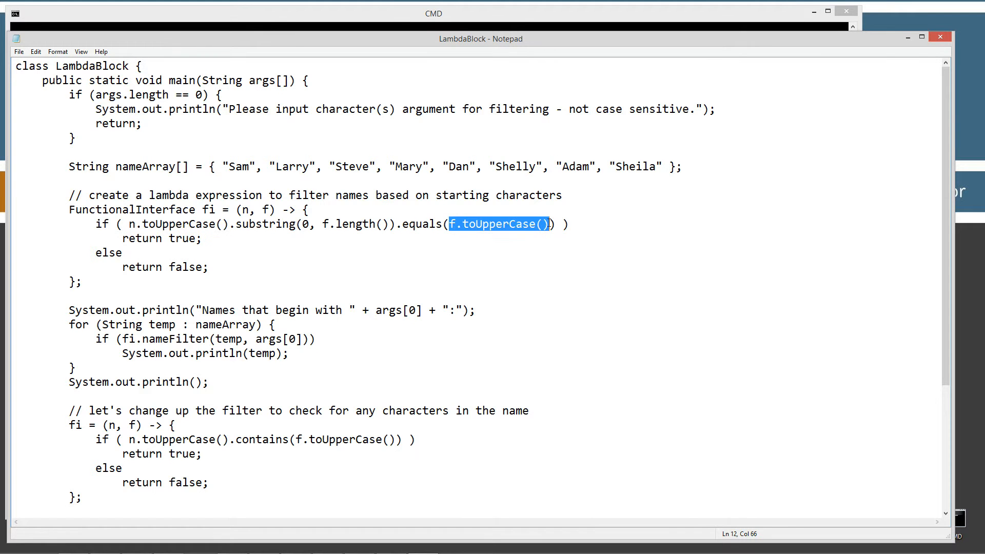
{"action": "mouse_move", "coordinate": [219, 240]}
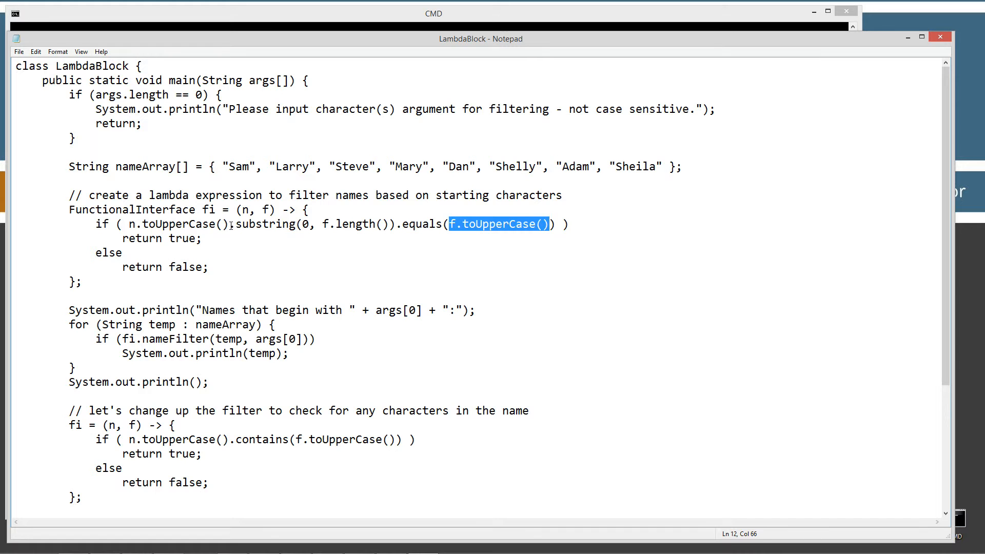
{"action": "left_click_drag", "start_coordinate": [394, 225], "coordinate": [228, 225]}
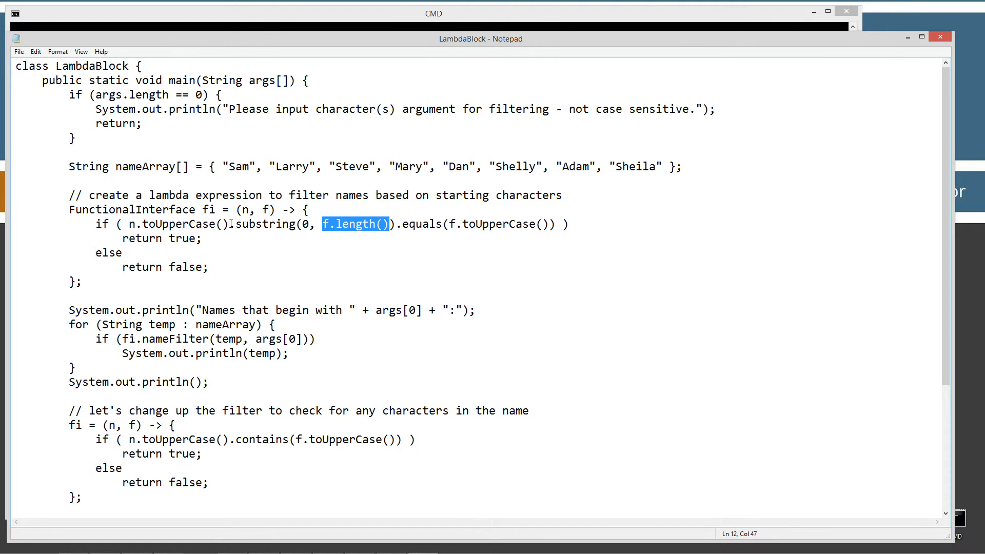
{"action": "left_click", "coordinate": [234, 166]}
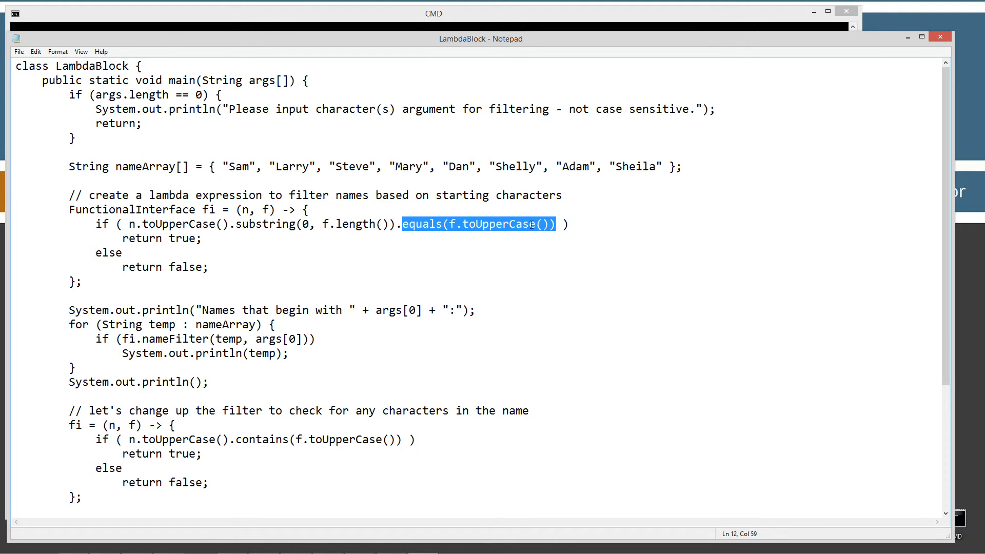
{"action": "left_click", "coordinate": [265, 209]}
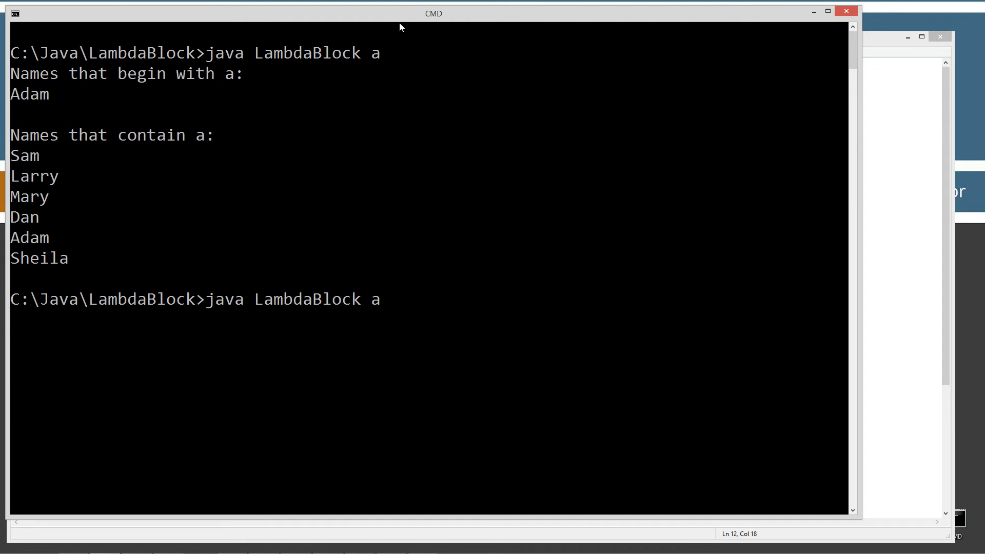
Clear the console around the sh filter run and return to the LambdaBlock source code.
{"action": "type", "text": "s"}
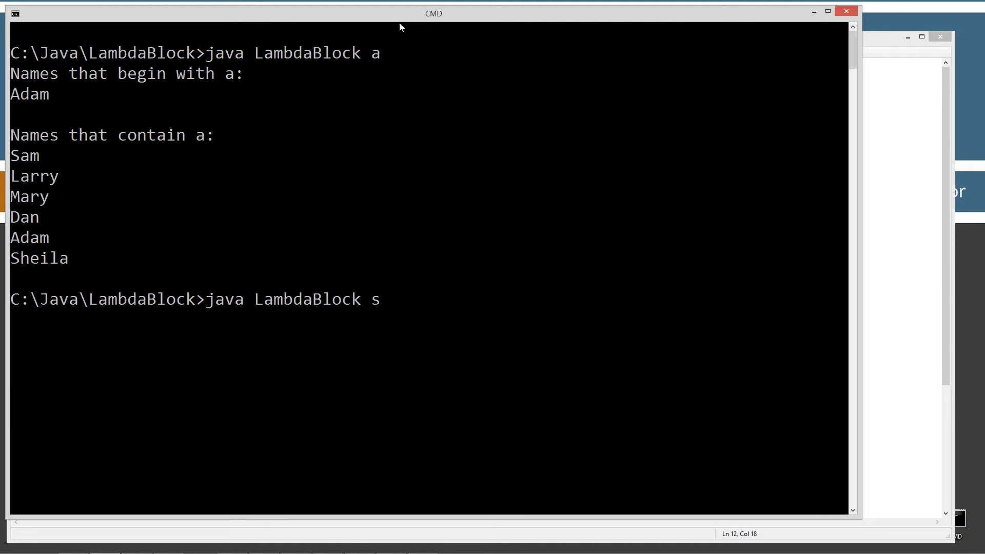
{"action": "type", "text": "cls"}
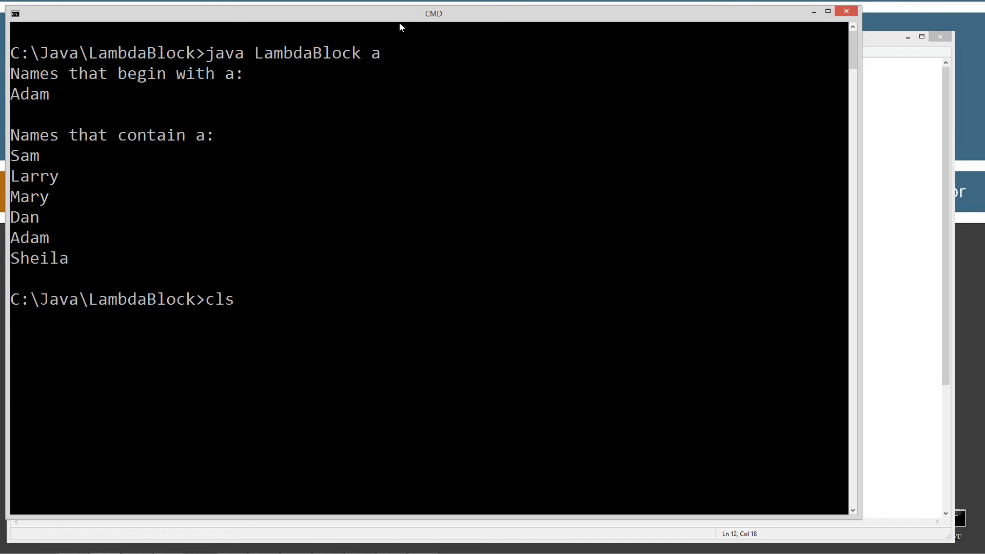
{"action": "type", "text": "java LambdaBlock sh"}
{"action": "key", "text": "Return"}
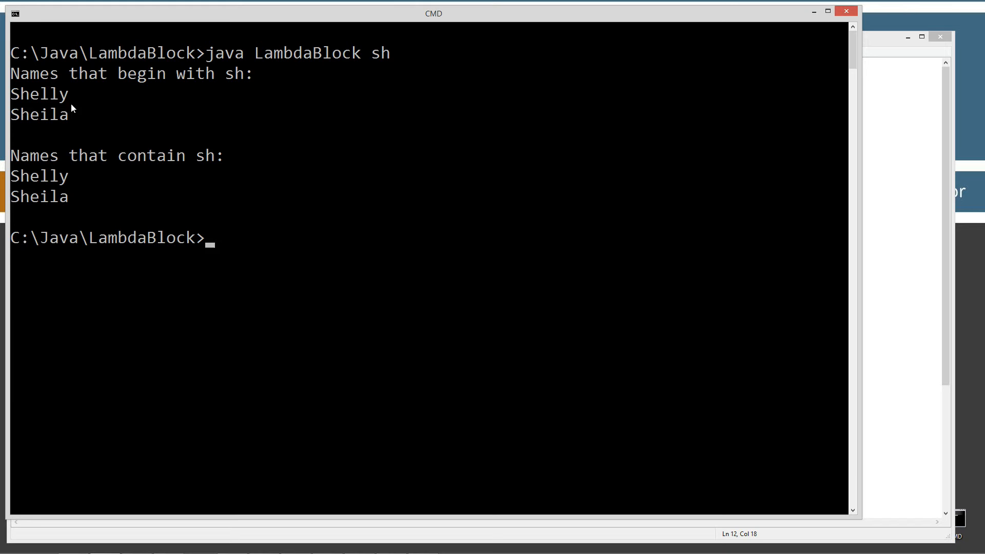
{"action": "mouse_move", "coordinate": [58, 133]}
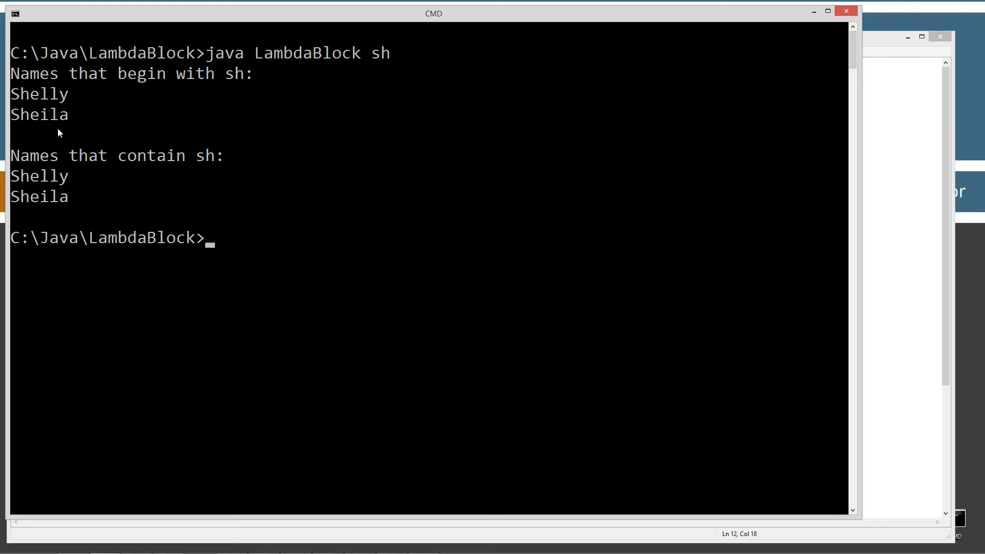
{"action": "mouse_move", "coordinate": [33, 200]}
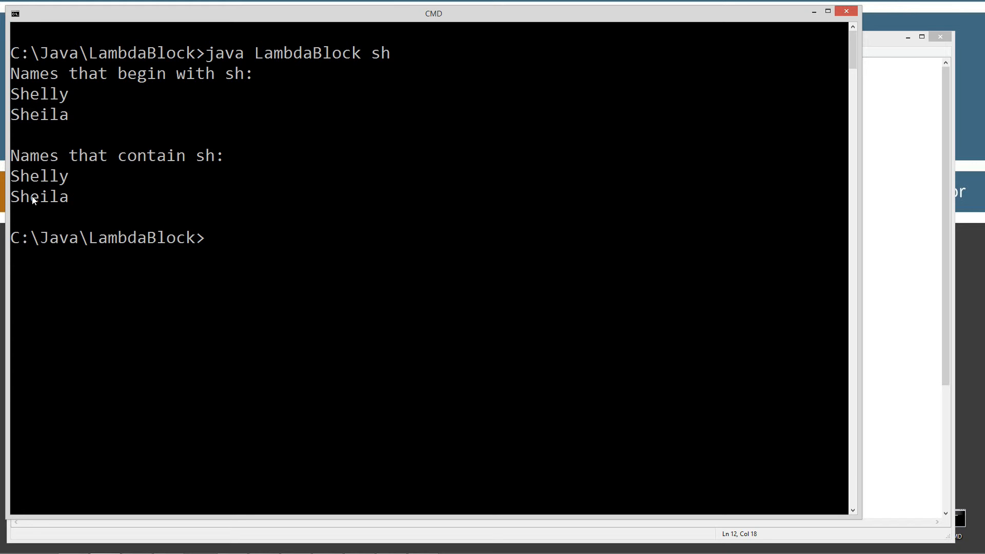
{"action": "left_click", "coordinate": [479, 38]}
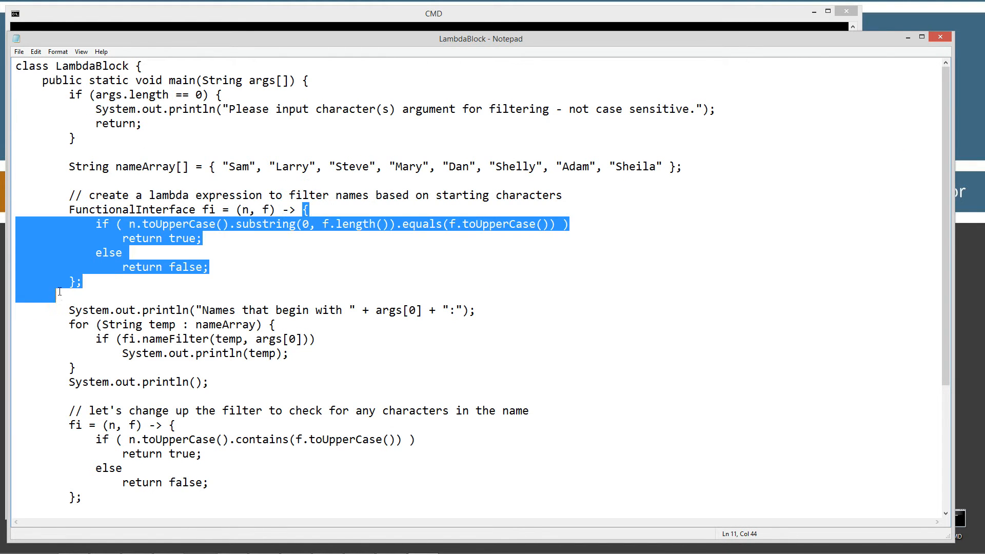
{"action": "left_click", "coordinate": [201, 201]}
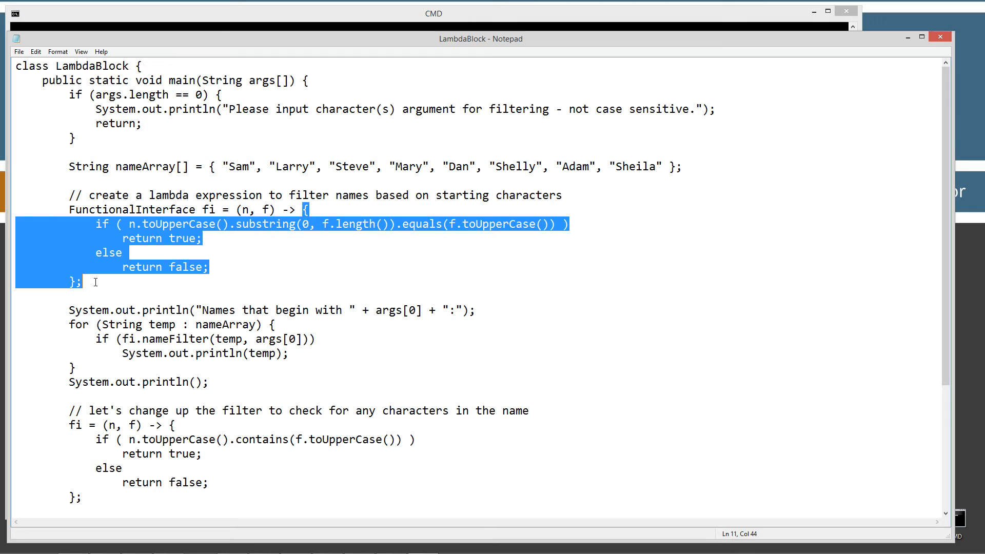
{"action": "left_click", "coordinate": [184, 228]}
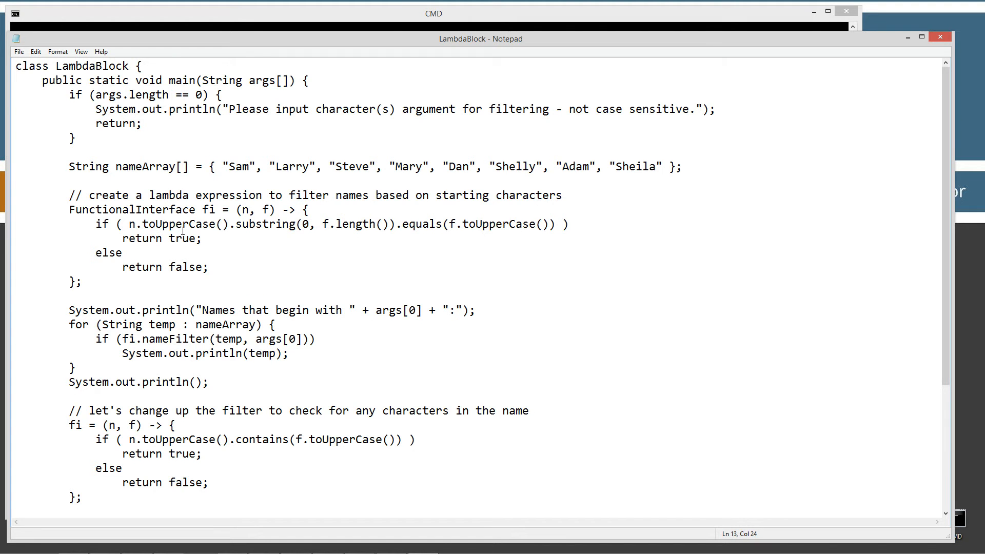
{"action": "mouse_move", "coordinate": [267, 211]}
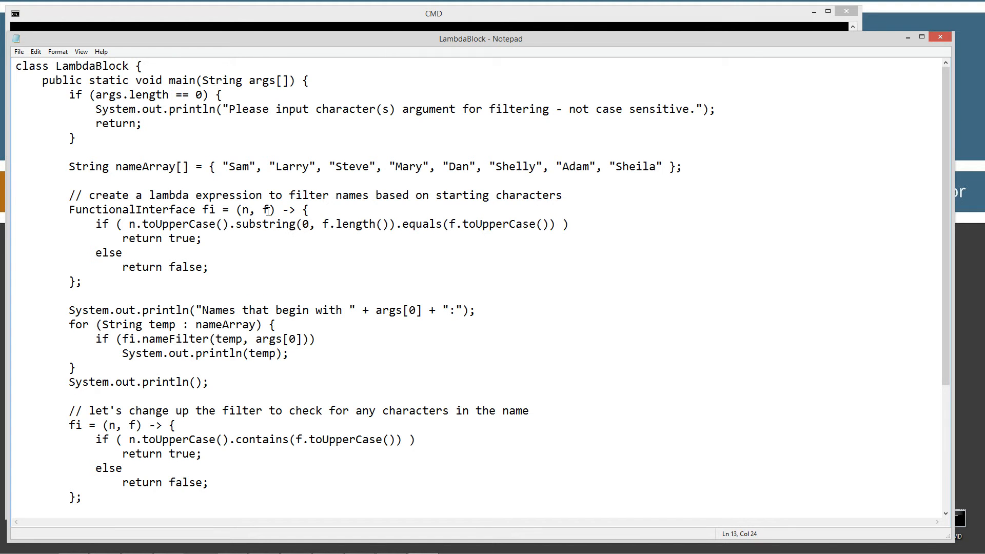
{"action": "double_click", "coordinate": [266, 209]}
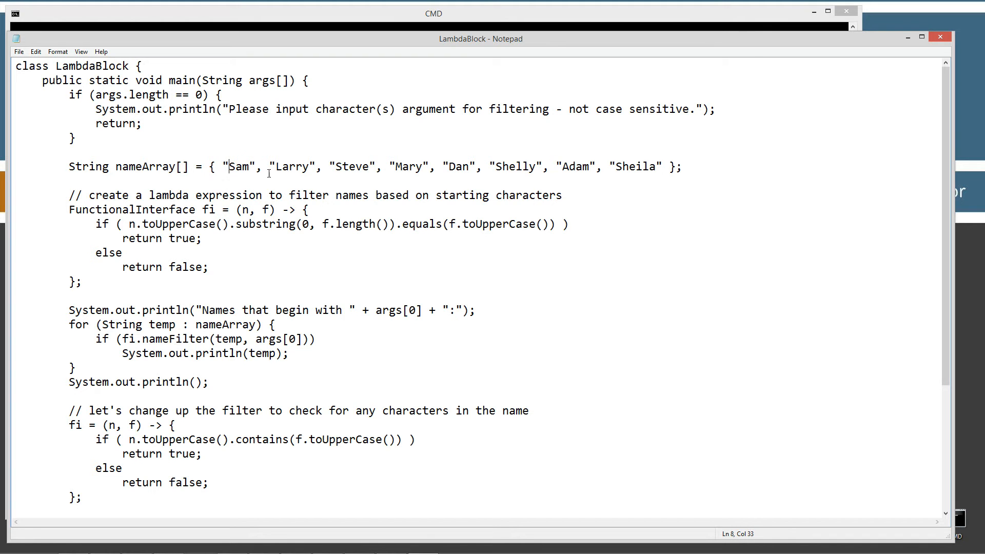
{"action": "left_click", "coordinate": [336, 166]}
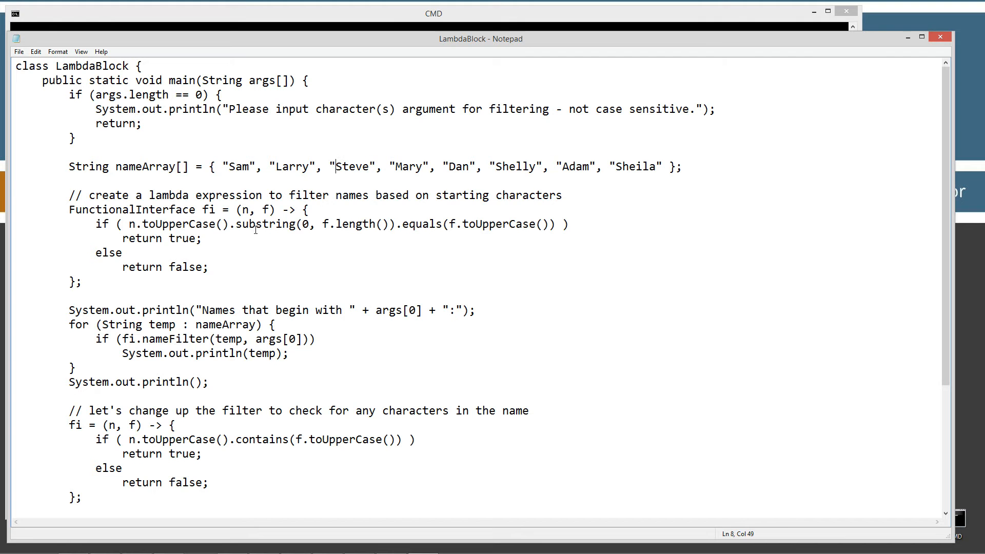
{"action": "double_click", "coordinate": [160, 239]}
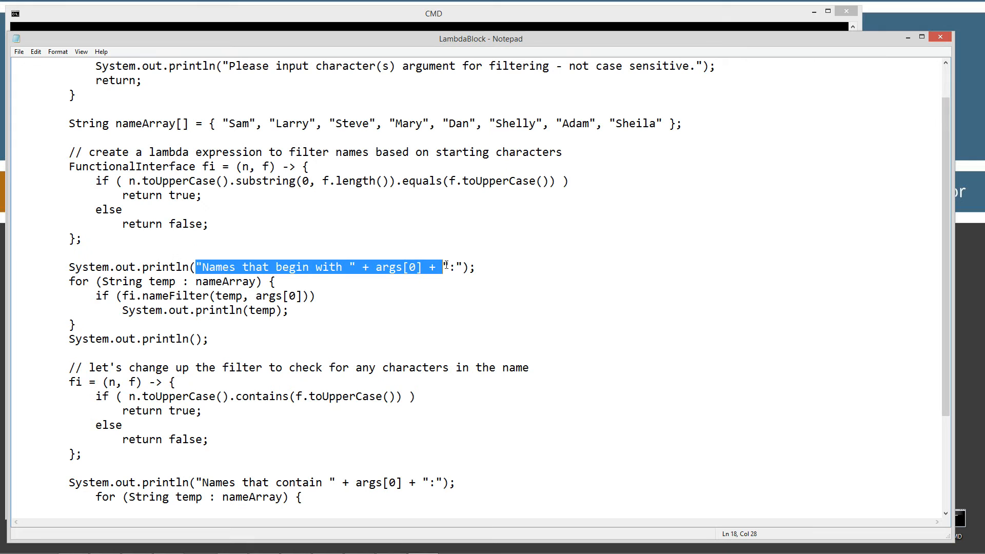
{"action": "left_click", "coordinate": [383, 267]}
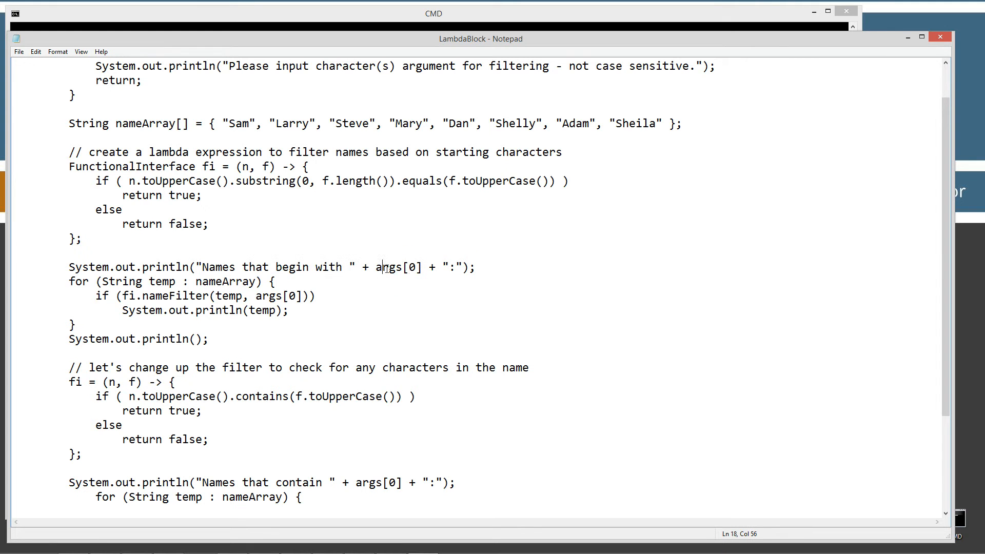
{"action": "double_click", "coordinate": [382, 266]}
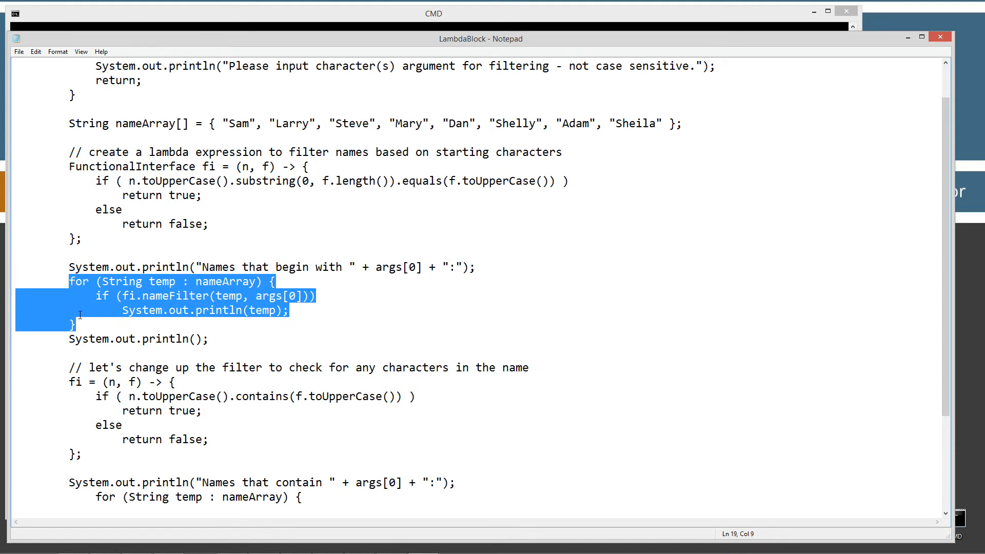
{"action": "double_click", "coordinate": [205, 281]}
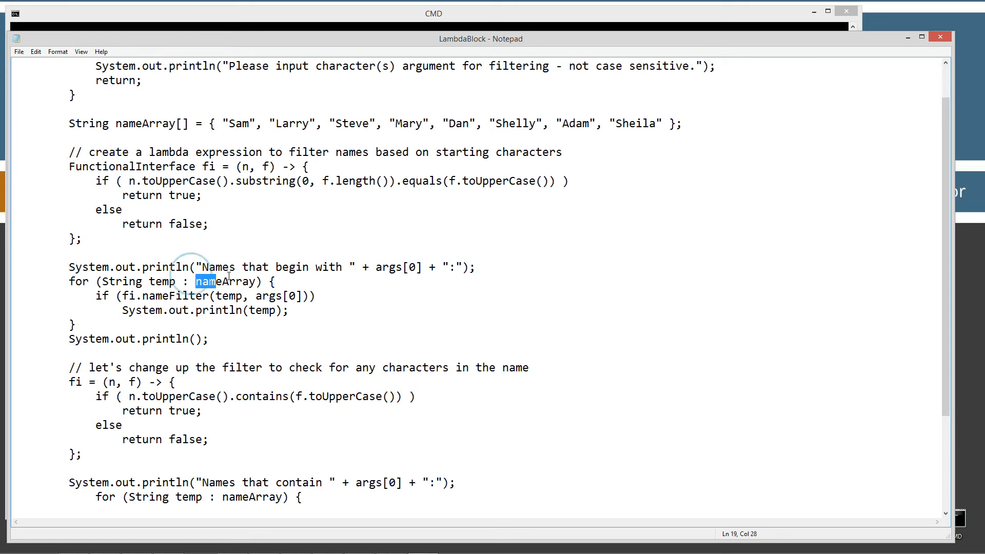
{"action": "double_click", "coordinate": [145, 123]}
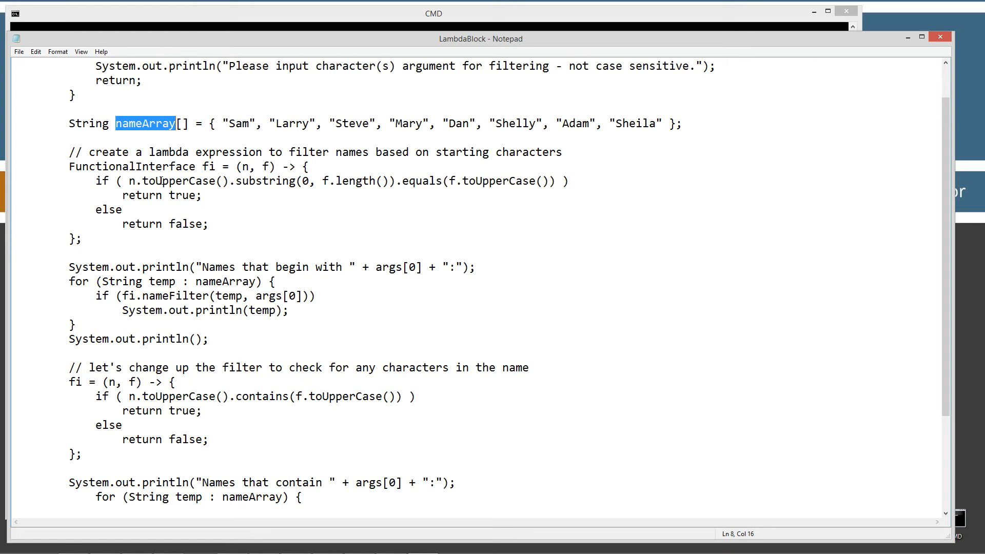
{"action": "double_click", "coordinate": [161, 281]}
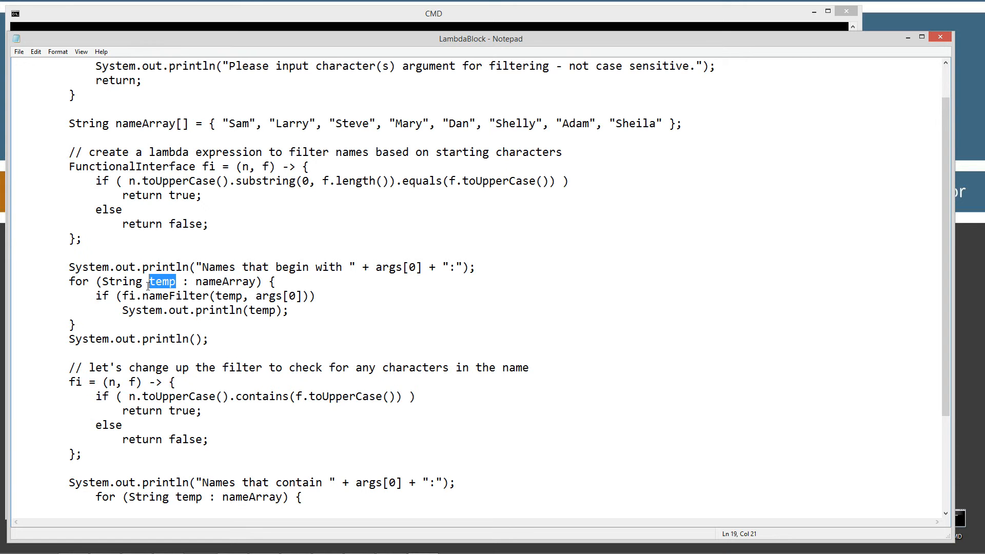
{"action": "double_click", "coordinate": [237, 123]}
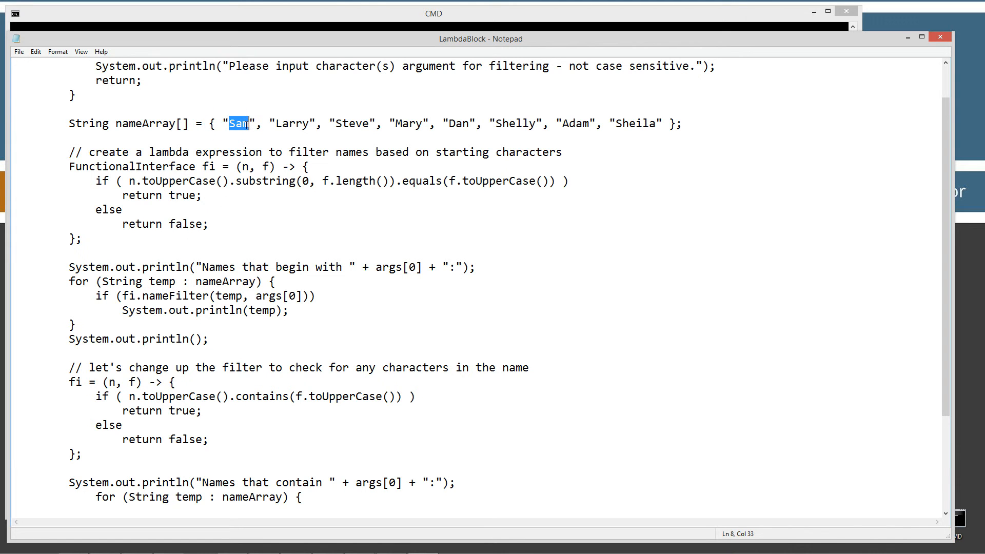
{"action": "mouse_move", "coordinate": [175, 290]}
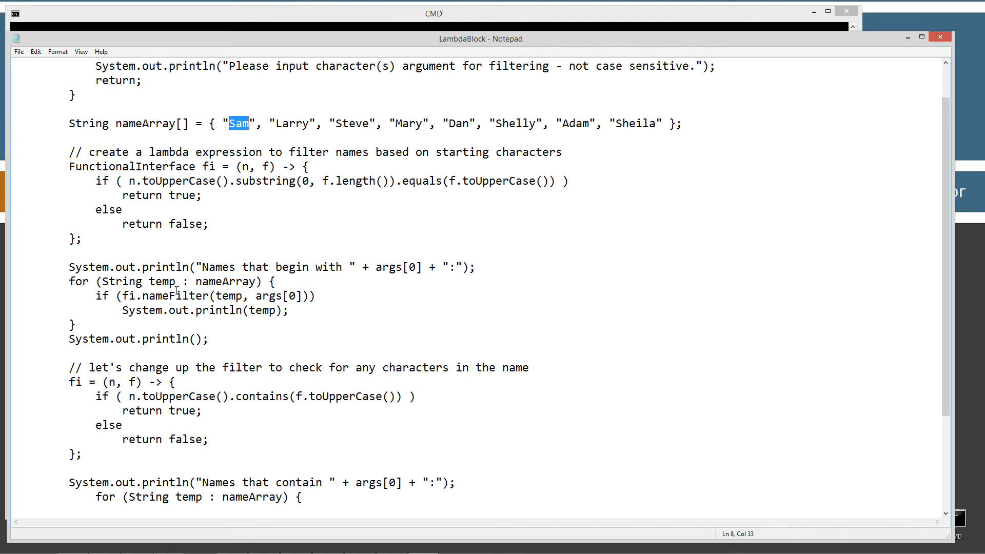
{"action": "left_click", "coordinate": [96, 295]}
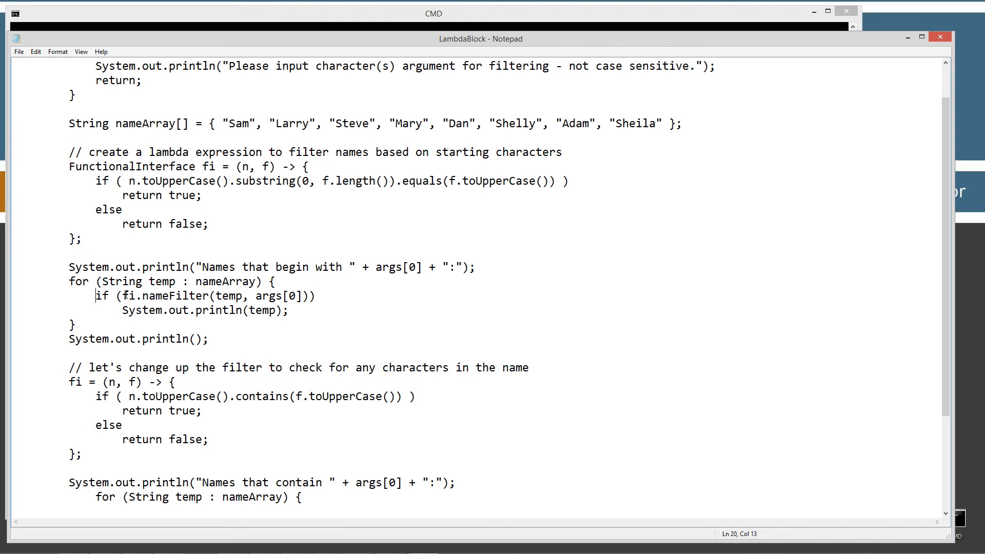
{"action": "left_click", "coordinate": [140, 295]}
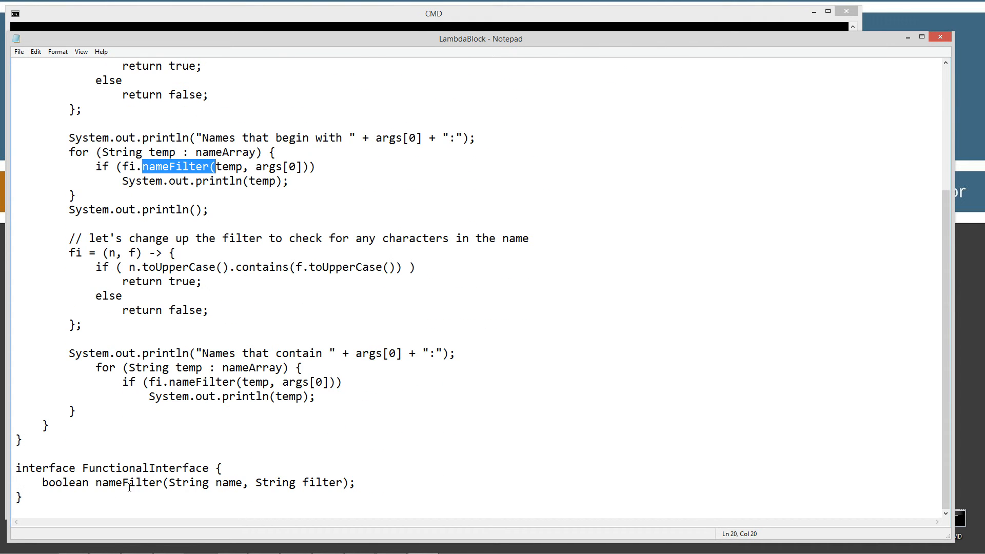
{"action": "double_click", "coordinate": [130, 482]}
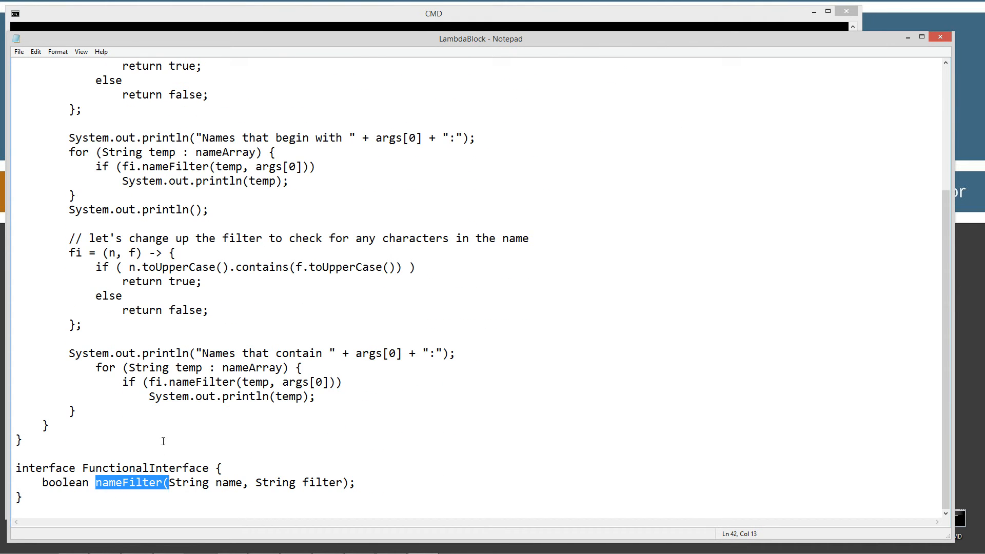
{"action": "scroll", "scroll_direction": "up", "scroll_amount": 3}
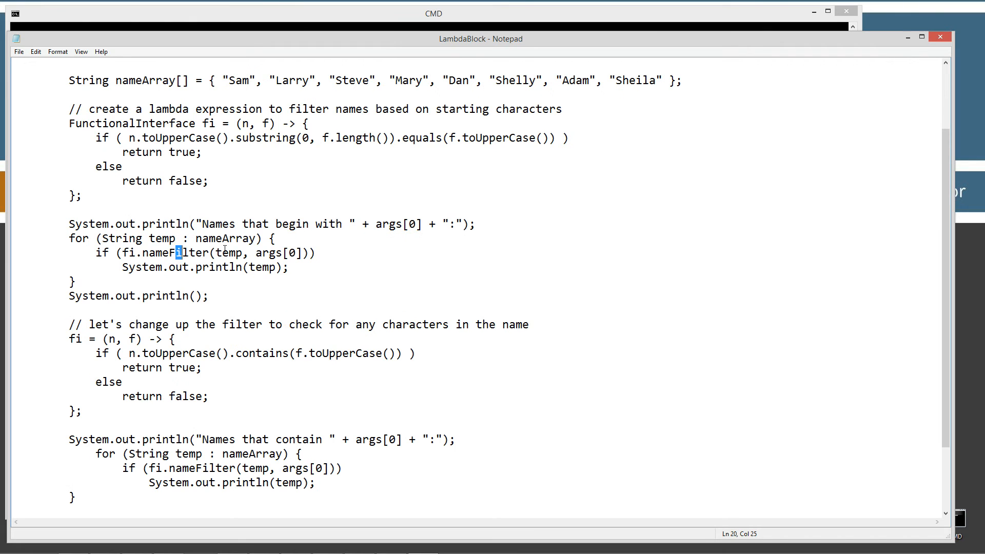
{"action": "double_click", "coordinate": [161, 238]}
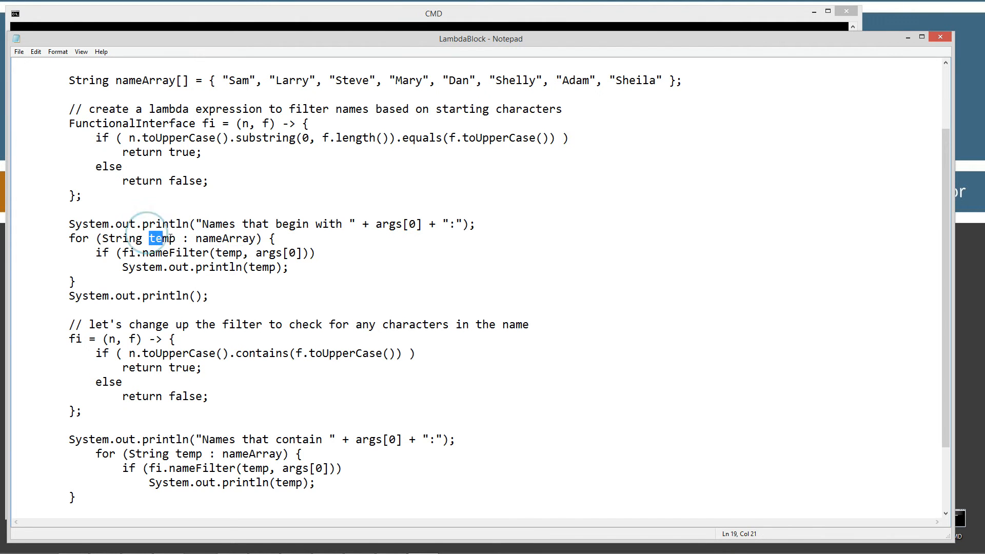
{"action": "double_click", "coordinate": [228, 252]}
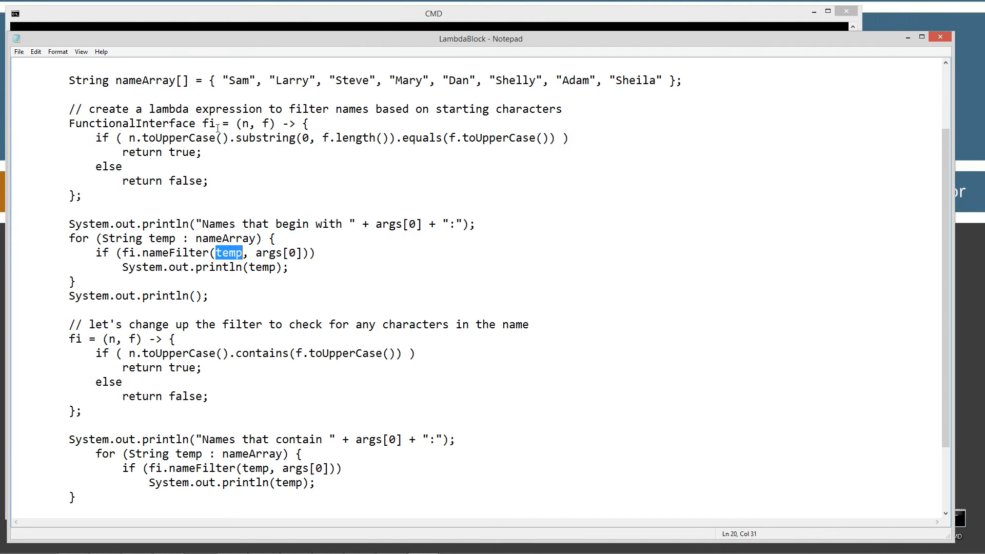
{"action": "double_click", "coordinate": [240, 80]}
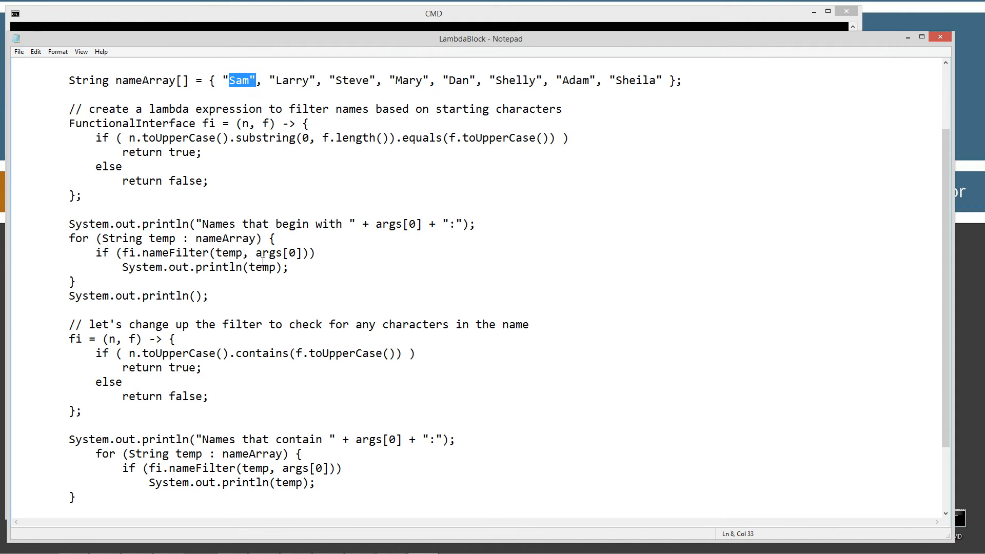
{"action": "double_click", "coordinate": [277, 252]}
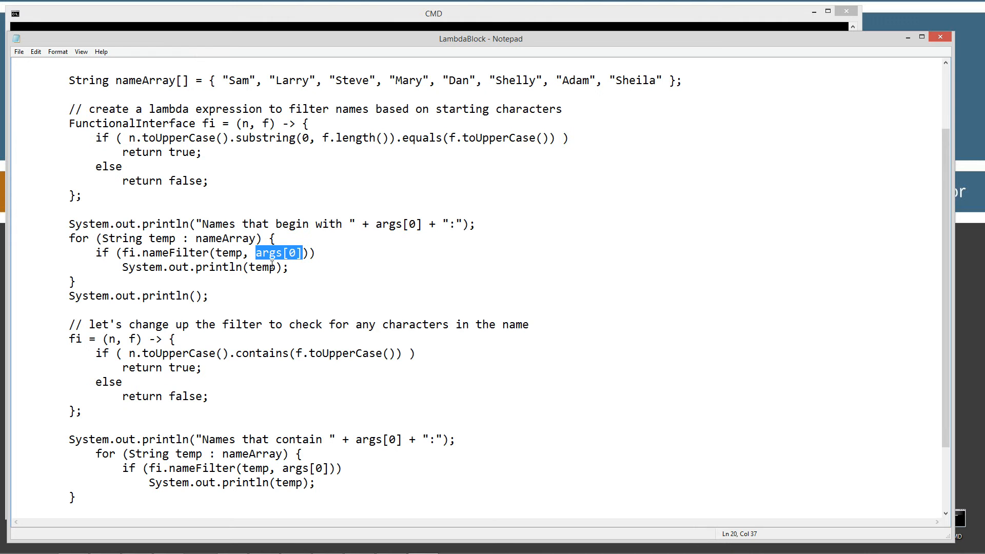
{"action": "scroll", "scroll_direction": "up", "scroll_amount": 3}
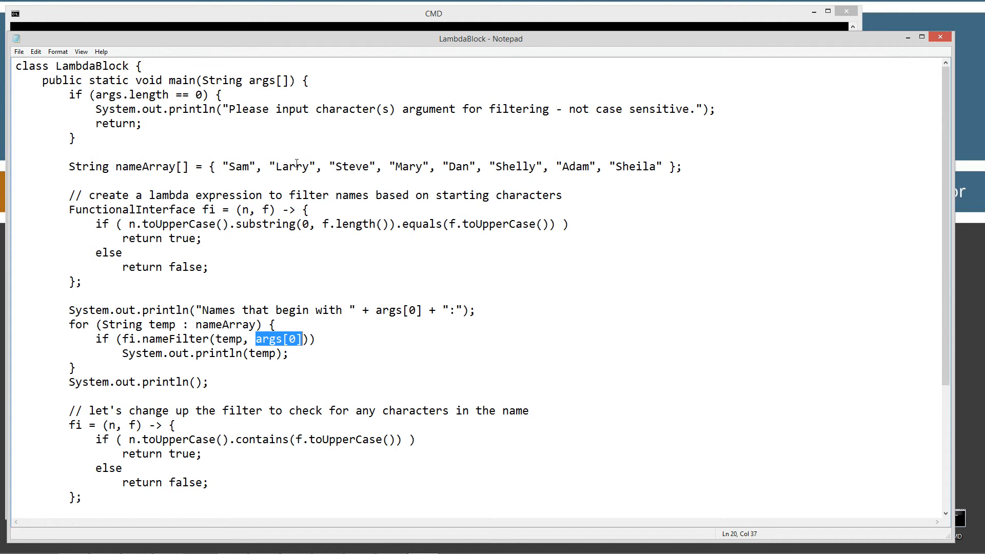
{"action": "scroll", "scroll_direction": "down", "scroll_amount": 3}
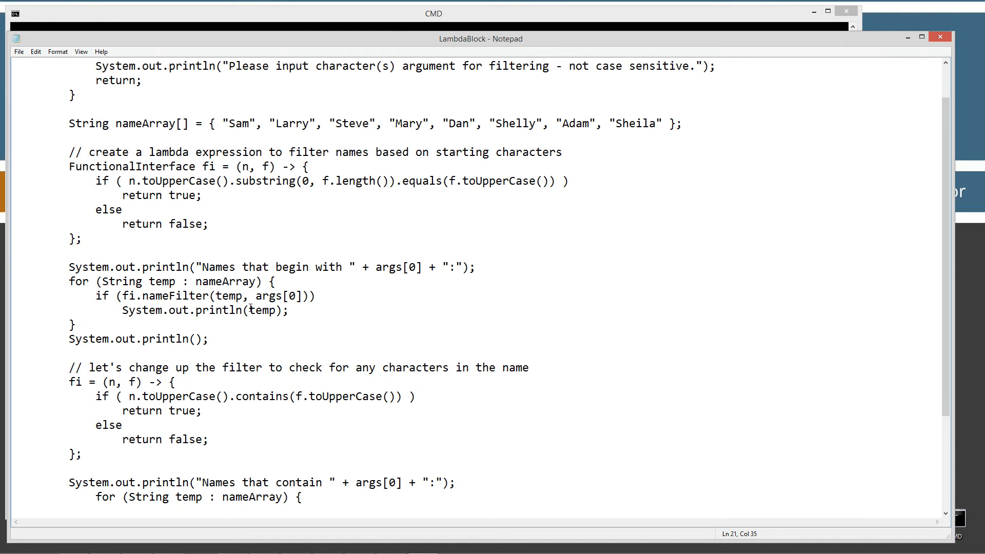
{"action": "double_click", "coordinate": [255, 310]}
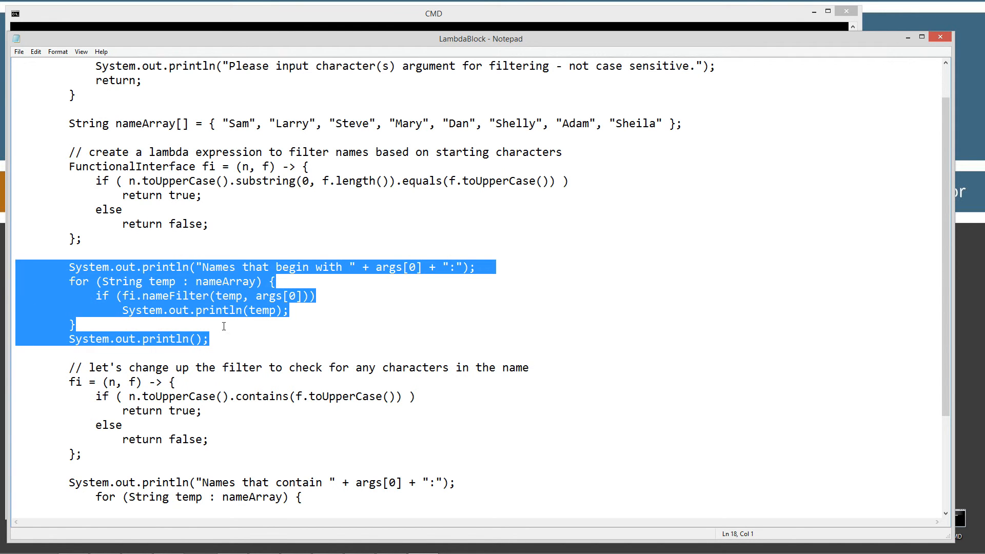
{"action": "left_click", "coordinate": [433, 13]}
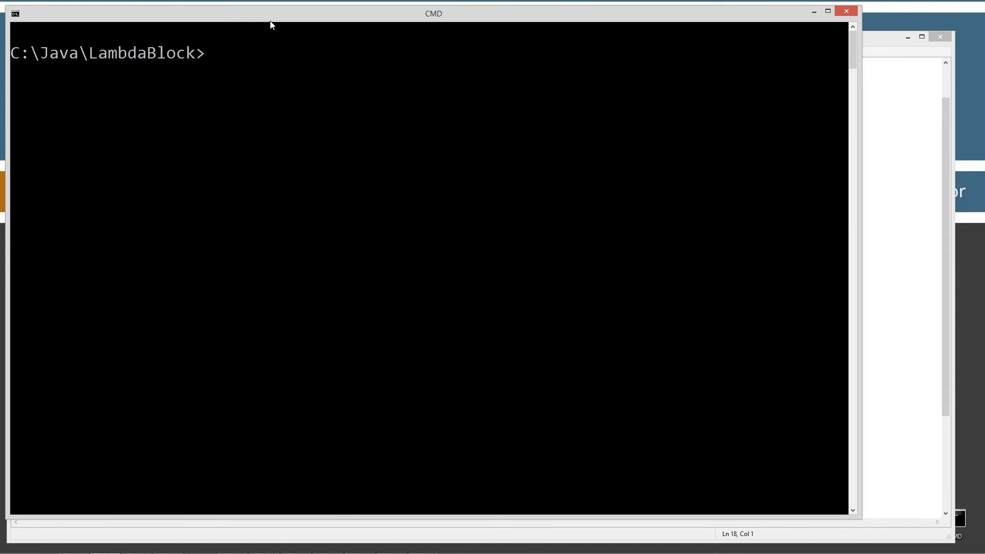
Run java LambdaBlock a to list Adam and six names containing a, then return to the code.
{"action": "type", "text": "java LambdaBlock"}
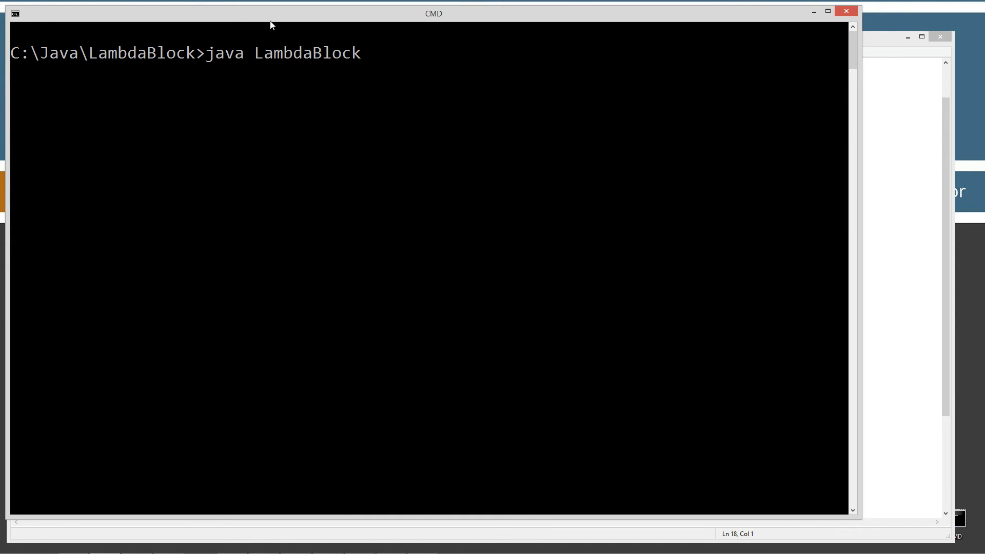
{"action": "type", "text": "a"}
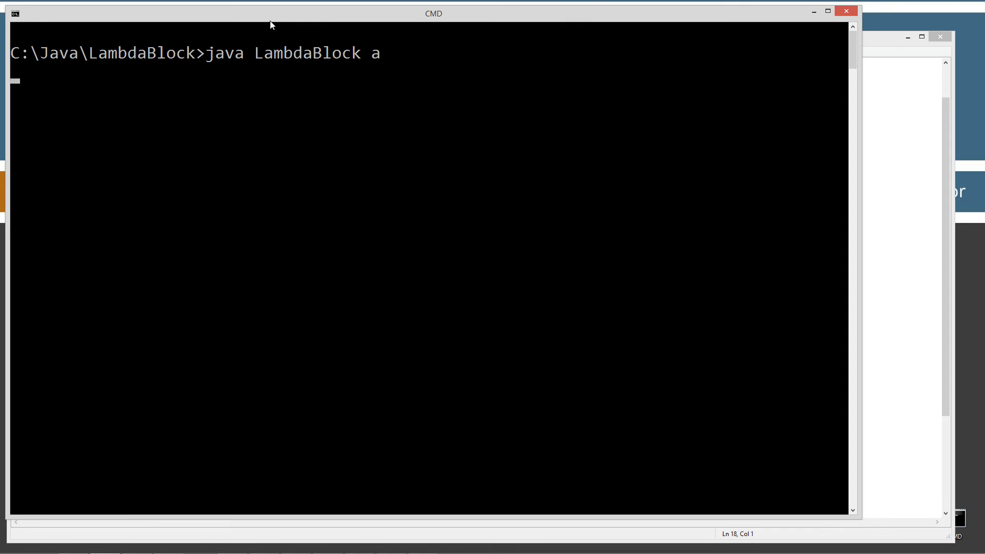
{"action": "key", "text": "Return"}
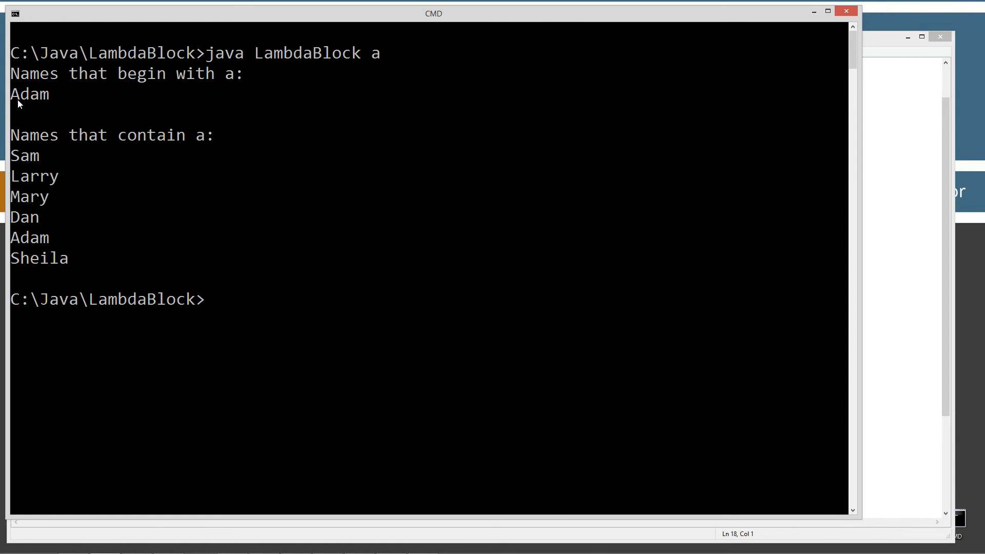
{"action": "left_click", "coordinate": [480, 38]}
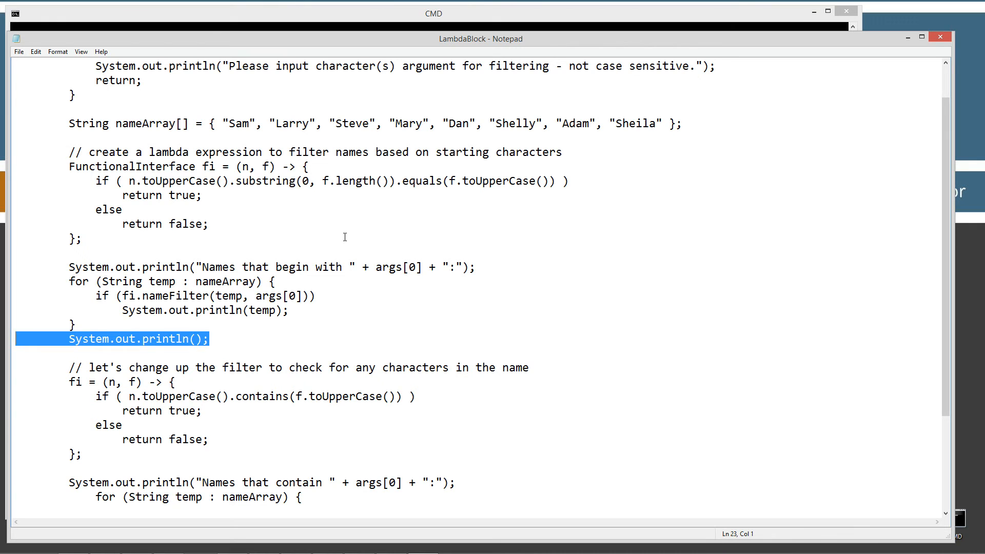
{"action": "mouse_move", "coordinate": [465, 13]}
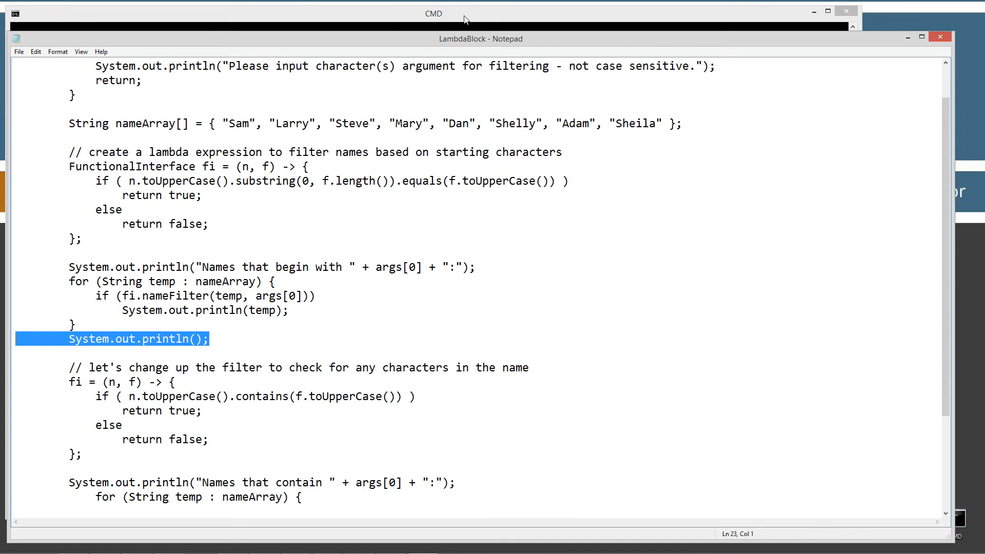
{"action": "mouse_move", "coordinate": [459, 19]}
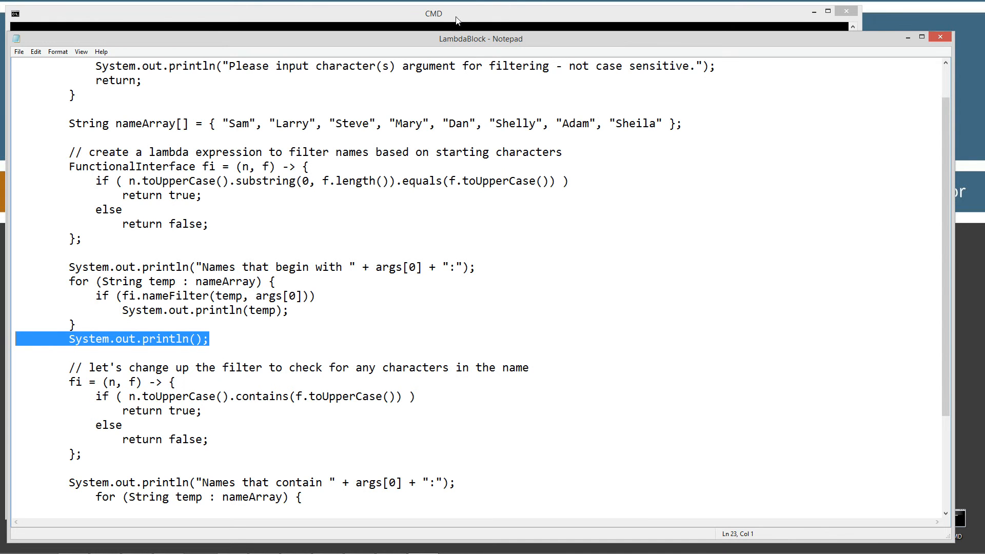
{"action": "left_click", "coordinate": [432, 13]}
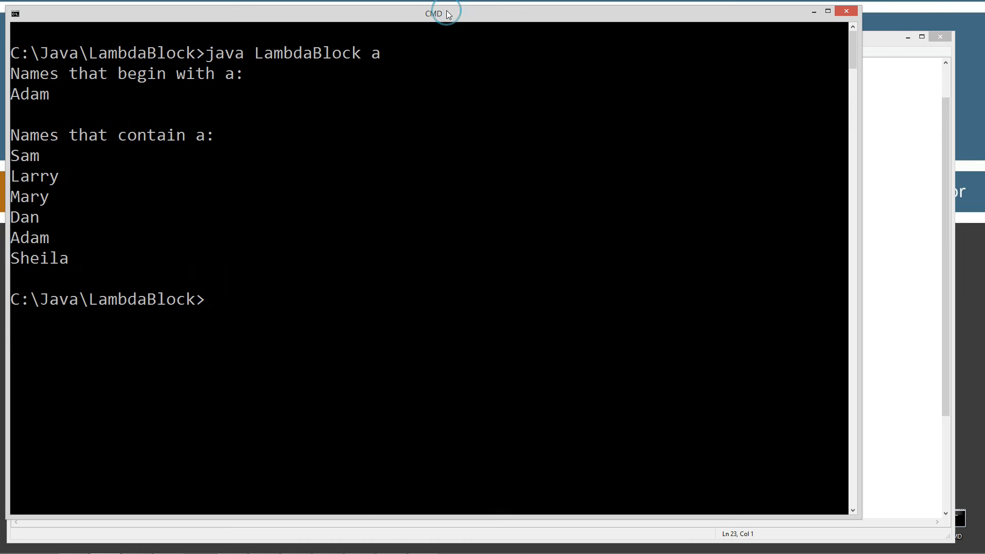
{"action": "mouse_move", "coordinate": [446, 16]}
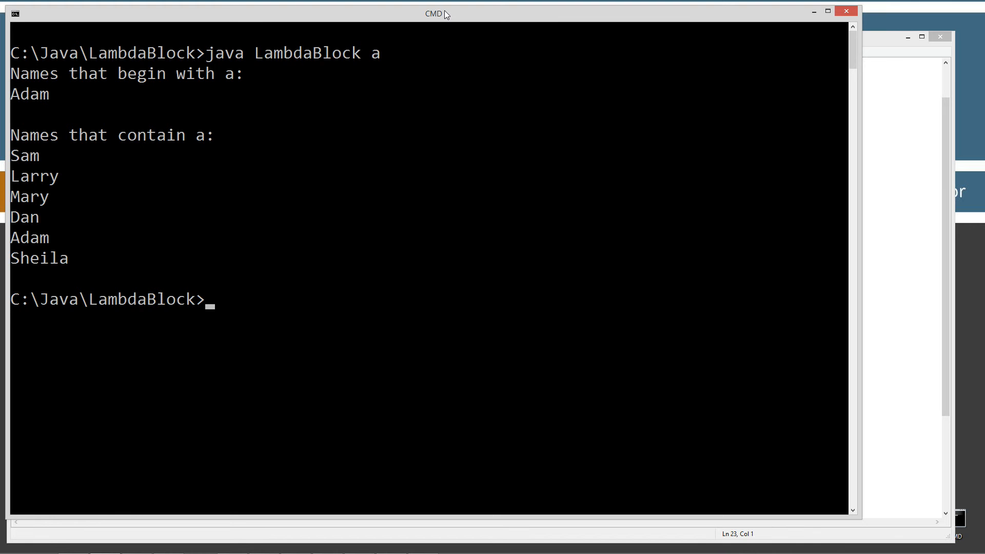
{"action": "mouse_move", "coordinate": [880, 260]}
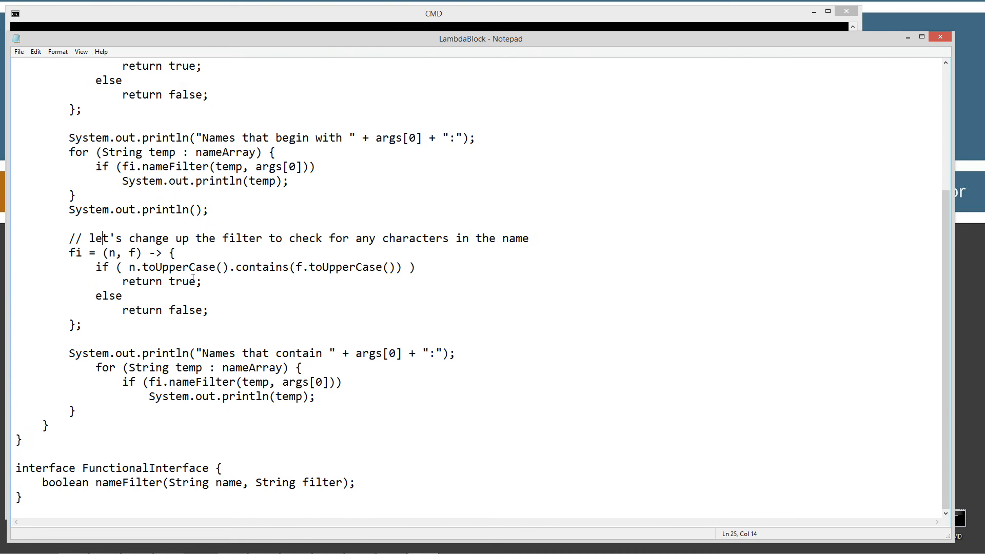
{"action": "mouse_move", "coordinate": [184, 255]}
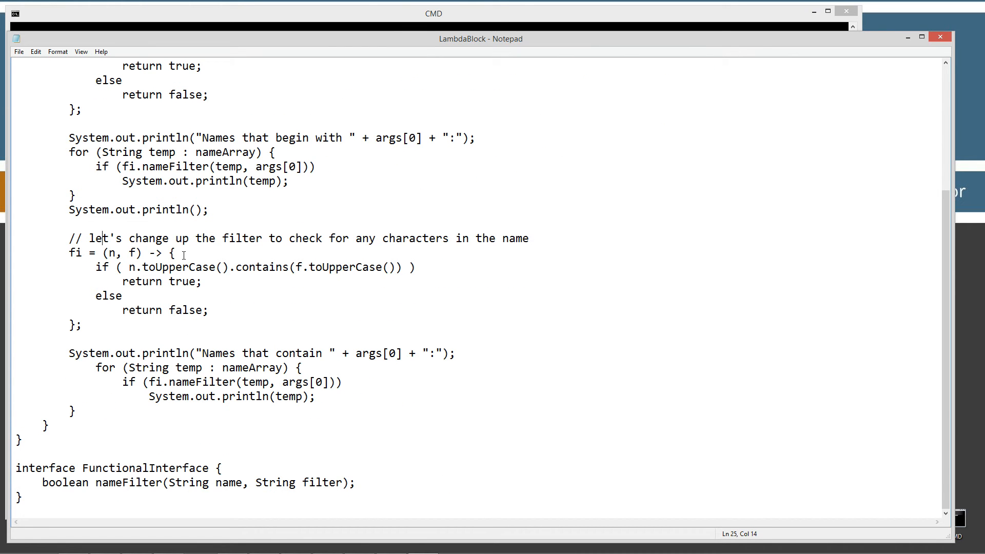
{"action": "scroll", "scroll_direction": "up", "scroll_amount": 3}
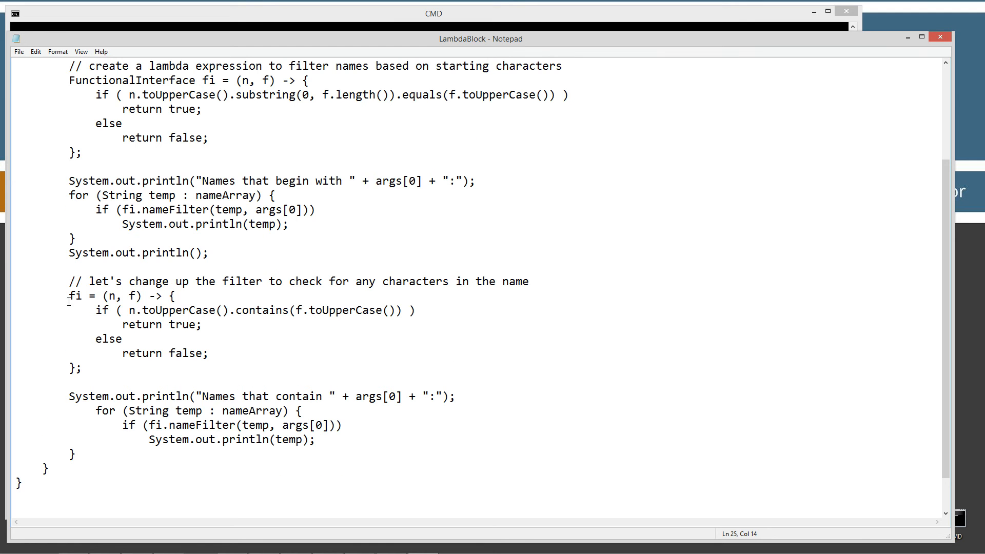
{"action": "double_click", "coordinate": [75, 295]}
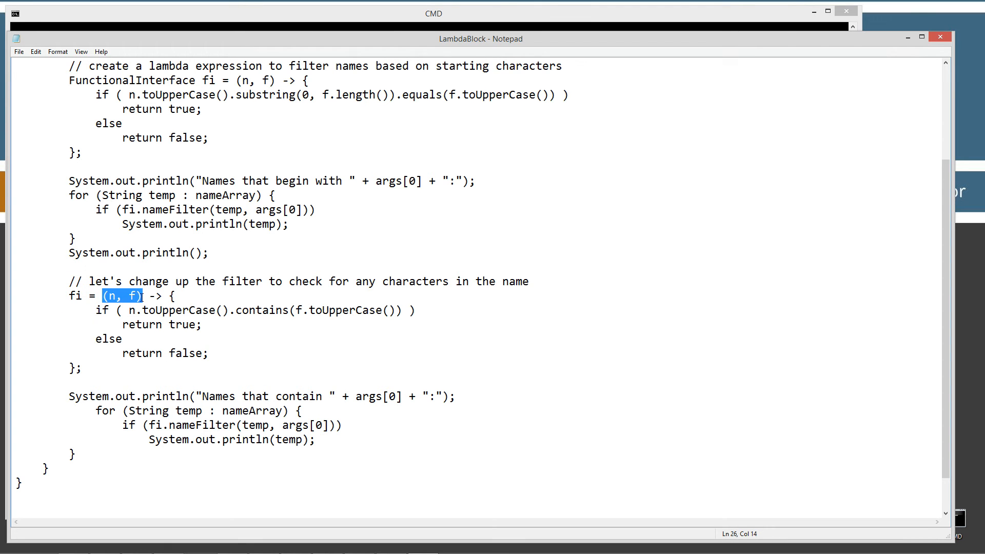
{"action": "left_click", "coordinate": [122, 295]}
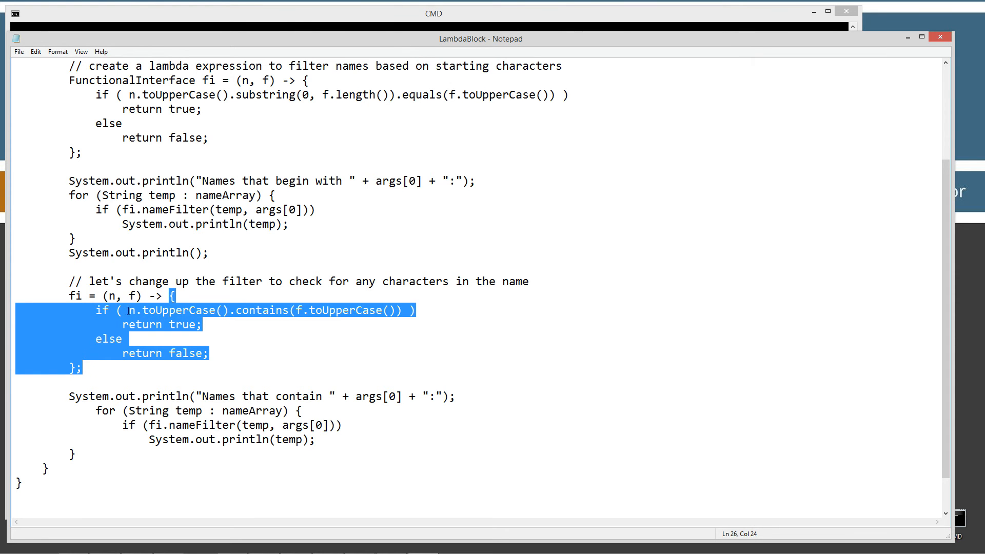
{"action": "left_click", "coordinate": [195, 310]}
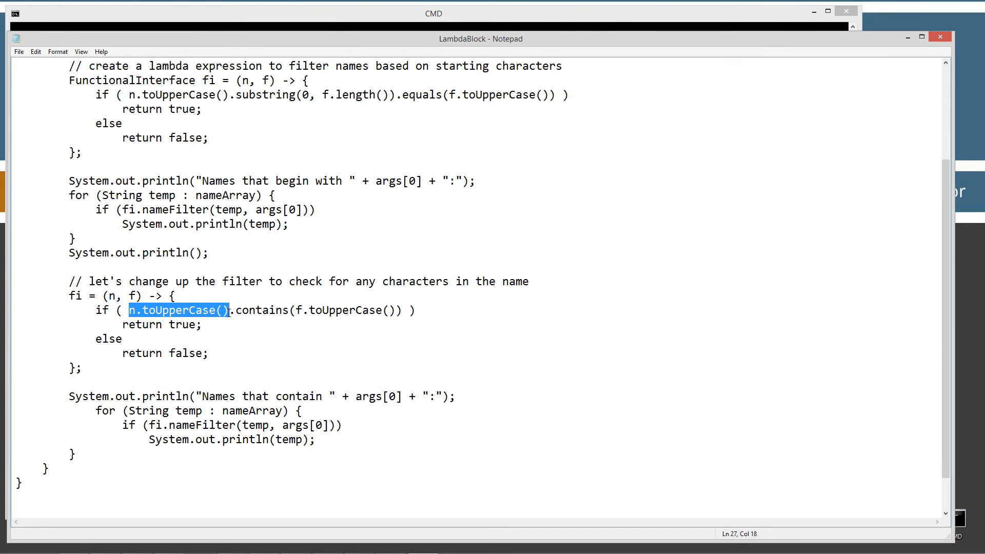
{"action": "left_click", "coordinate": [110, 295]}
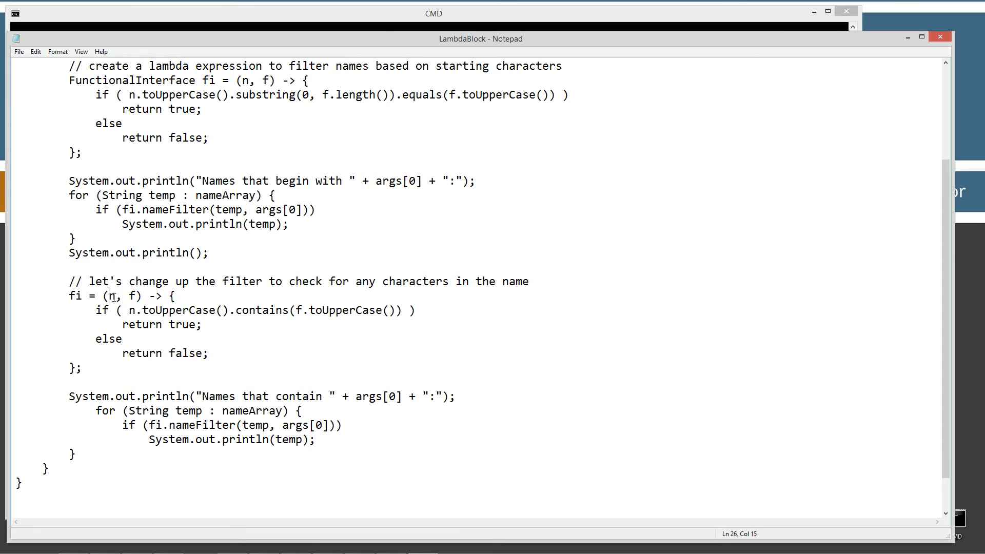
{"action": "double_click", "coordinate": [113, 296]}
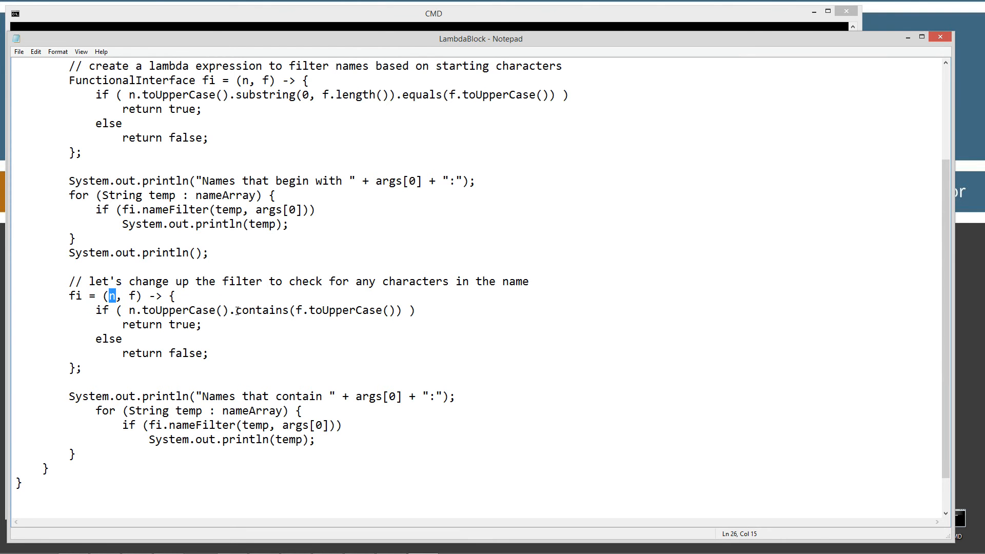
{"action": "double_click", "coordinate": [260, 310]}
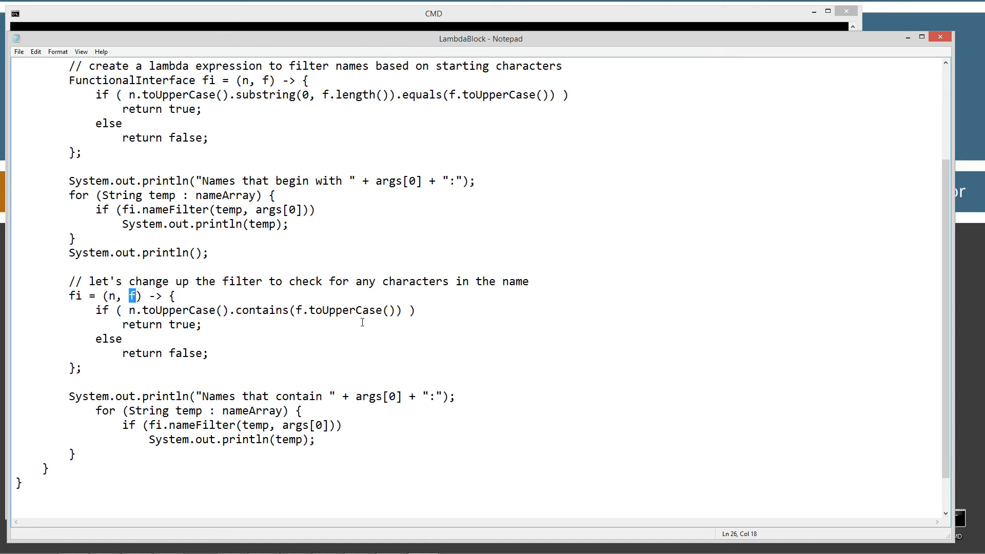
{"action": "scroll", "scroll_direction": "up", "scroll_amount": 3}
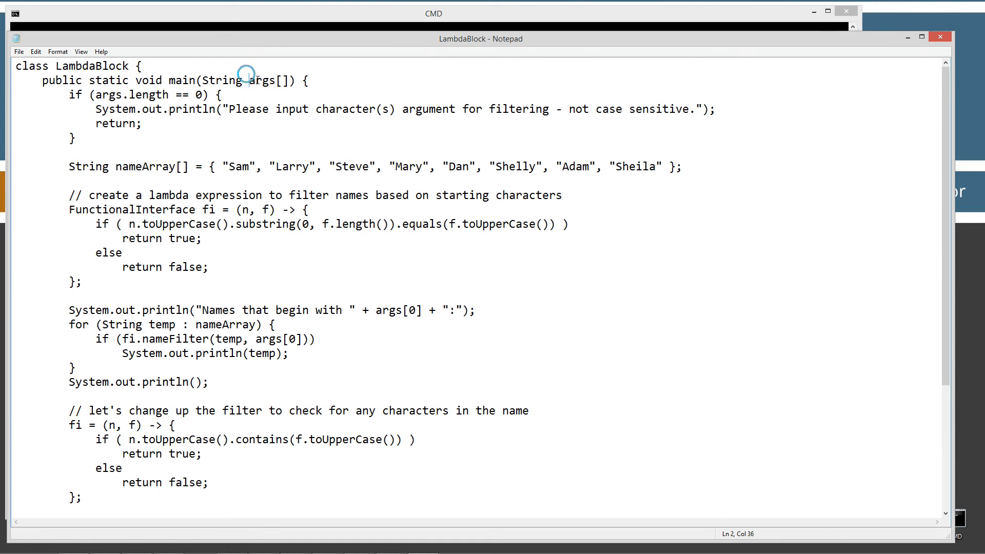
{"action": "scroll", "scroll_direction": "down", "scroll_amount": 3}
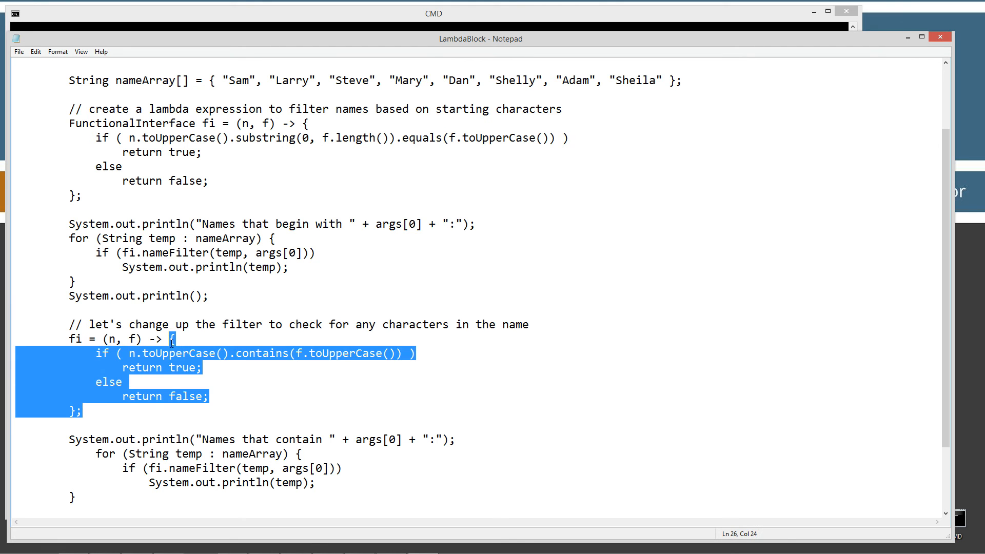
{"action": "scroll", "scroll_direction": "down", "scroll_amount": 3}
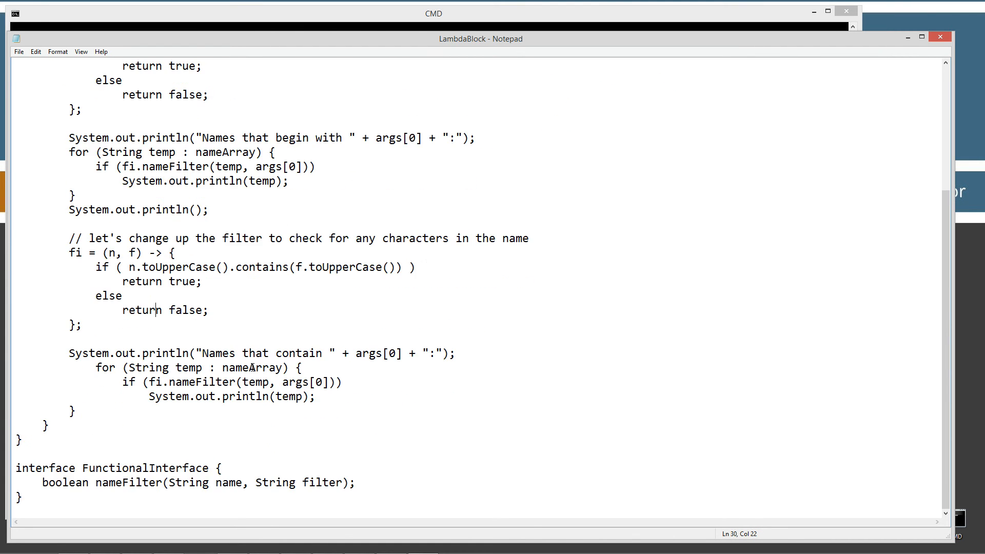
{"action": "scroll", "scroll_direction": "up", "scroll_amount": 3}
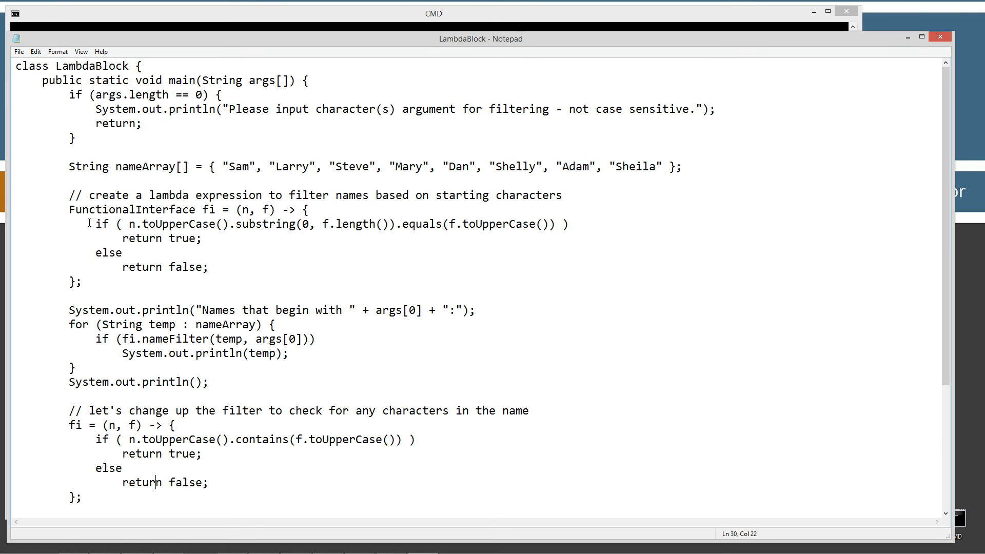
{"action": "left_click", "coordinate": [253, 209]}
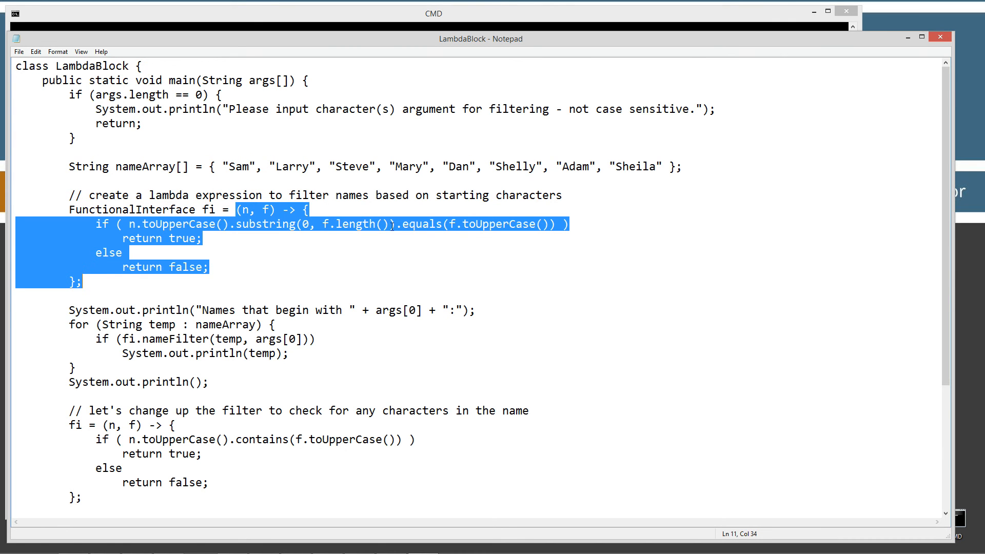
{"action": "left_click", "coordinate": [257, 225]}
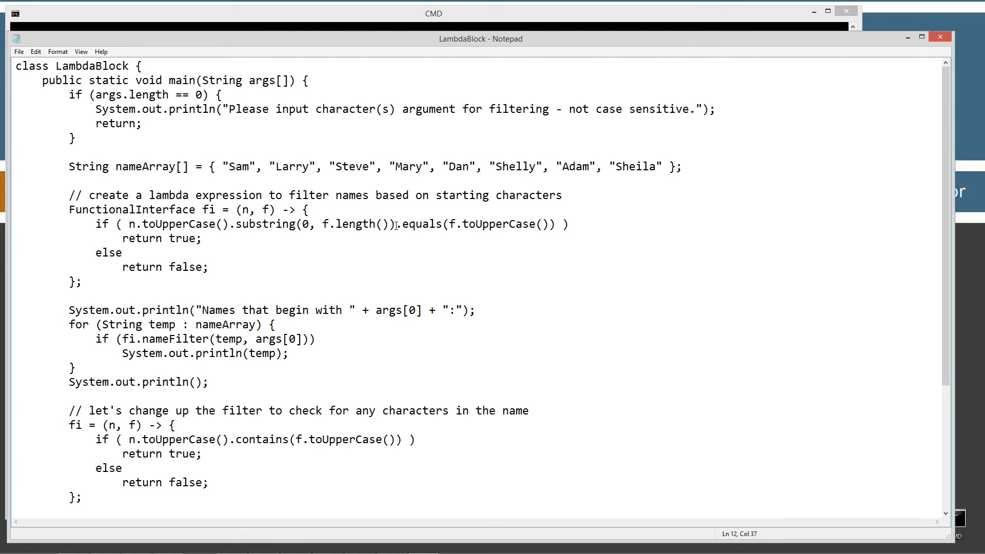
{"action": "mouse_move", "coordinate": [111, 418]}
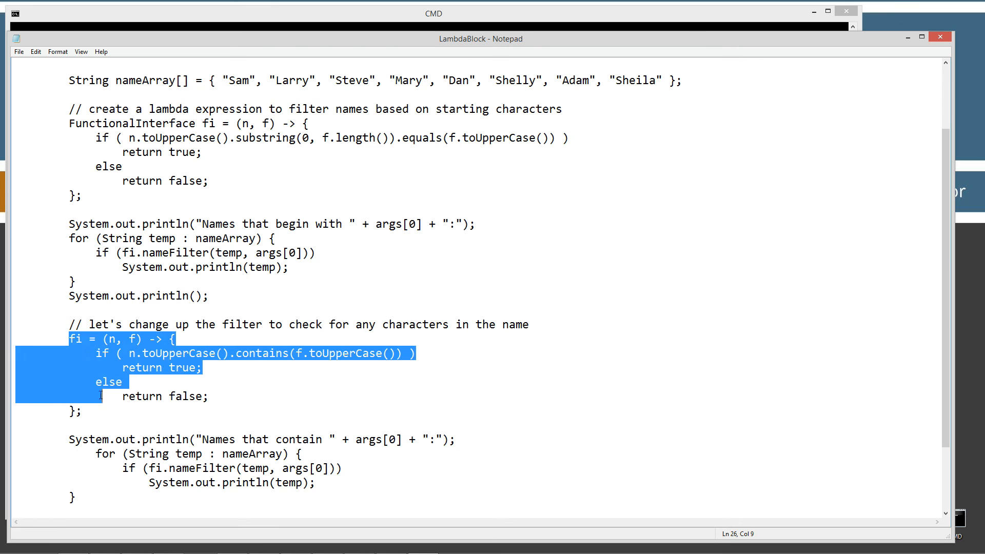
{"action": "scroll", "scroll_direction": "down", "scroll_amount": 3}
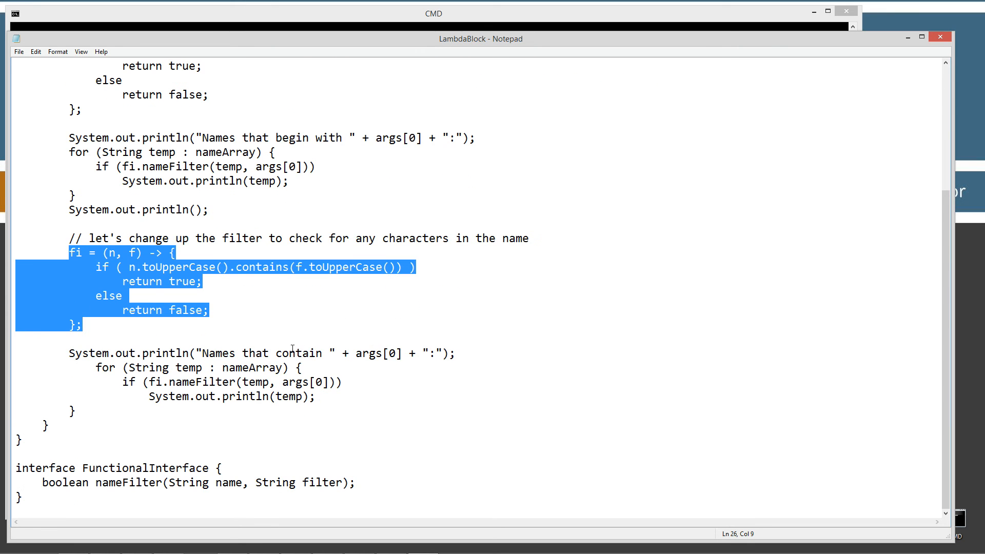
{"action": "left_click", "coordinate": [122, 352]}
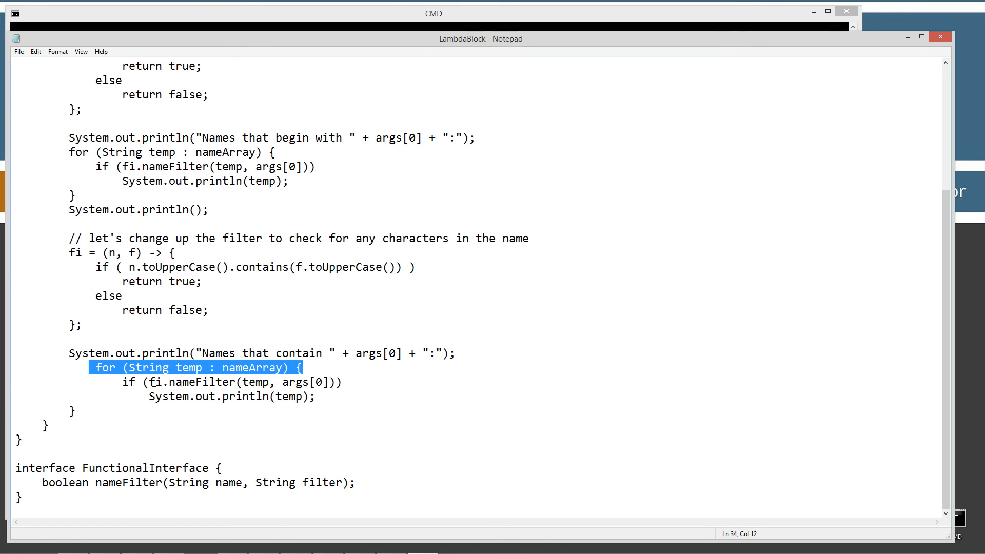
{"action": "left_click", "coordinate": [317, 396]}
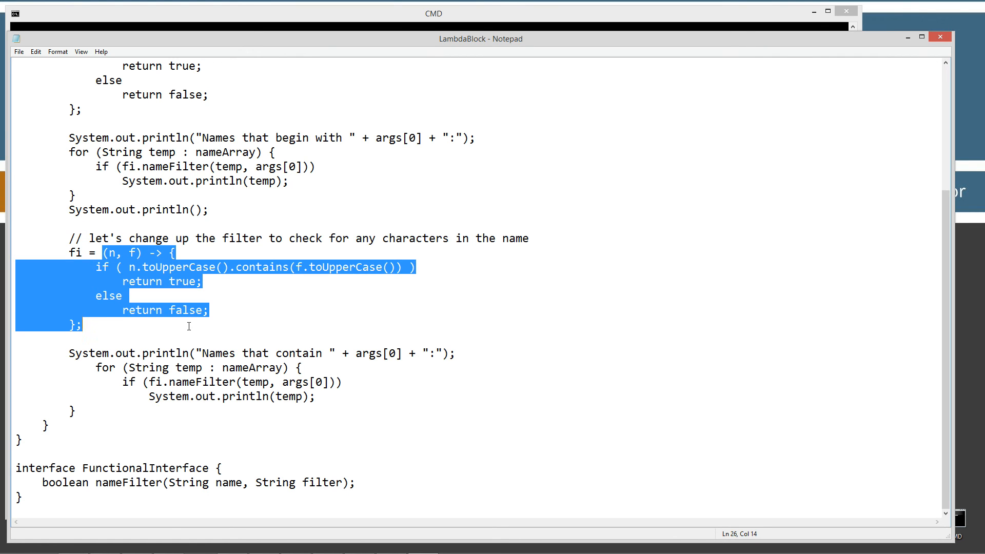
{"action": "double_click", "coordinate": [128, 483]}
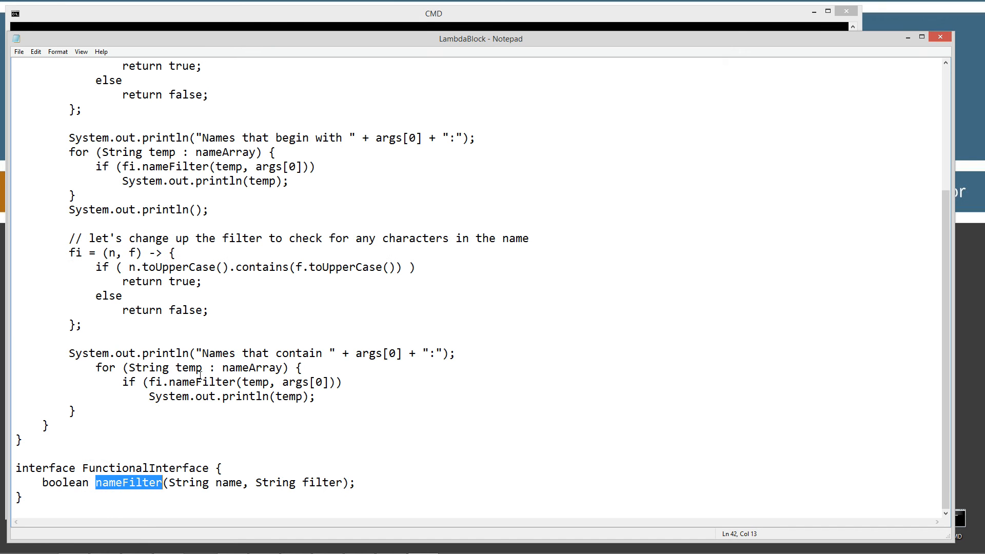
{"action": "double_click", "coordinate": [202, 382]}
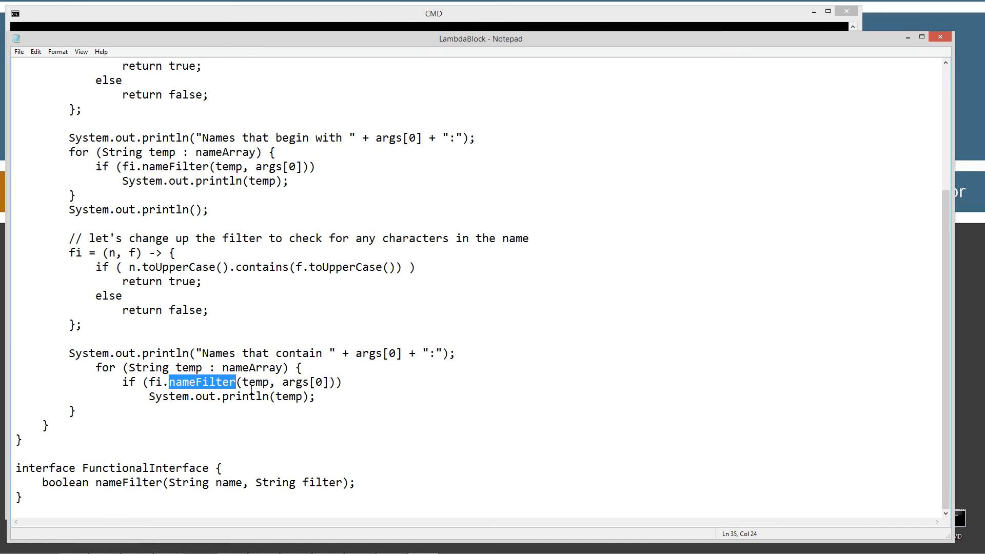
{"action": "double_click", "coordinate": [305, 381]}
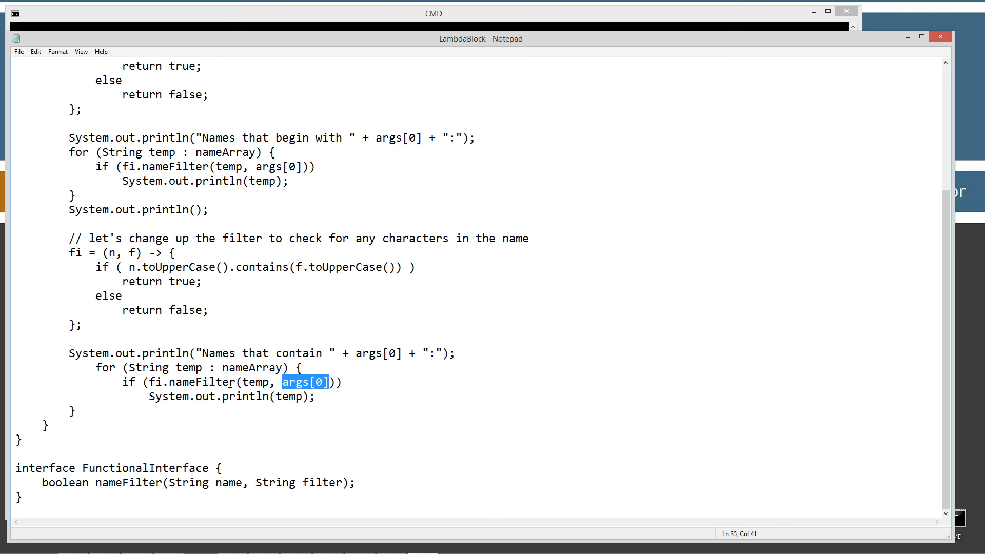
{"action": "left_click", "coordinate": [19, 51]}
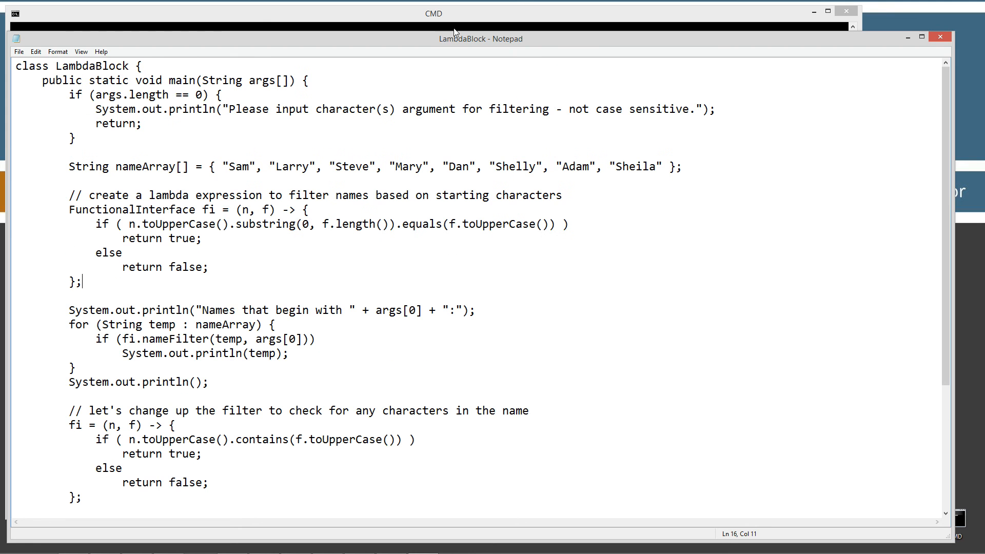
Clear the console and run java LambdaBlock with filter s.
{"action": "left_click", "coordinate": [433, 14]}
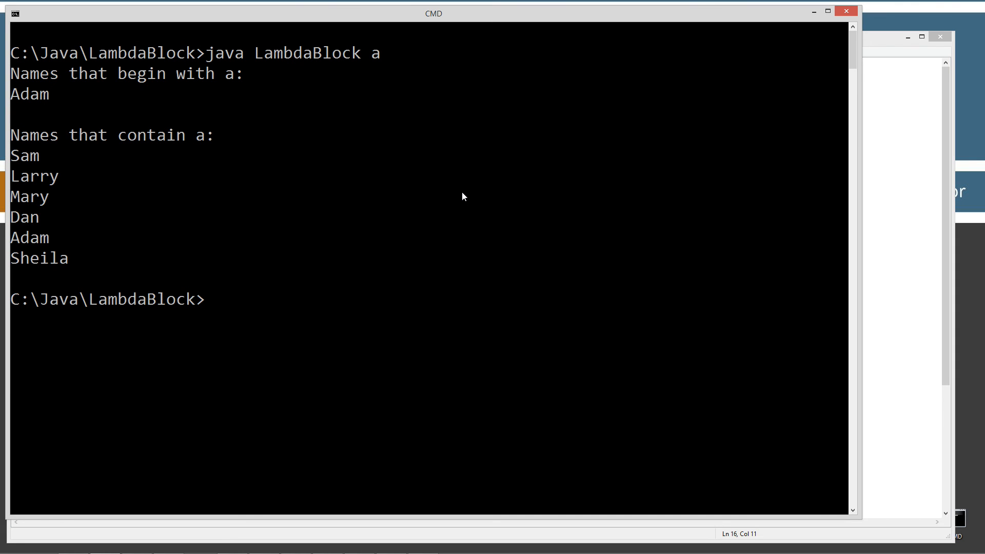
{"action": "type", "text": "cls"}
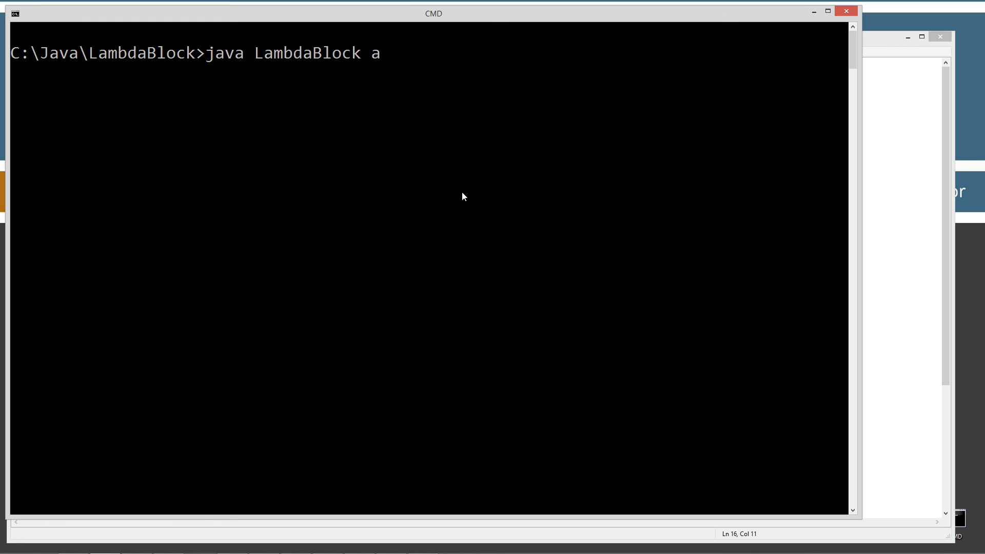
{"action": "key", "text": "Backspace"}
{"action": "type", "text": "s"}
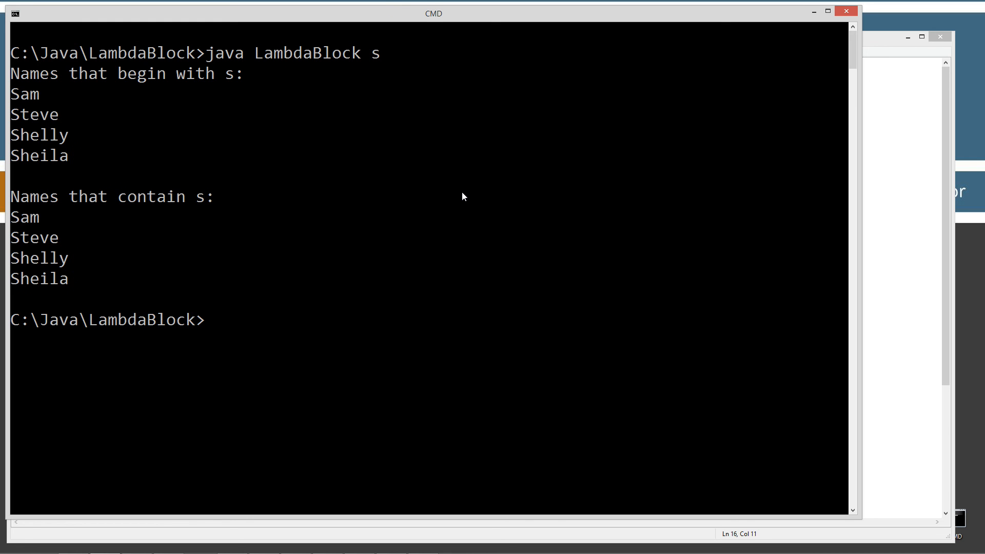
{"action": "mouse_move", "coordinate": [385, 124]}
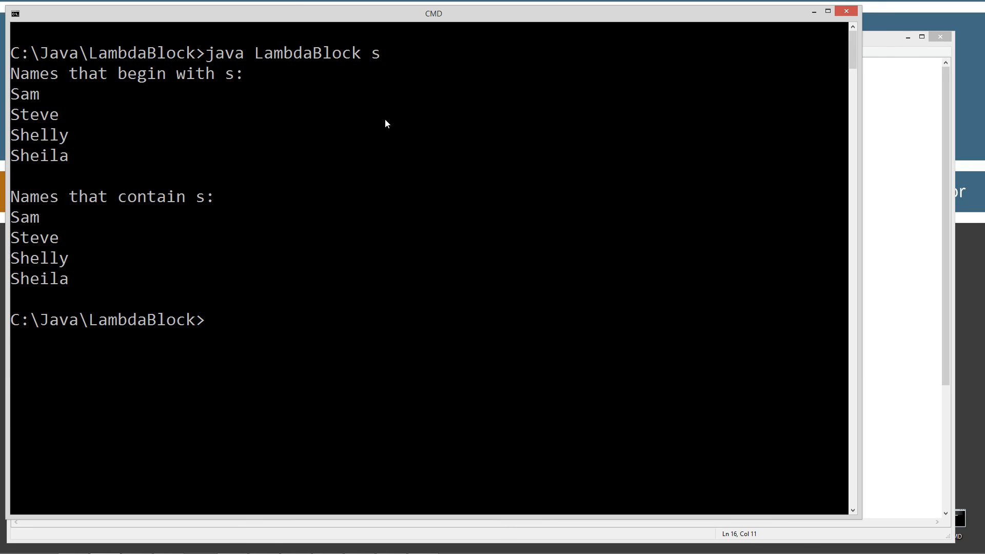
{"action": "mouse_move", "coordinate": [58, 65]}
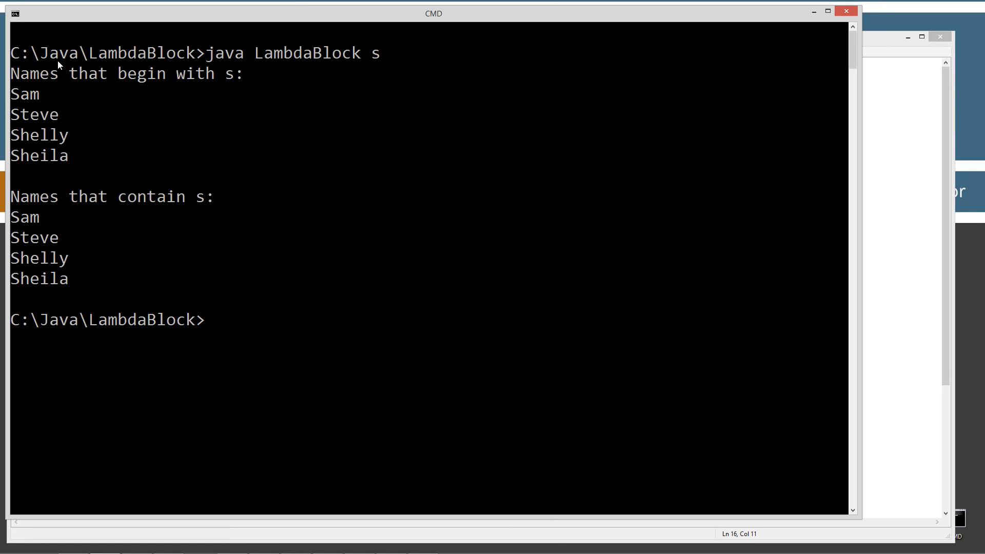
{"action": "type", "text": "java LambdaBlock s"}
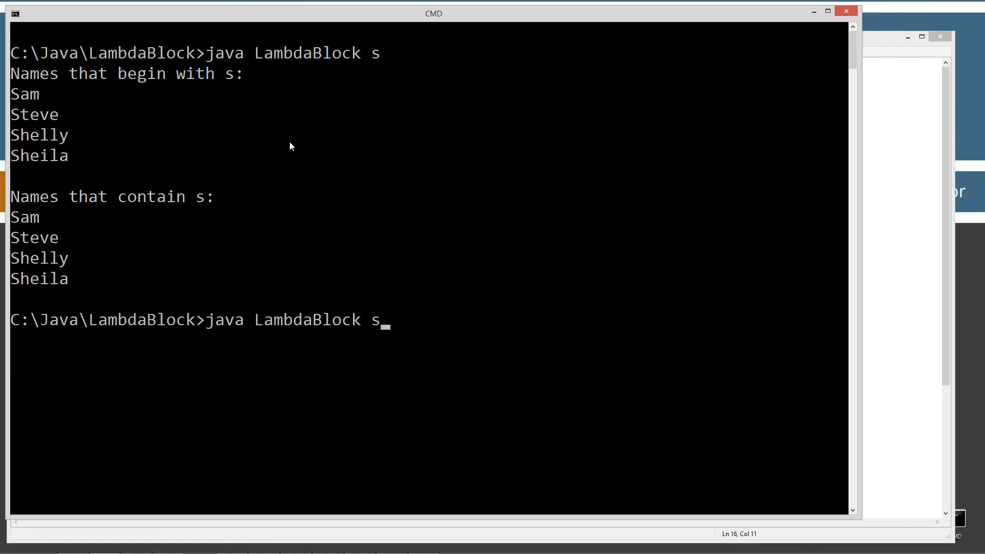
{"action": "key", "text": "Return"}
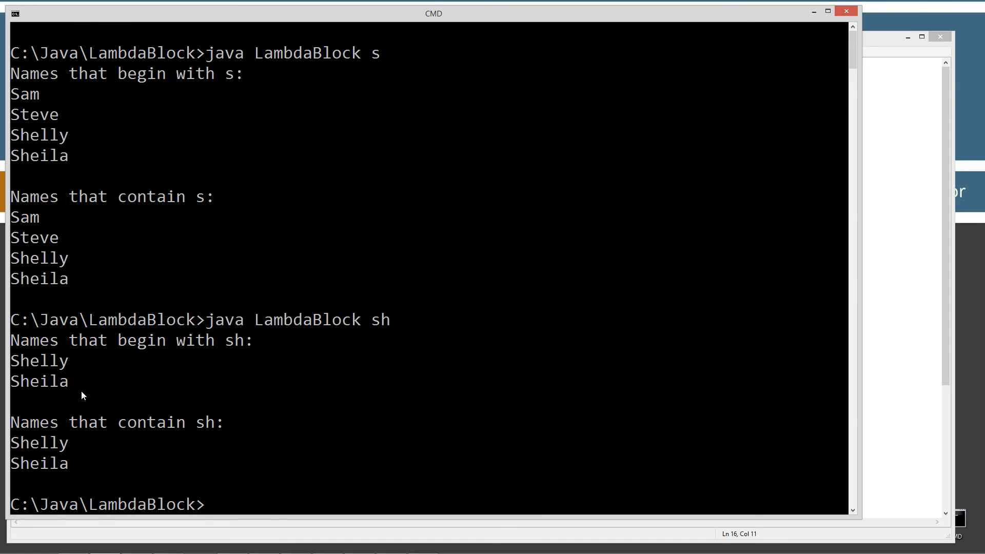
Run java LambdaBlock with filters sh, a and ar, the ar run listing only Larry and Mary.
{"action": "type", "text": "java LambdaBlock sh"}
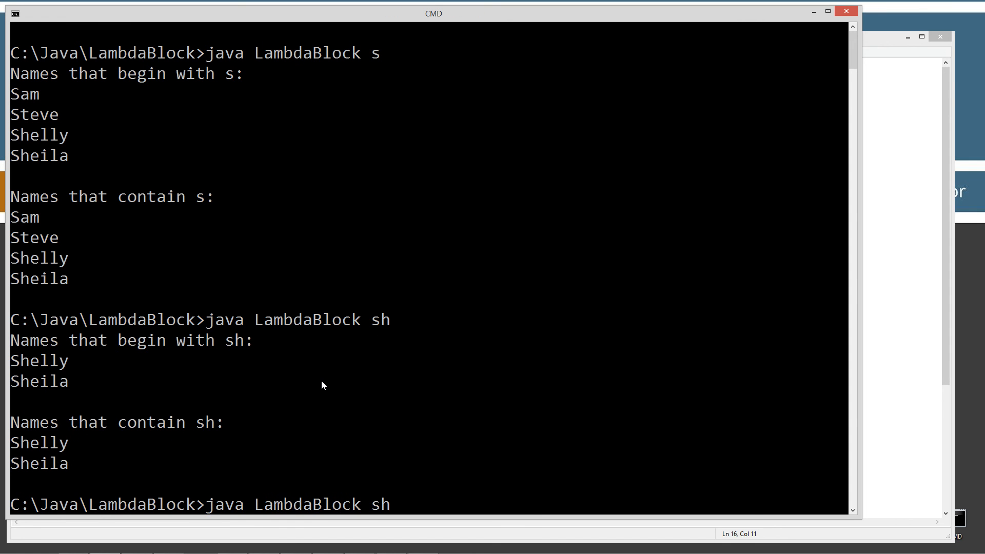
{"action": "key", "text": "Return"}
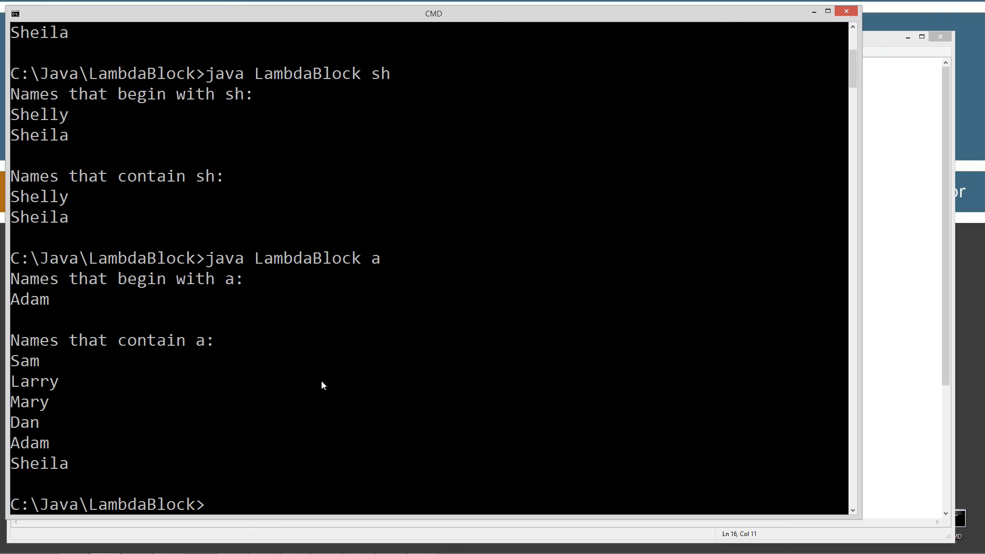
{"action": "mouse_move", "coordinate": [23, 387]}
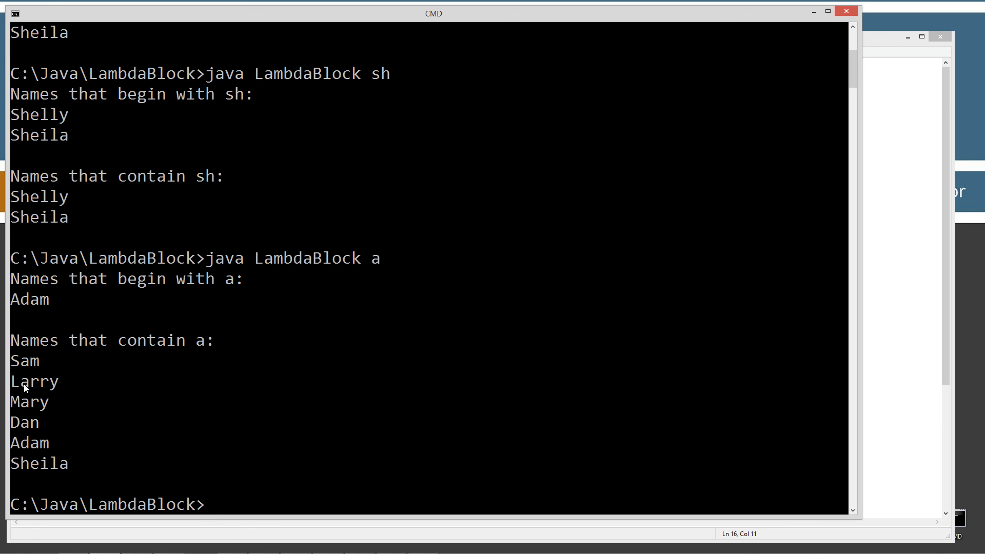
{"action": "mouse_move", "coordinate": [316, 352]}
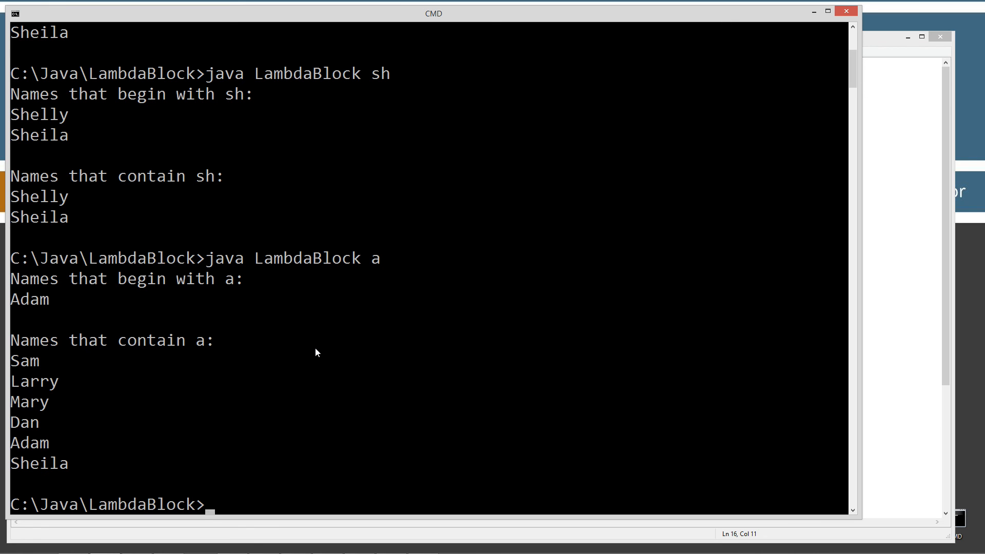
{"action": "key", "text": "Return"}
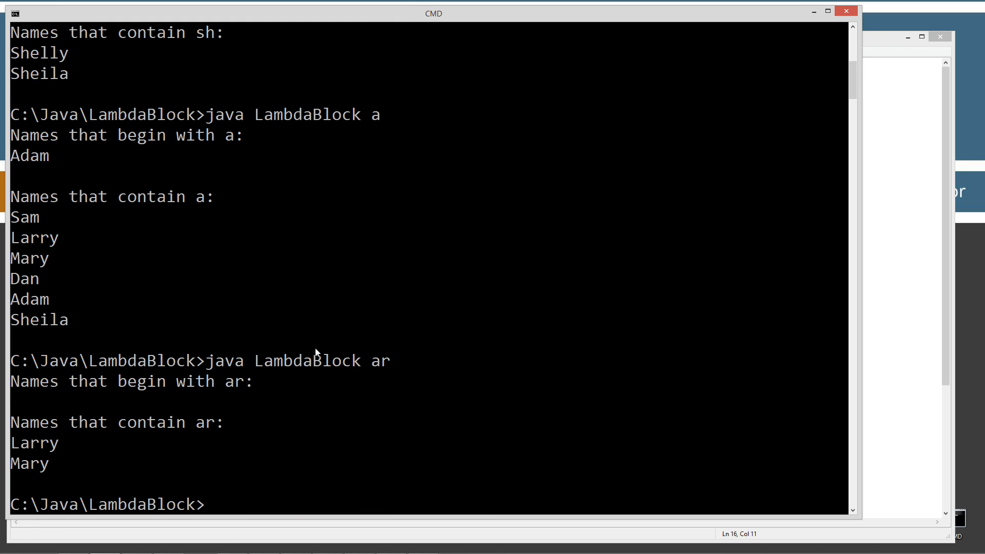
{"action": "mouse_move", "coordinate": [77, 443]}
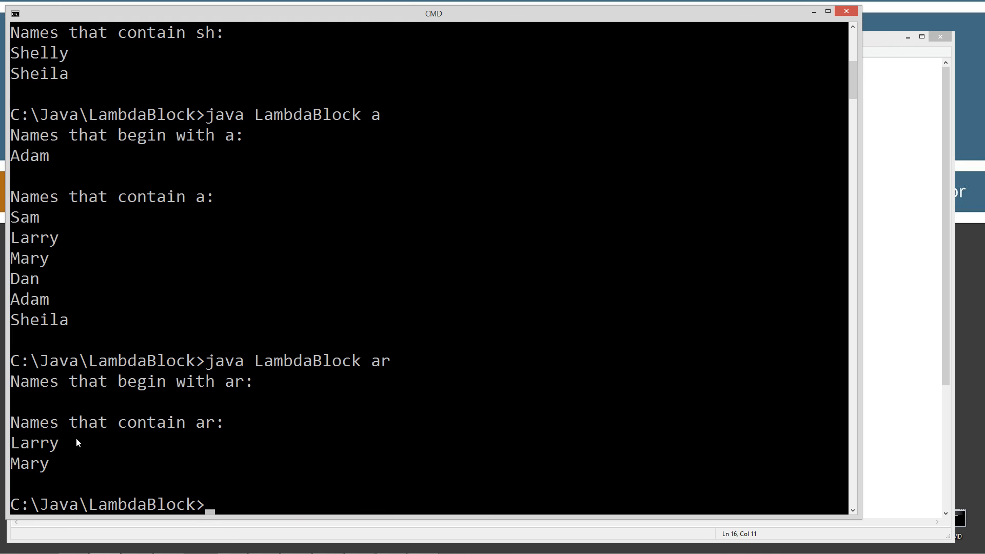
{"action": "mouse_move", "coordinate": [261, 326]}
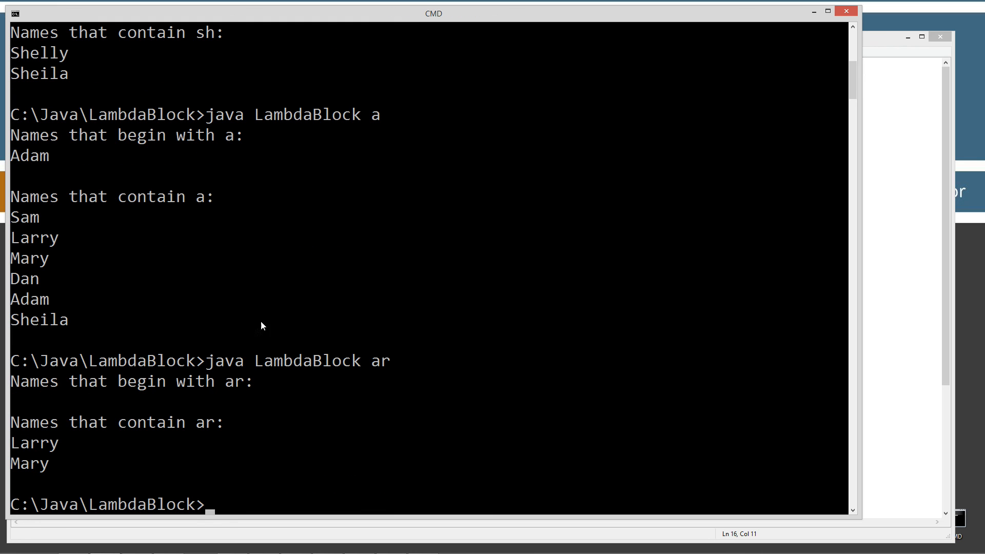
{"action": "mouse_move", "coordinate": [301, 346]}
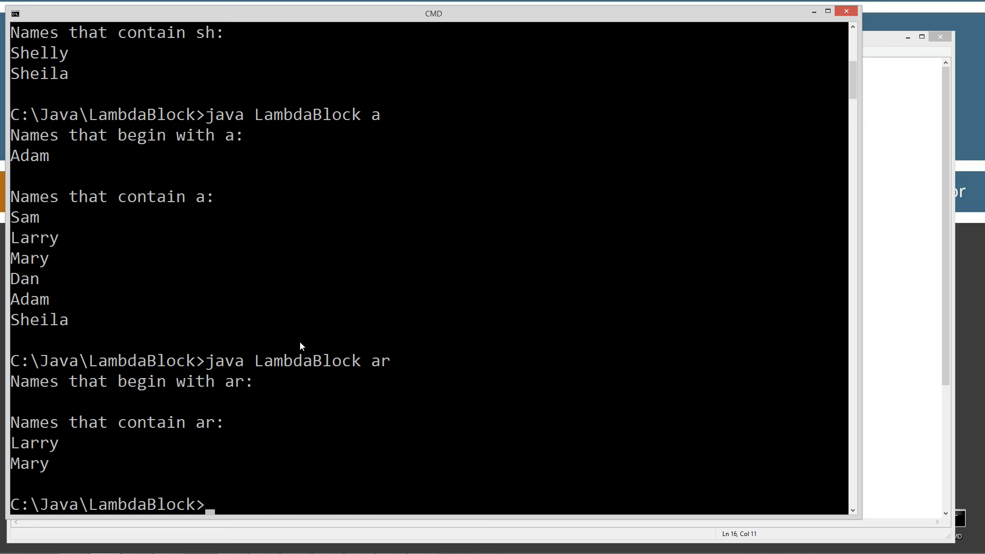
Run java LambdaBlock with filters h and l, the l run listing Larry, Shelly and Sheila.
{"action": "type", "text": "java LambdaBlock h"}
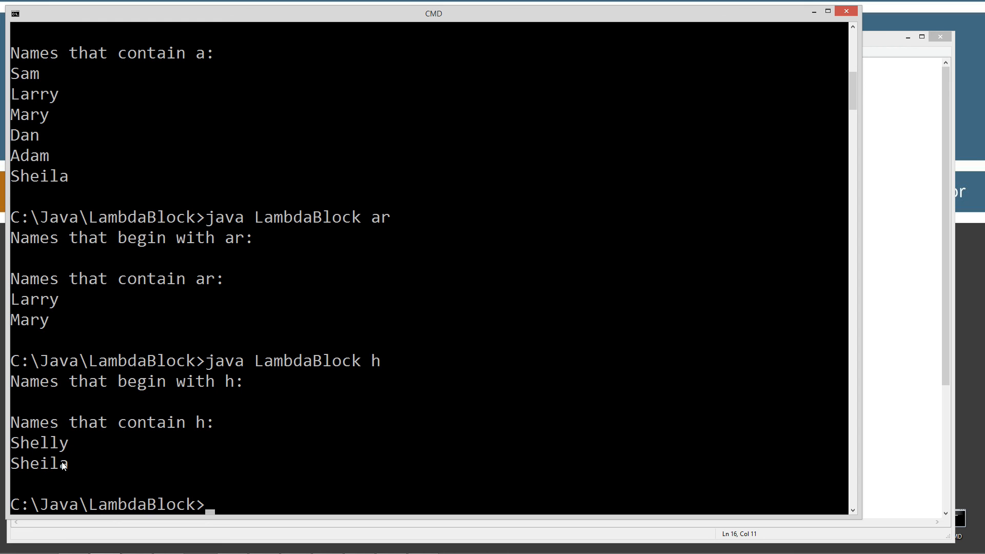
{"action": "mouse_move", "coordinate": [872, 270]}
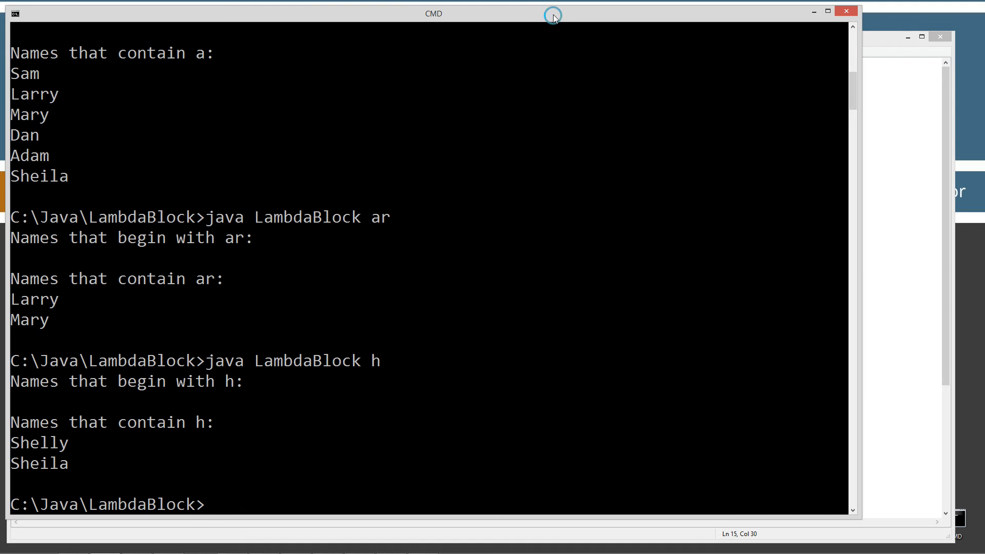
{"action": "type", "text": "java LambdaBlock"}
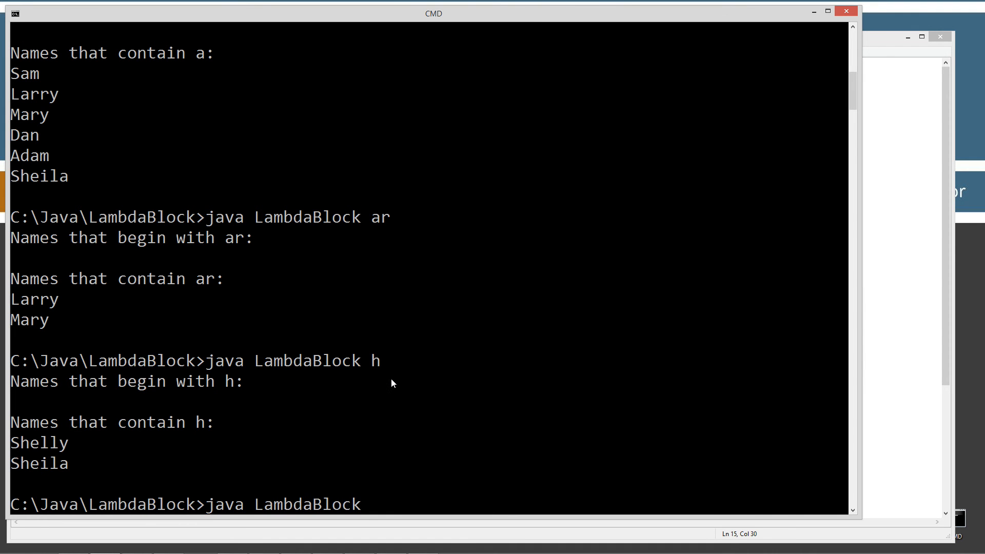
{"action": "key", "text": "Return"}
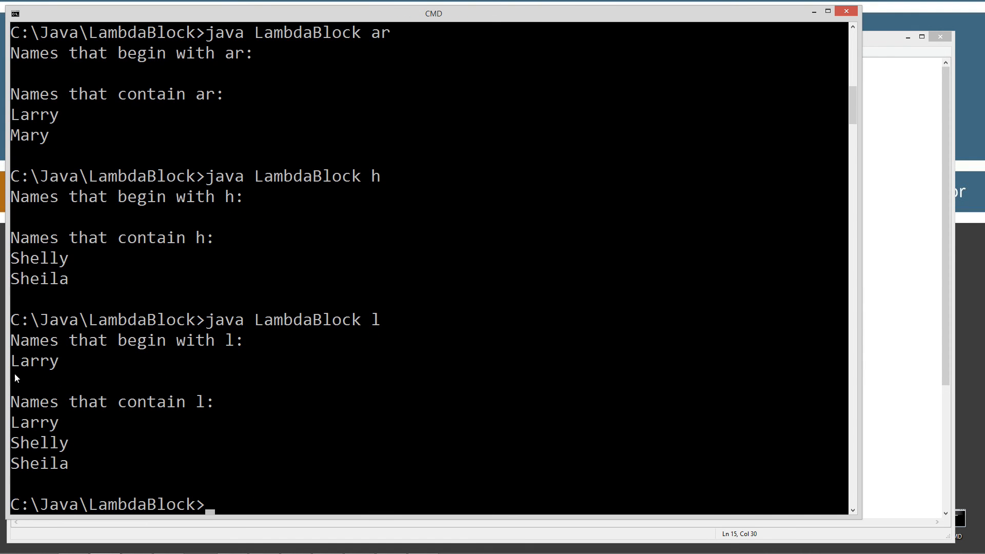
{"action": "mouse_move", "coordinate": [60, 447]}
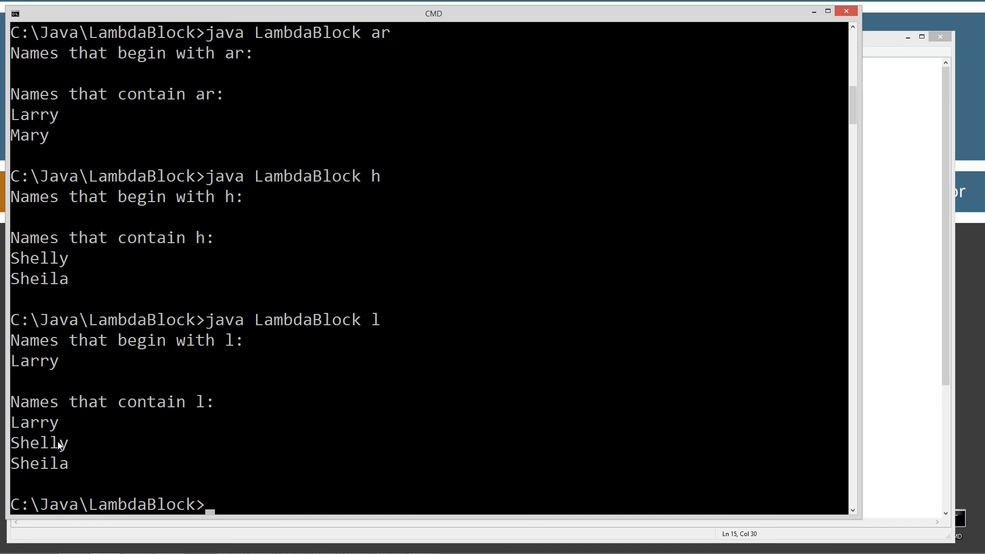
{"action": "mouse_move", "coordinate": [70, 429]}
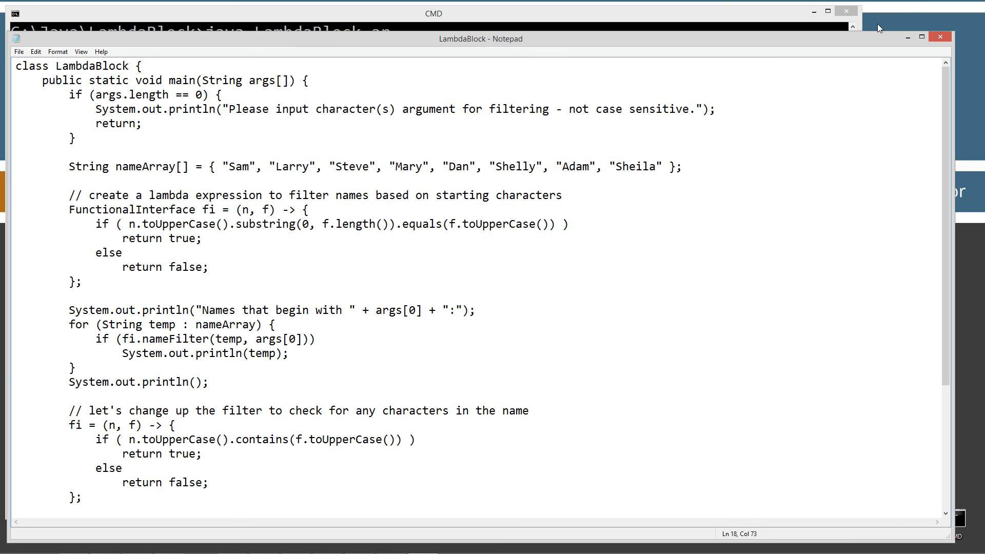
{"action": "scroll", "scroll_direction": "down", "scroll_amount": 3}
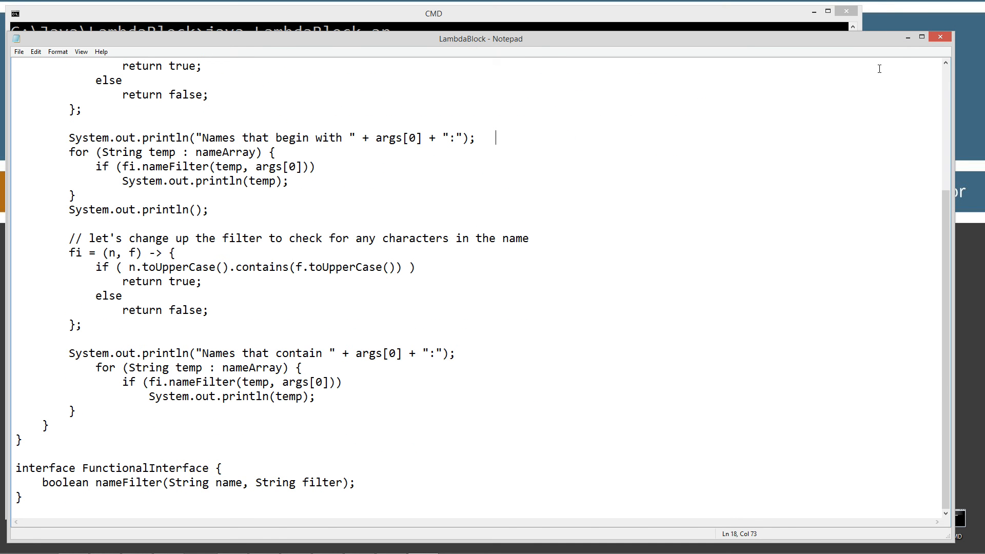